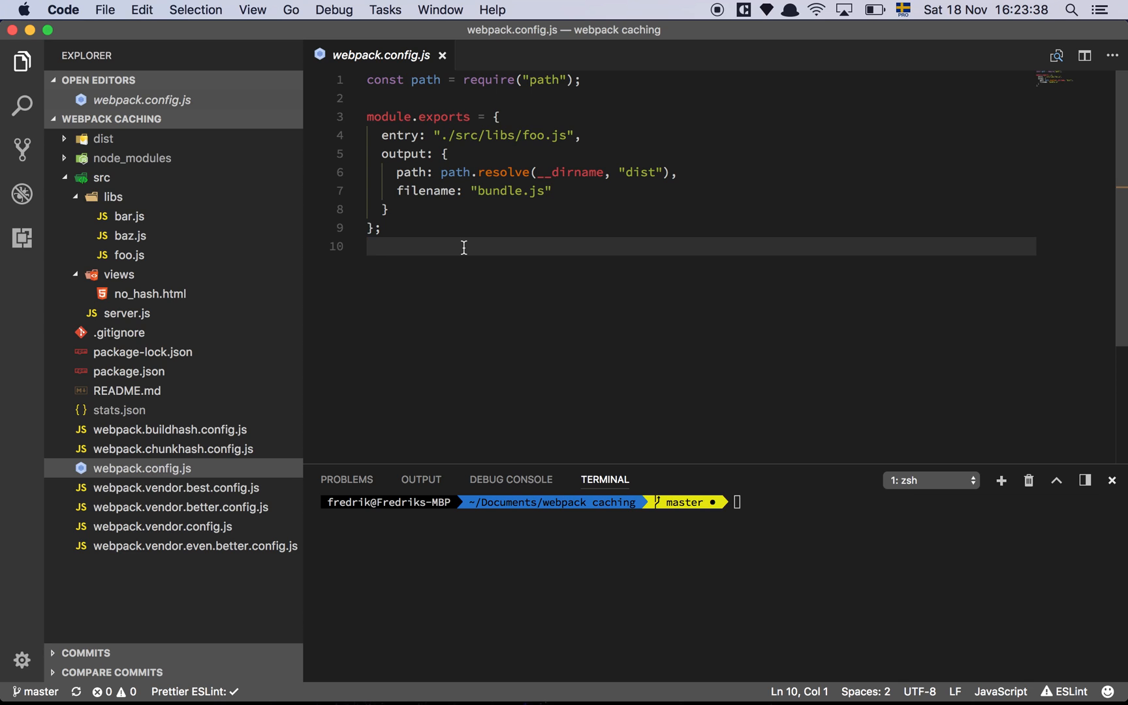
mouse_move(192, 546)
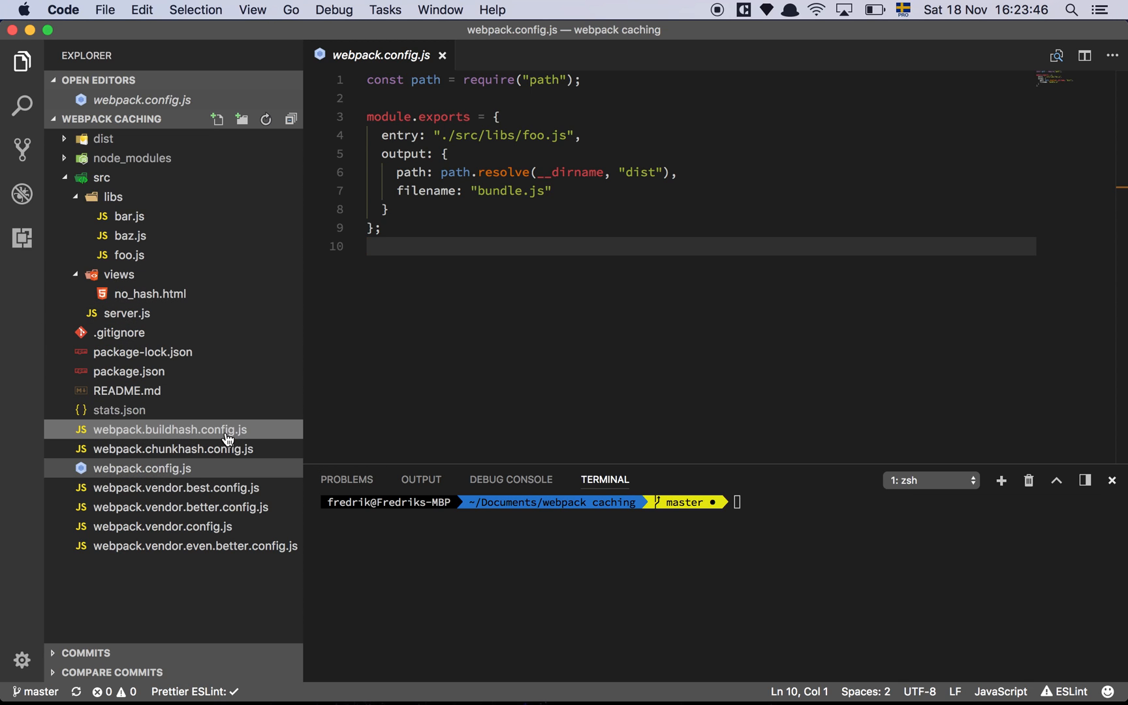
mouse_move(227, 456)
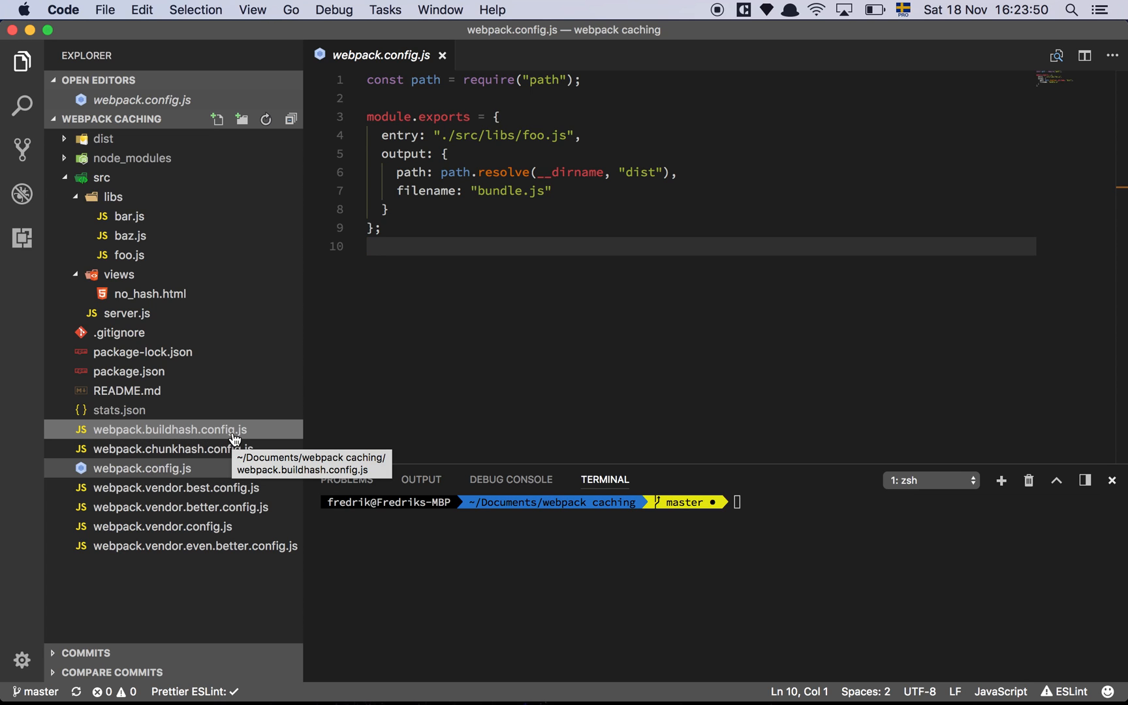
mouse_move(241, 469)
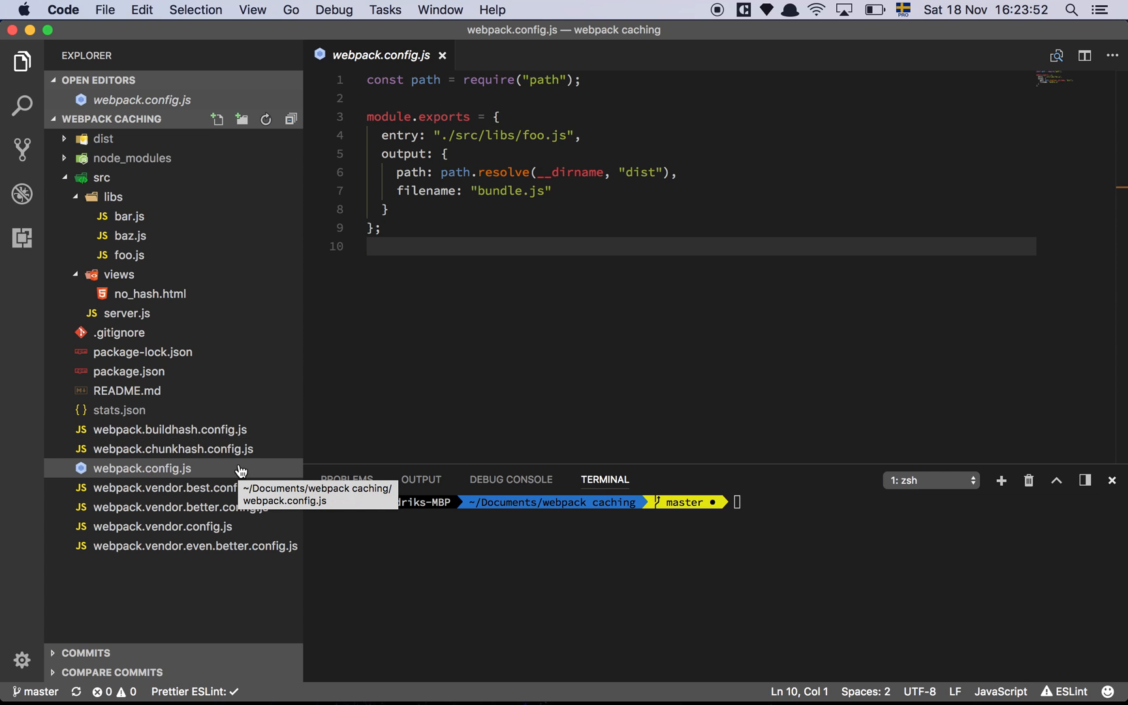
mouse_move(272, 436)
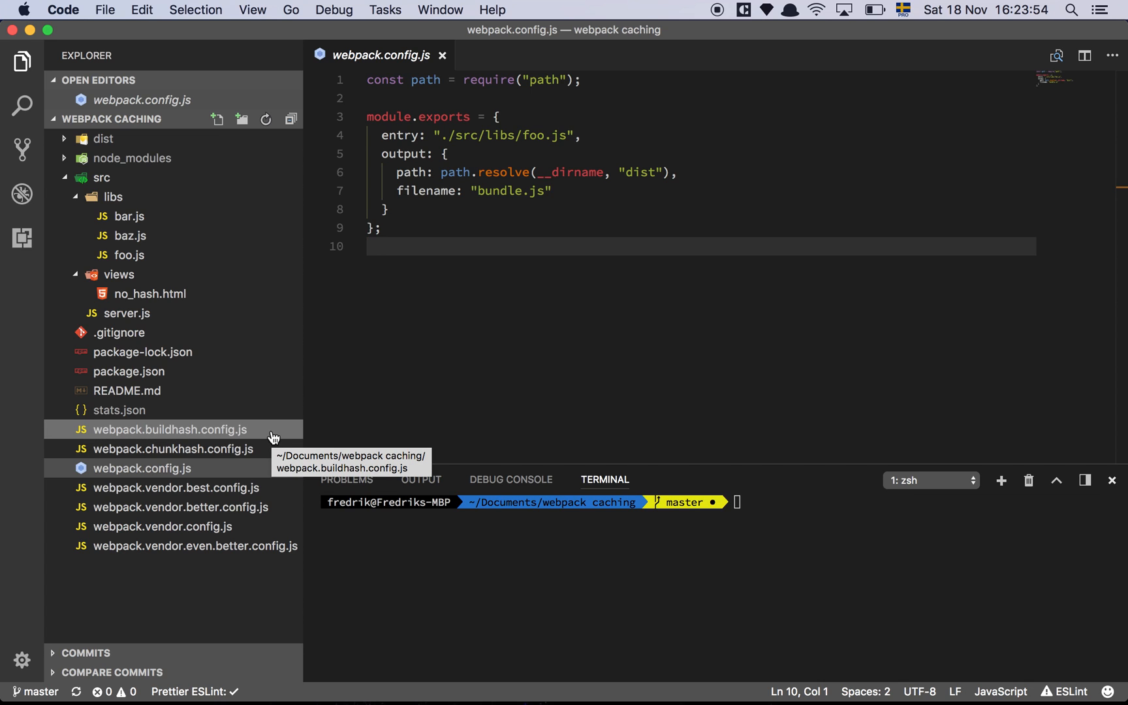
mouse_move(272, 495)
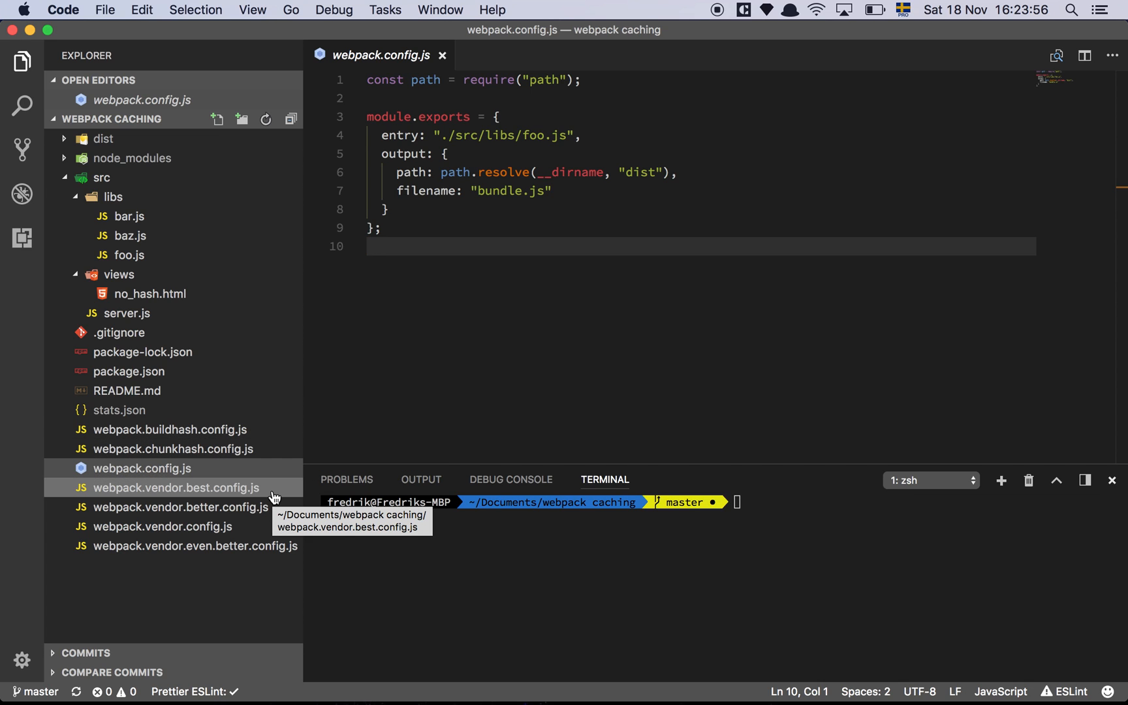
mouse_move(257, 596)
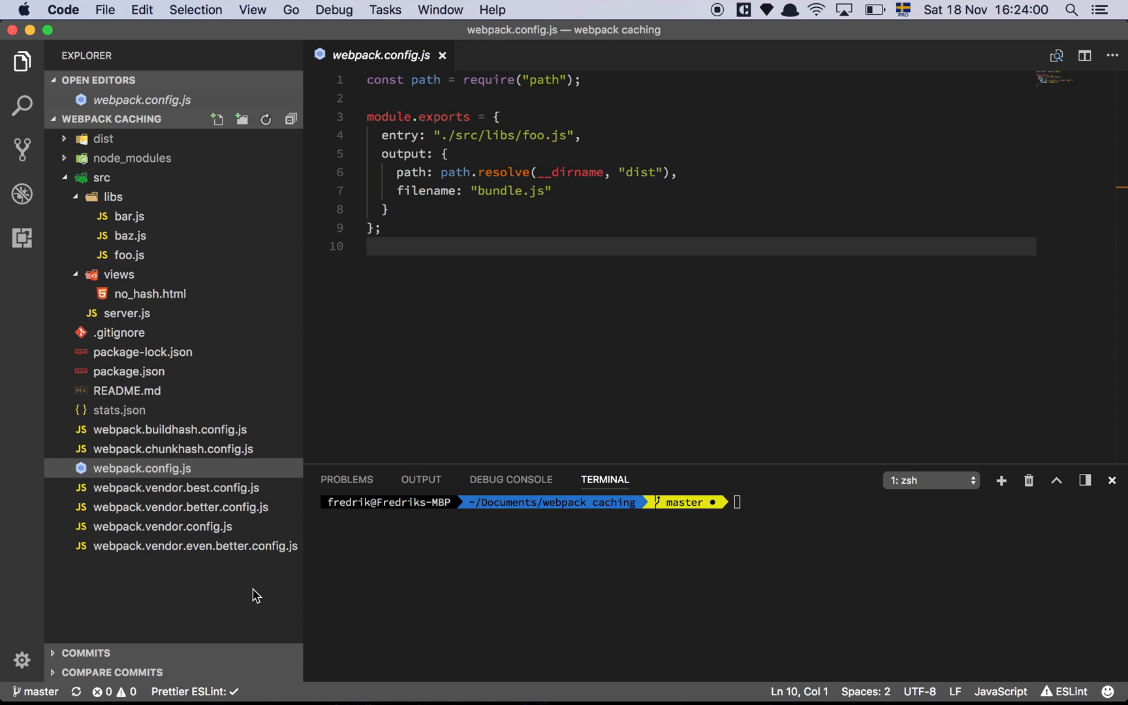
mouse_move(254, 572)
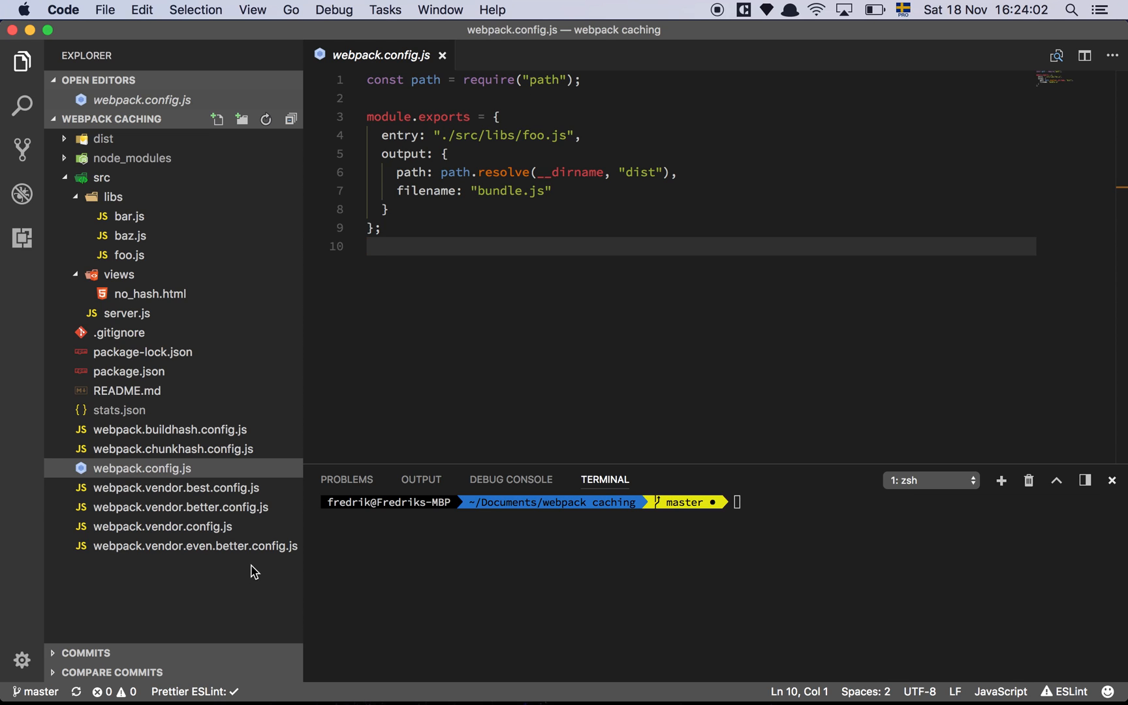
mouse_move(266, 497)
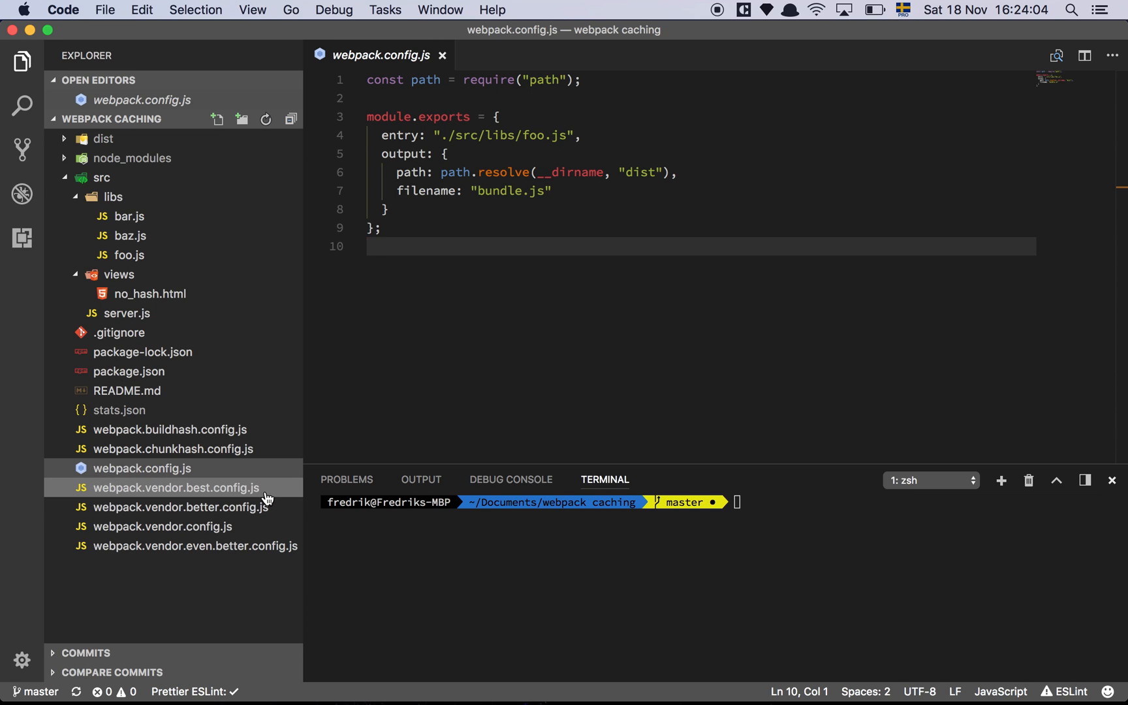
mouse_move(246, 572)
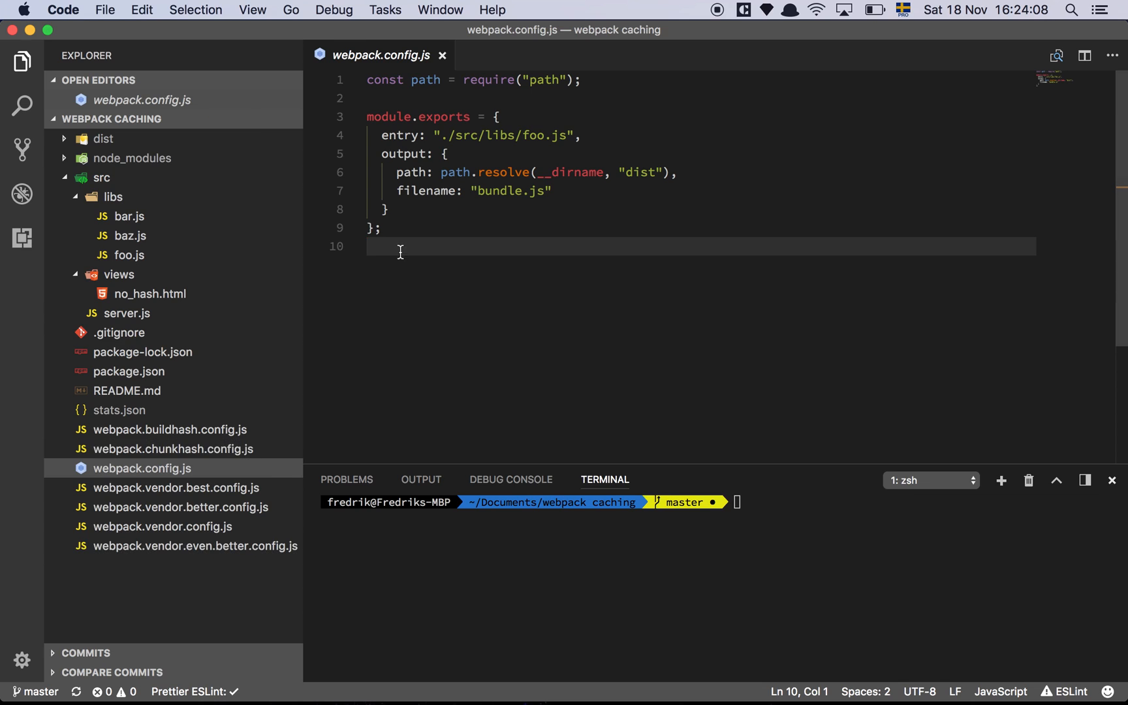
mouse_move(425, 295)
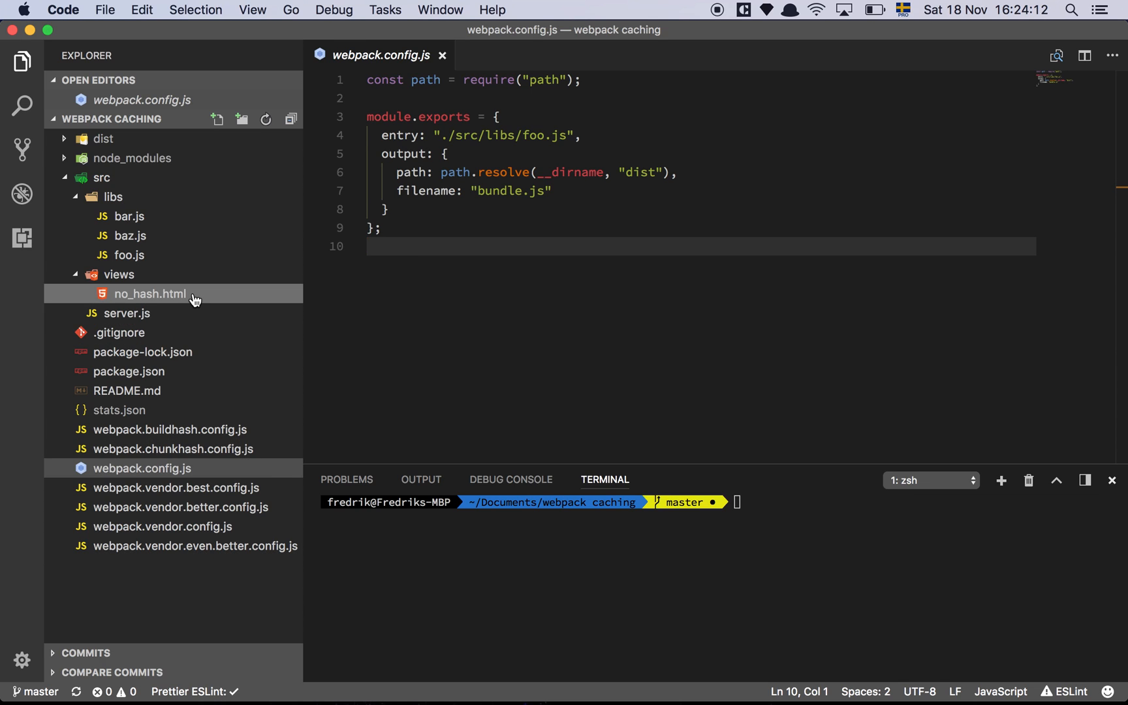
mouse_move(512, 344)
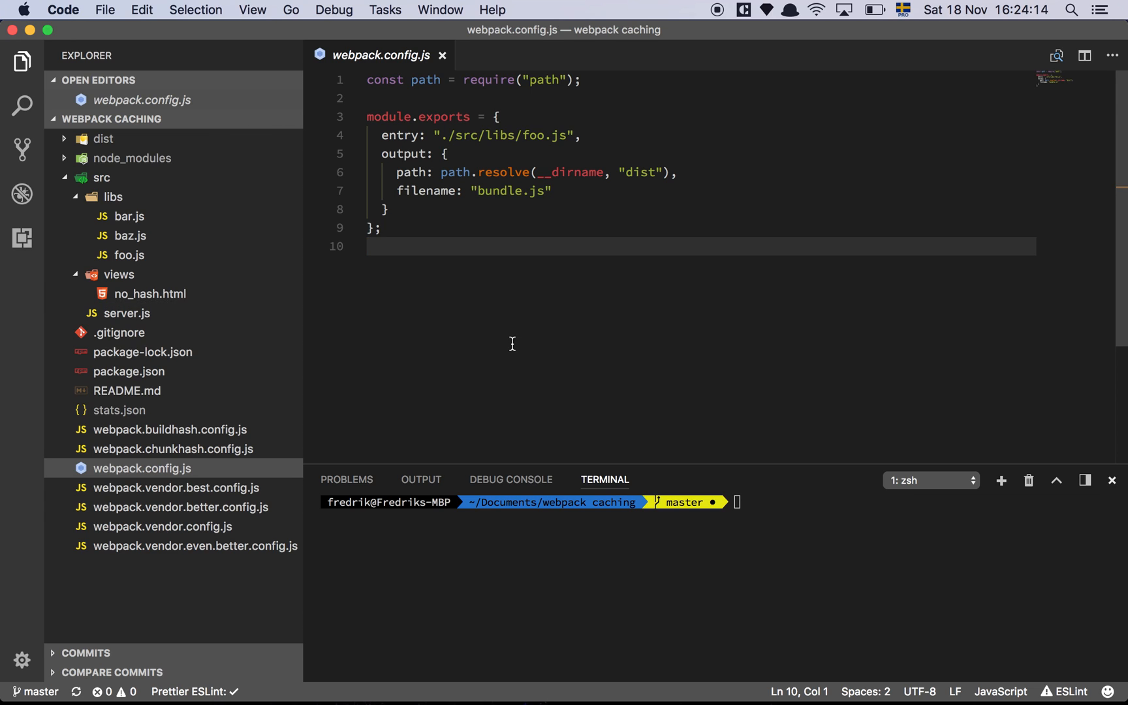
mouse_move(514, 326)
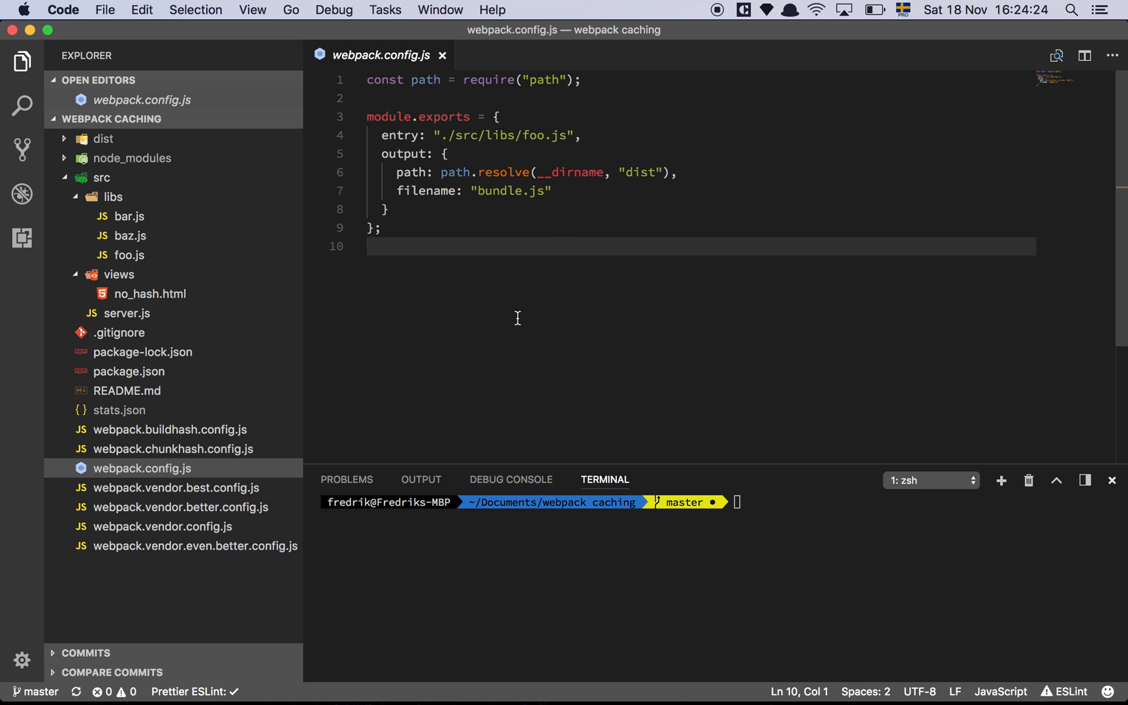
mouse_move(601, 137)
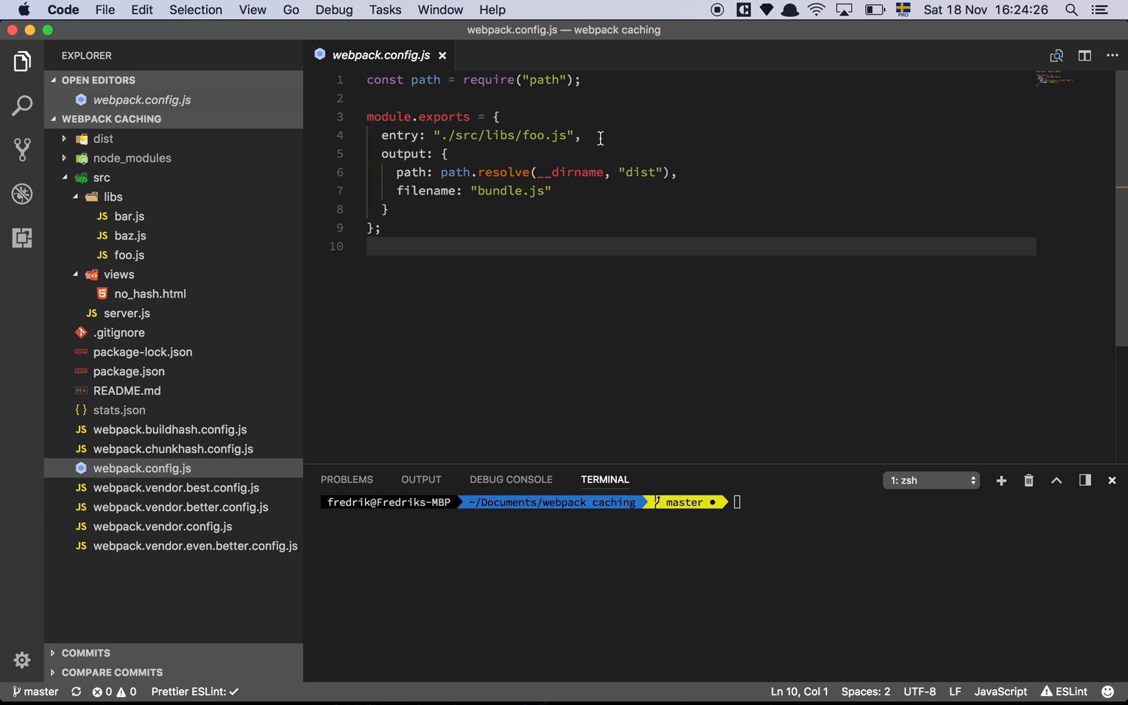
Review foo.js, webpack.config.js and views/no_hash.html in the editor without editing them.
left_click(581, 136)
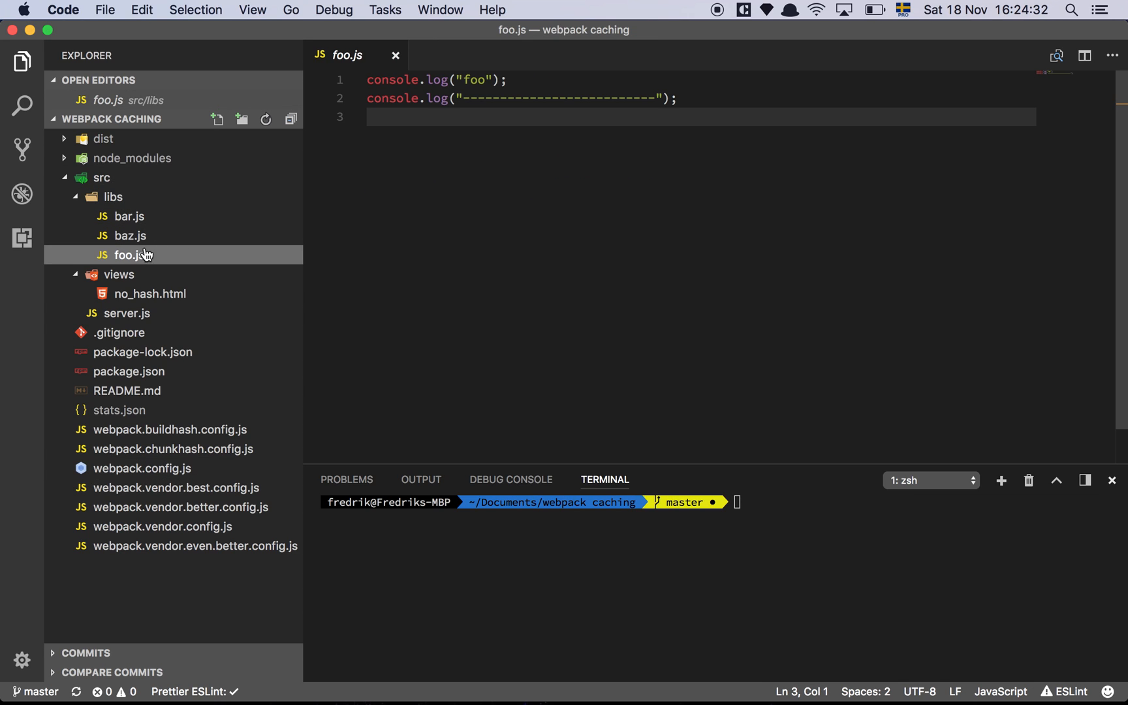
mouse_move(405, 223)
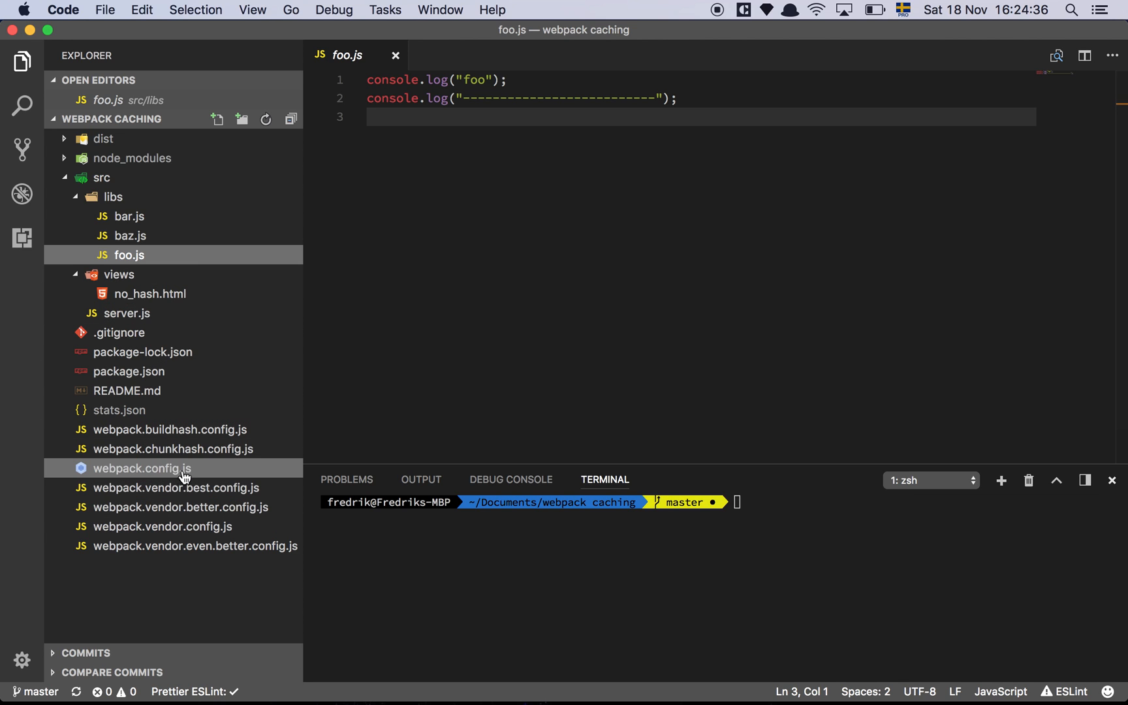
left_click(140, 469)
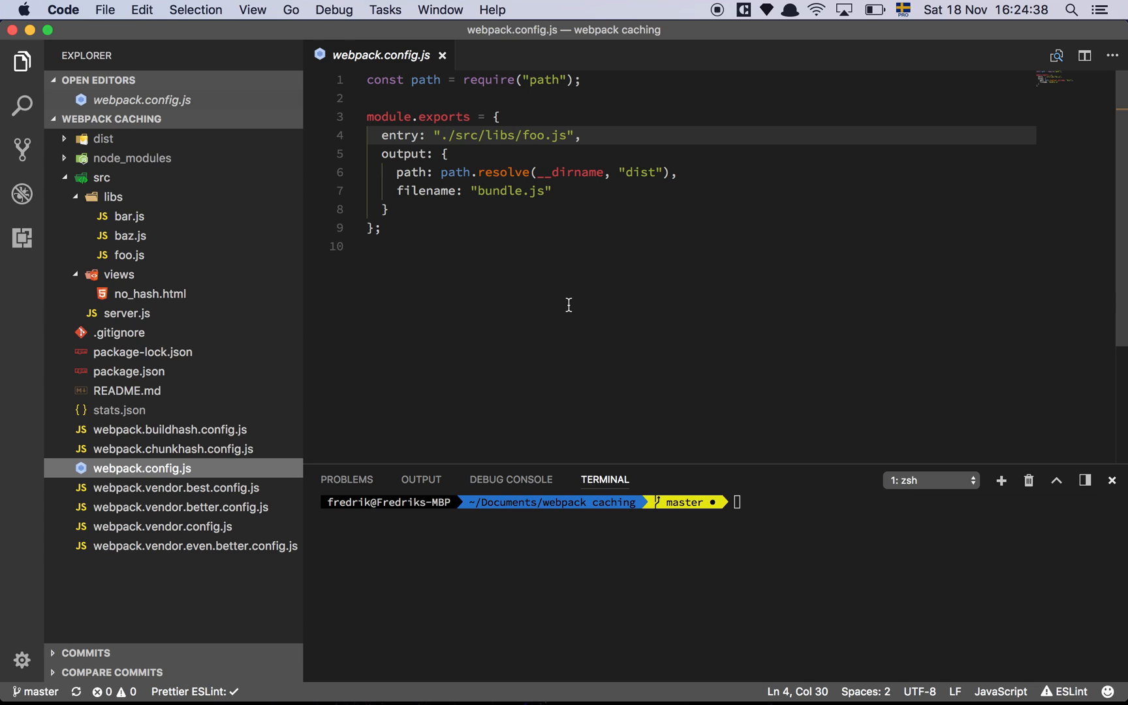
mouse_move(486, 153)
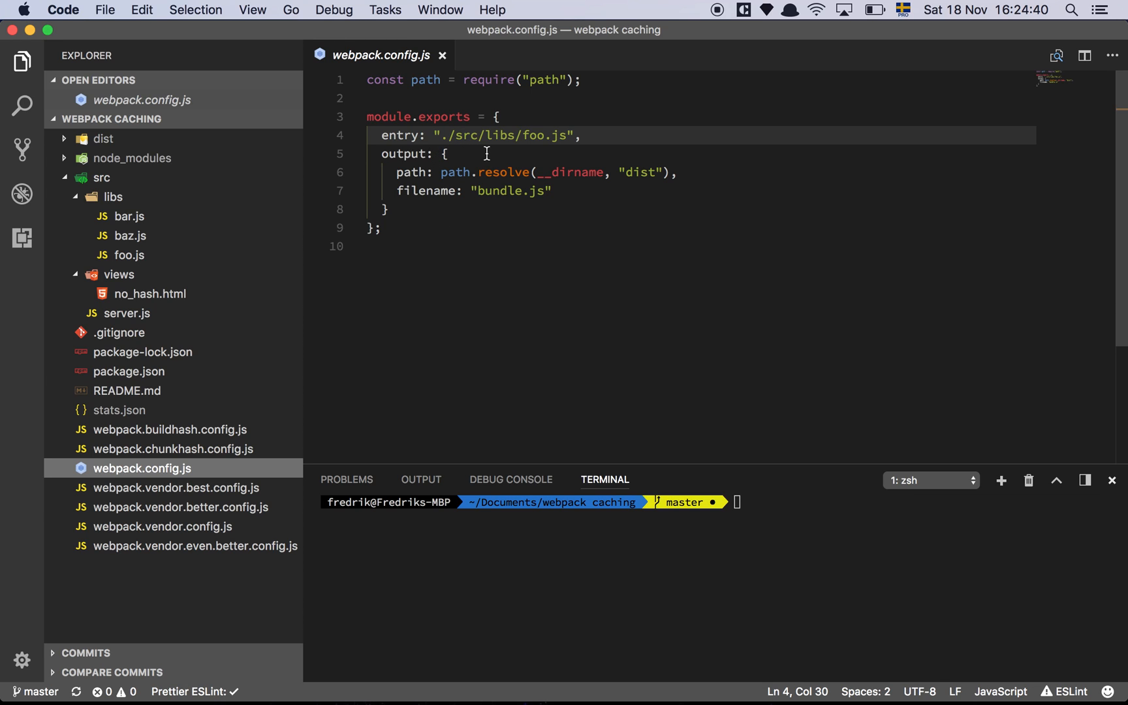
mouse_move(596, 179)
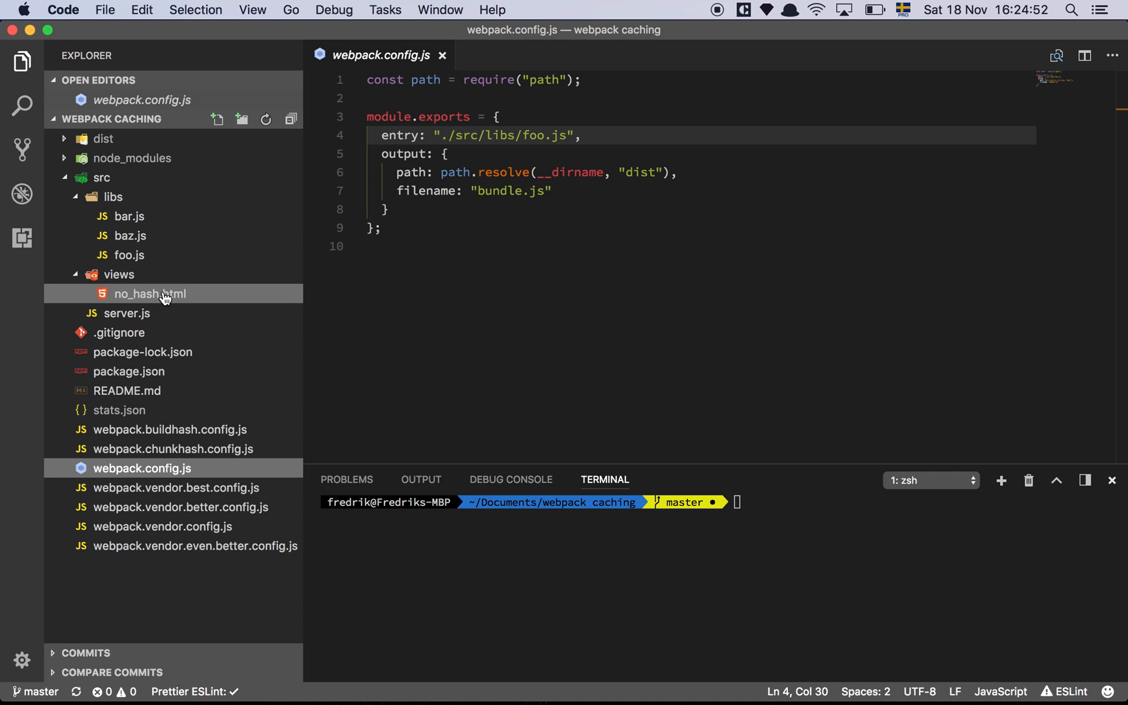
left_click(150, 294)
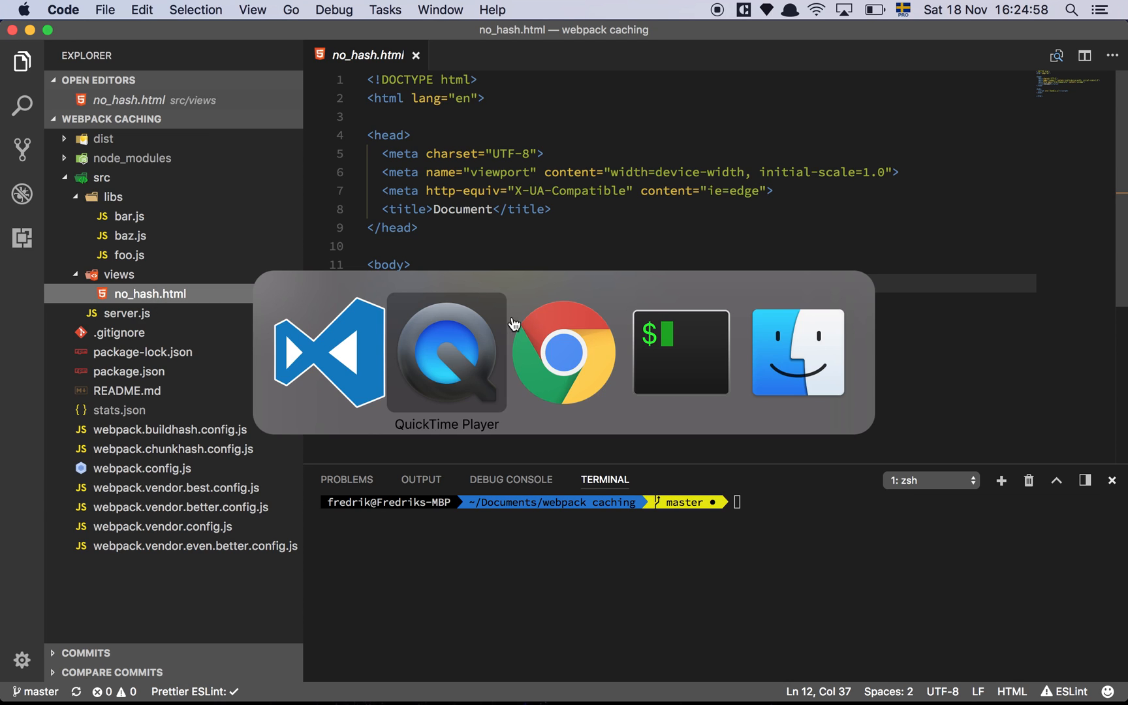
Reload localhost:3000 in Chrome and check bundle.js console output and its 2.8 KB network request.
left_click(562, 351)
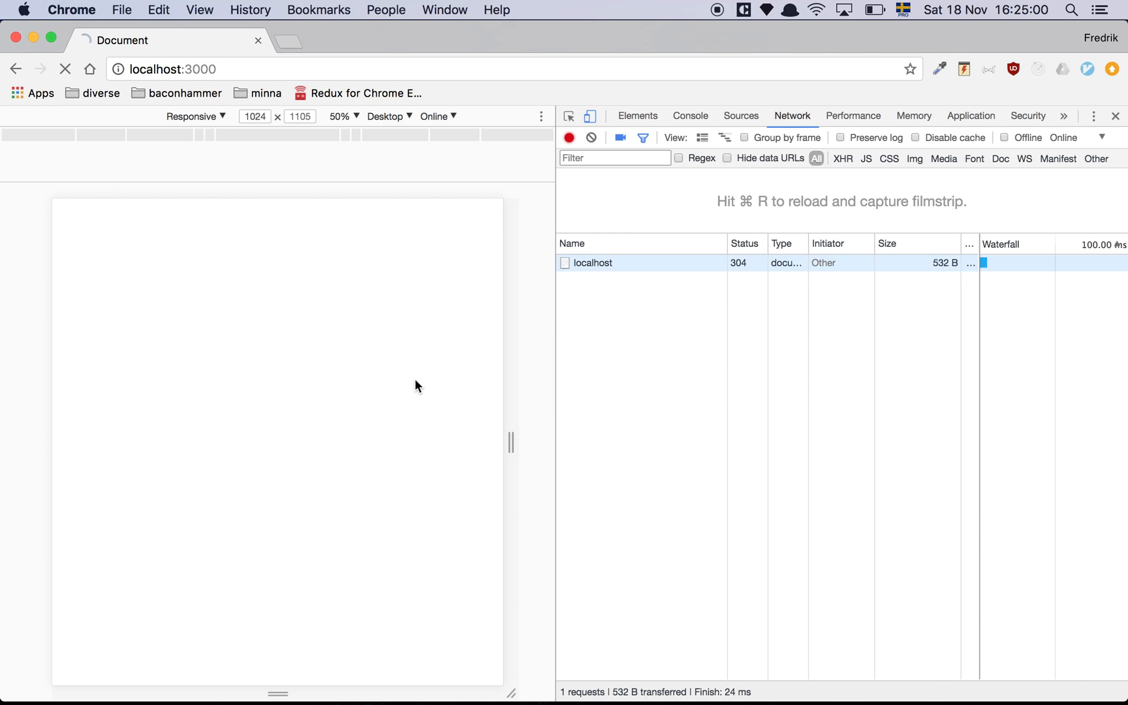
key("cmd+r")
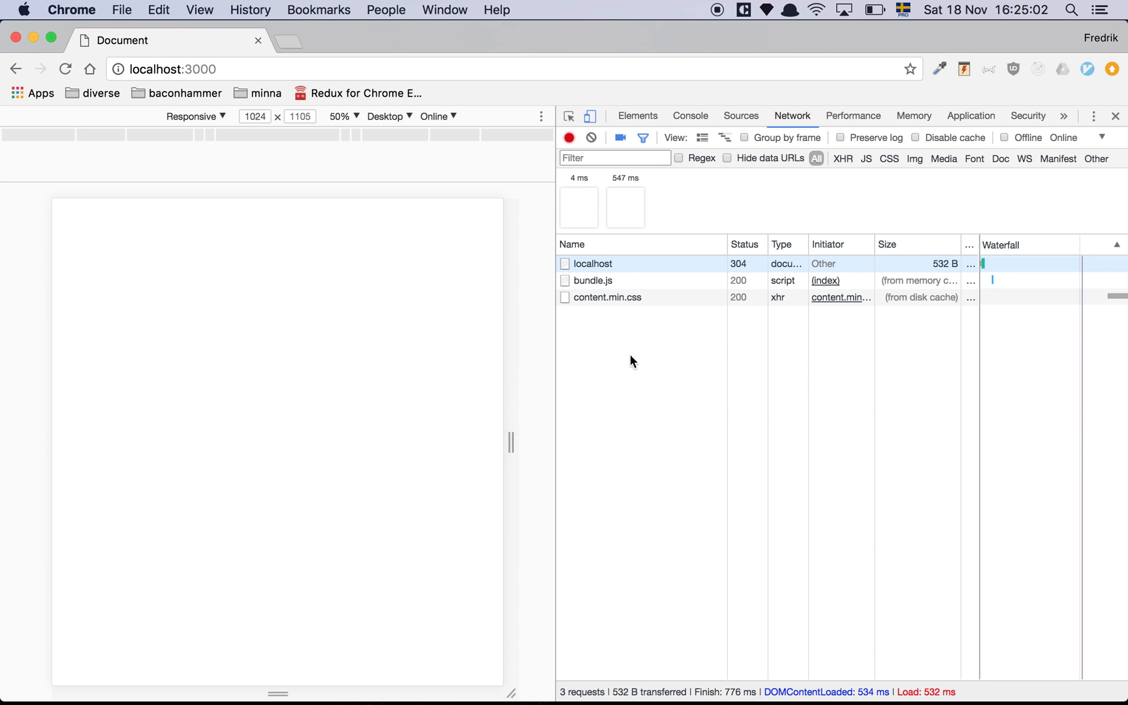
mouse_move(595, 280)
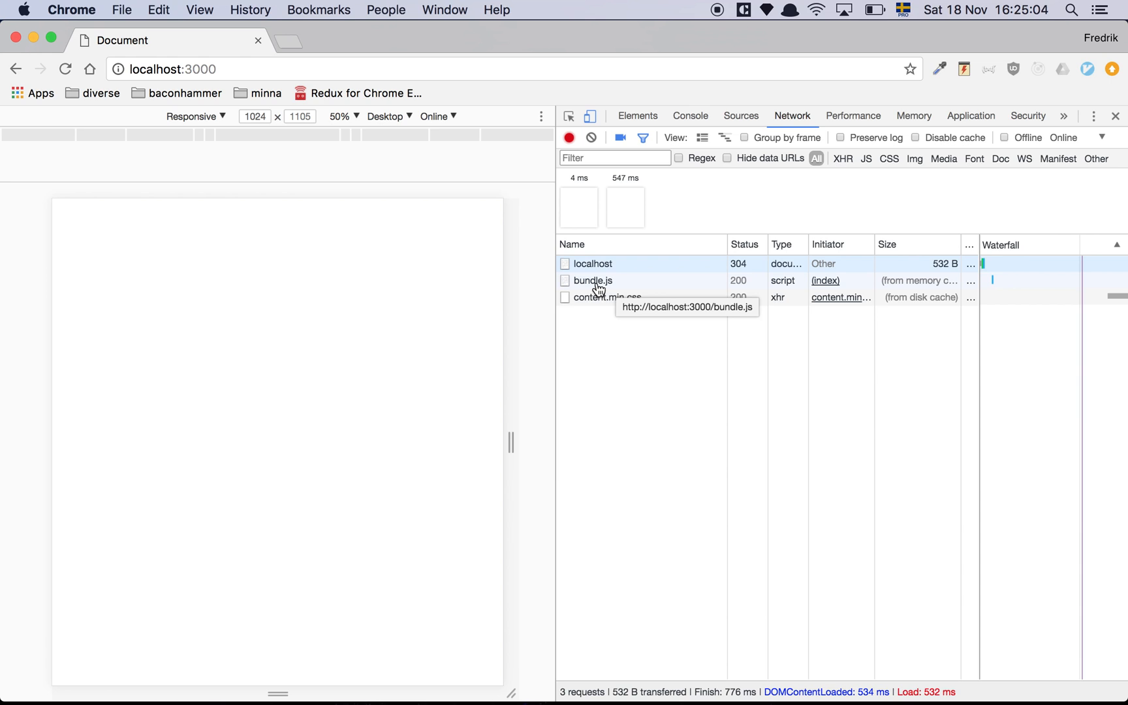
left_click(688, 116)
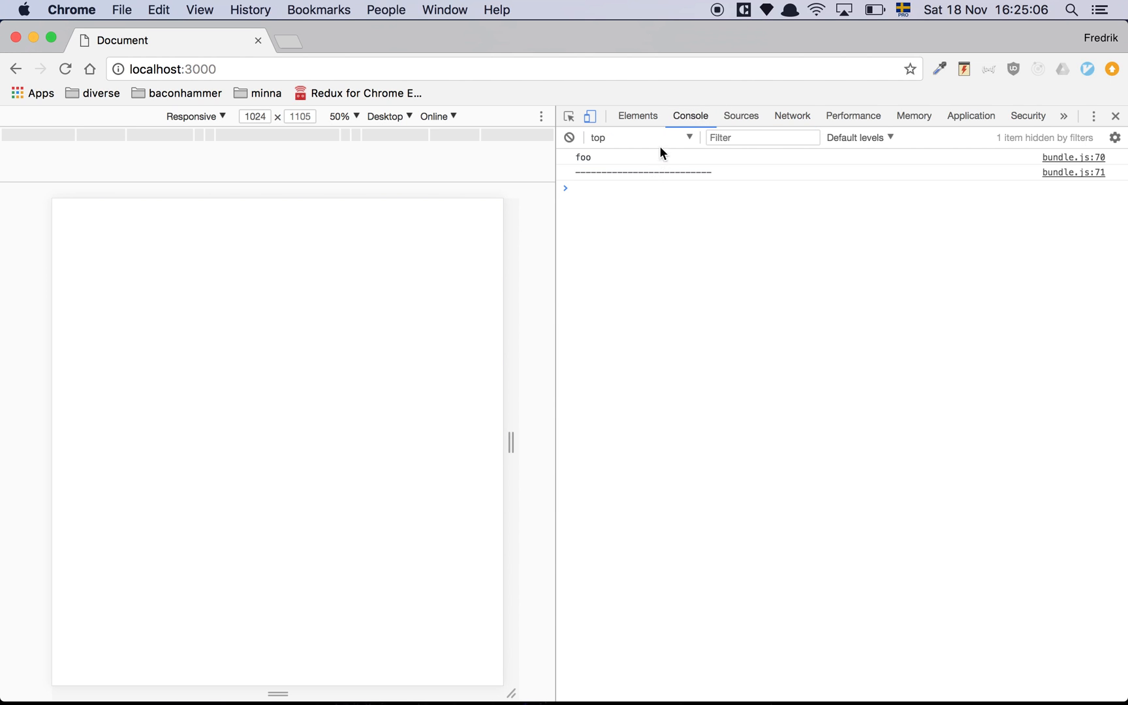
left_click(791, 115)
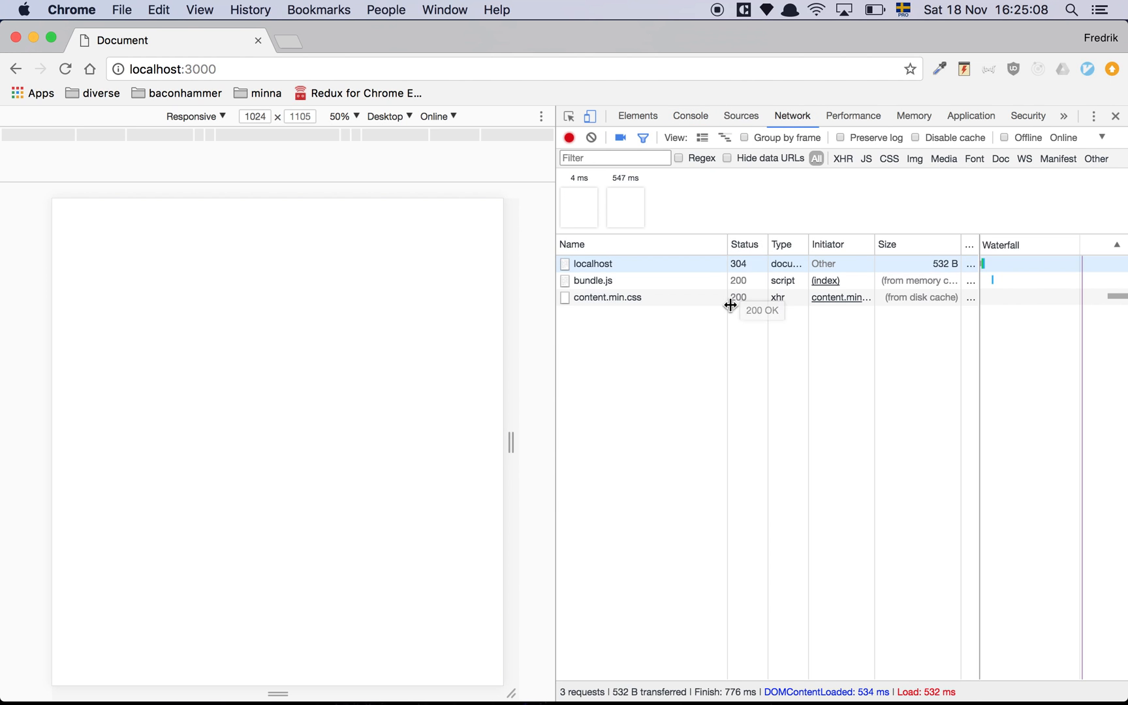
mouse_move(674, 412)
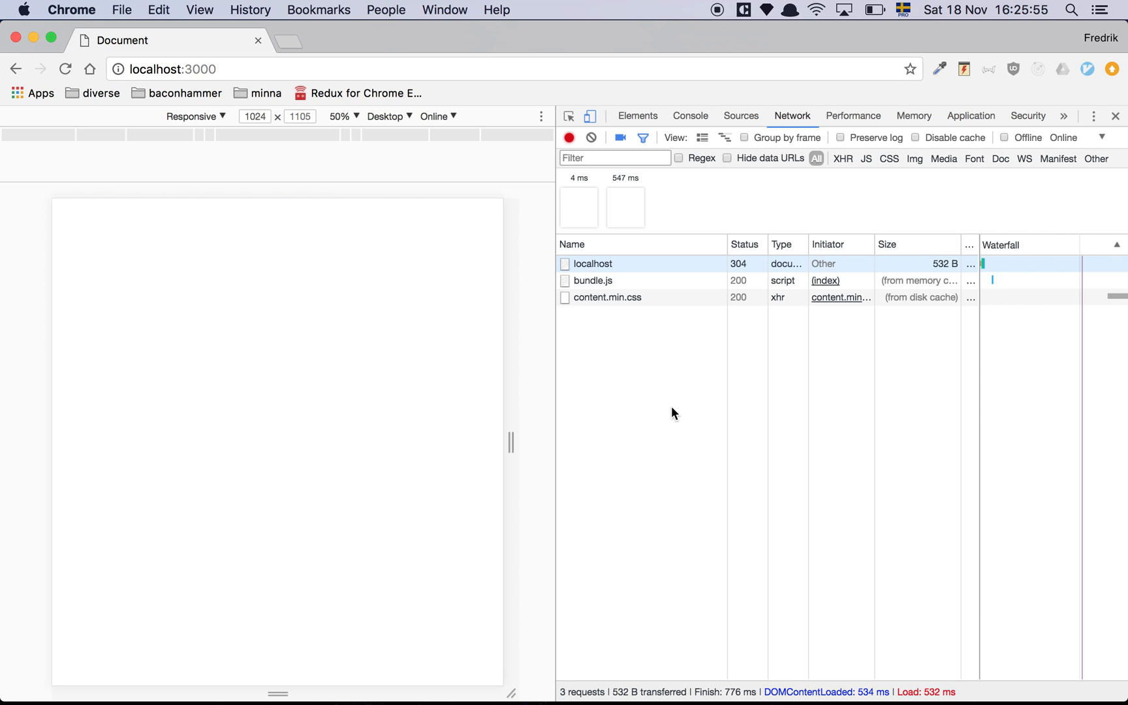
mouse_move(635, 457)
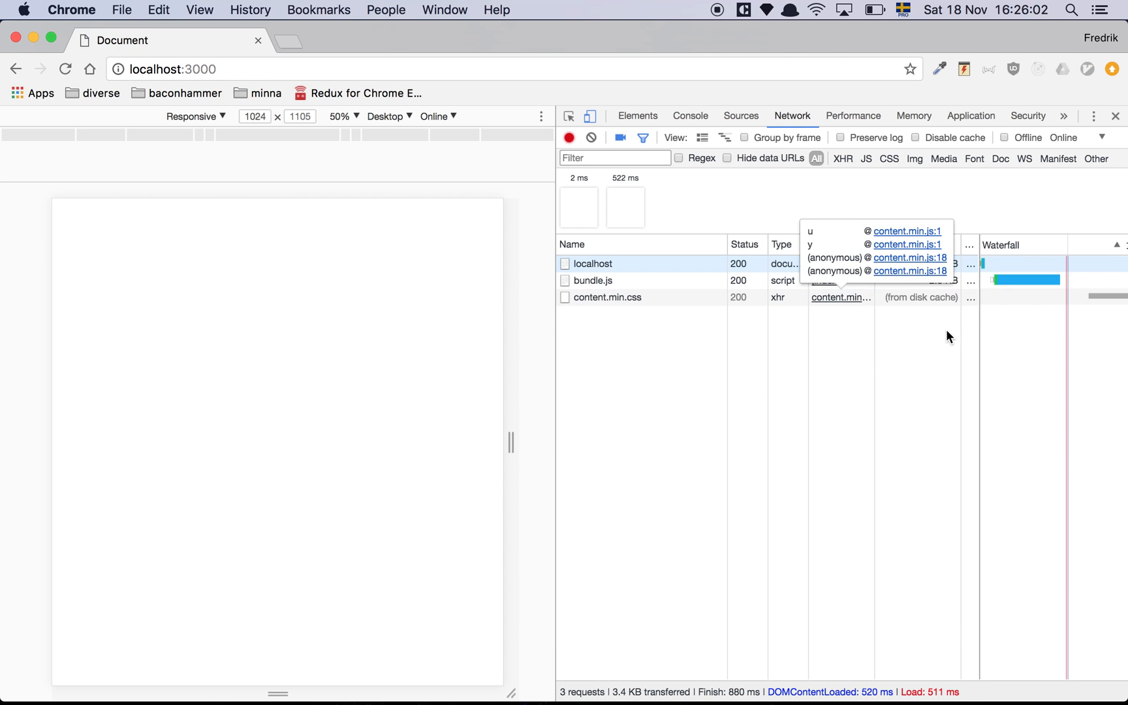
mouse_move(938, 286)
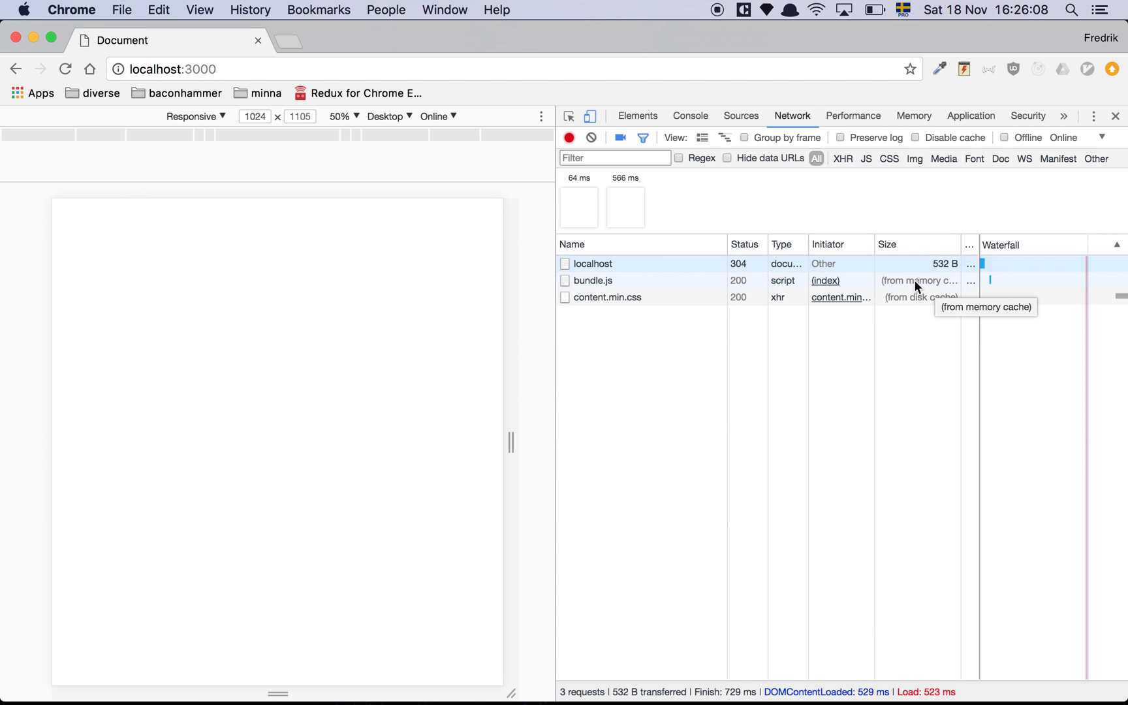
left_click(592, 137)
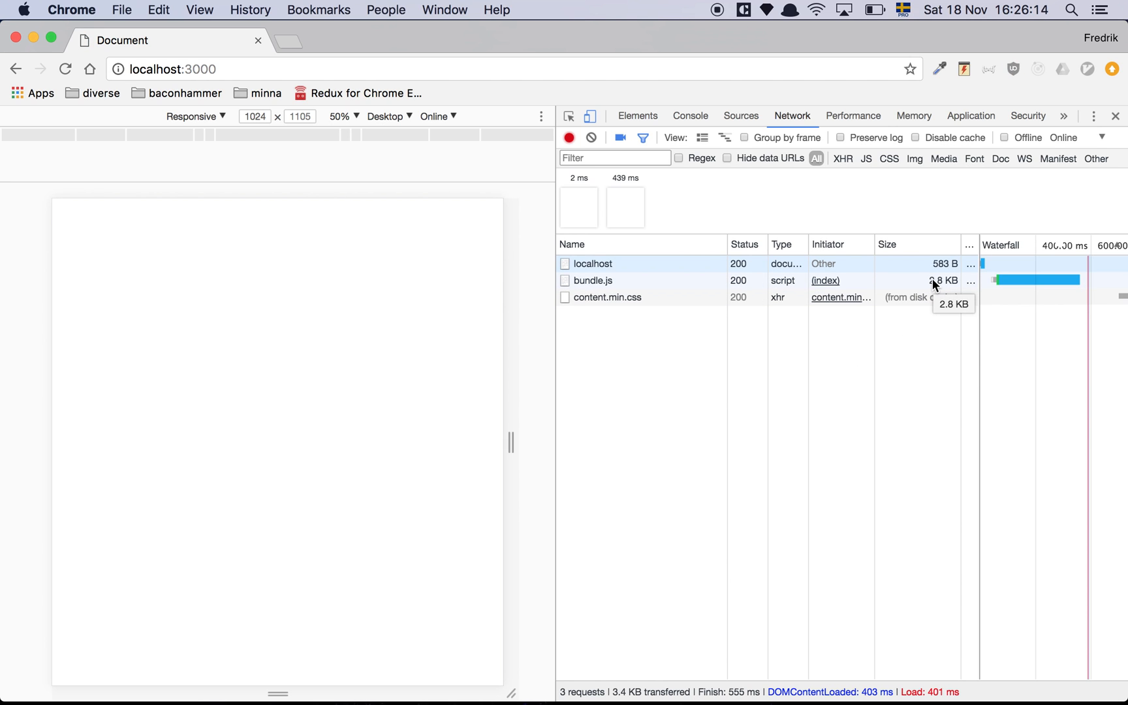
mouse_move(724, 464)
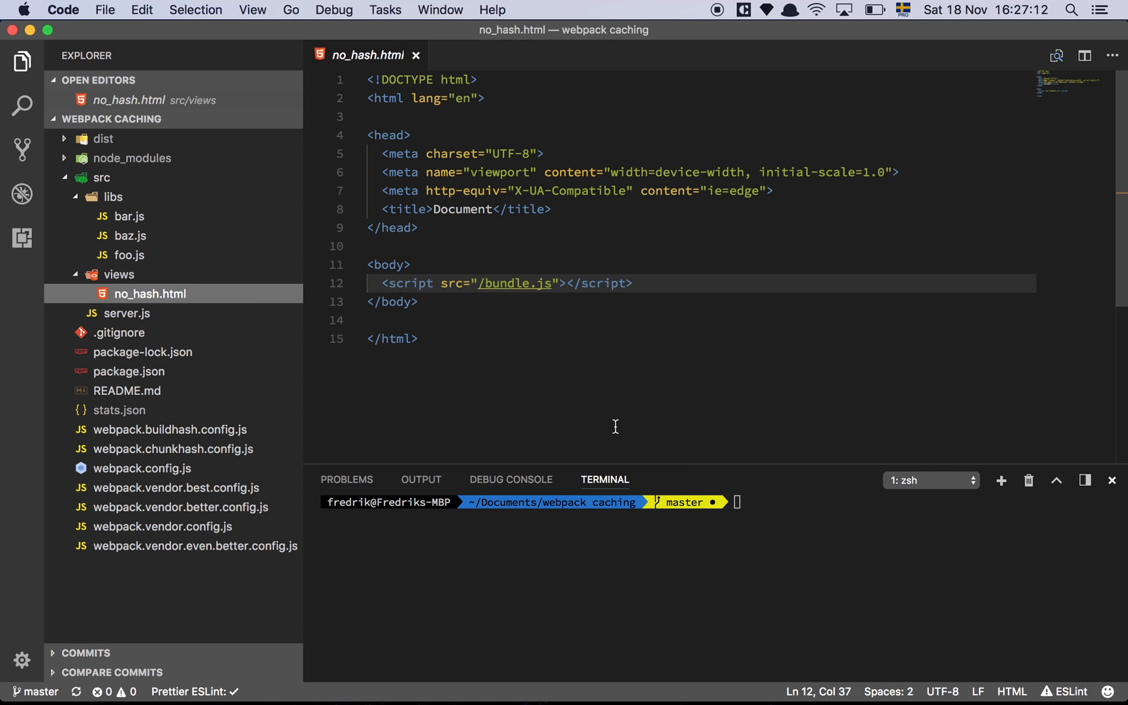
left_click(416, 55)
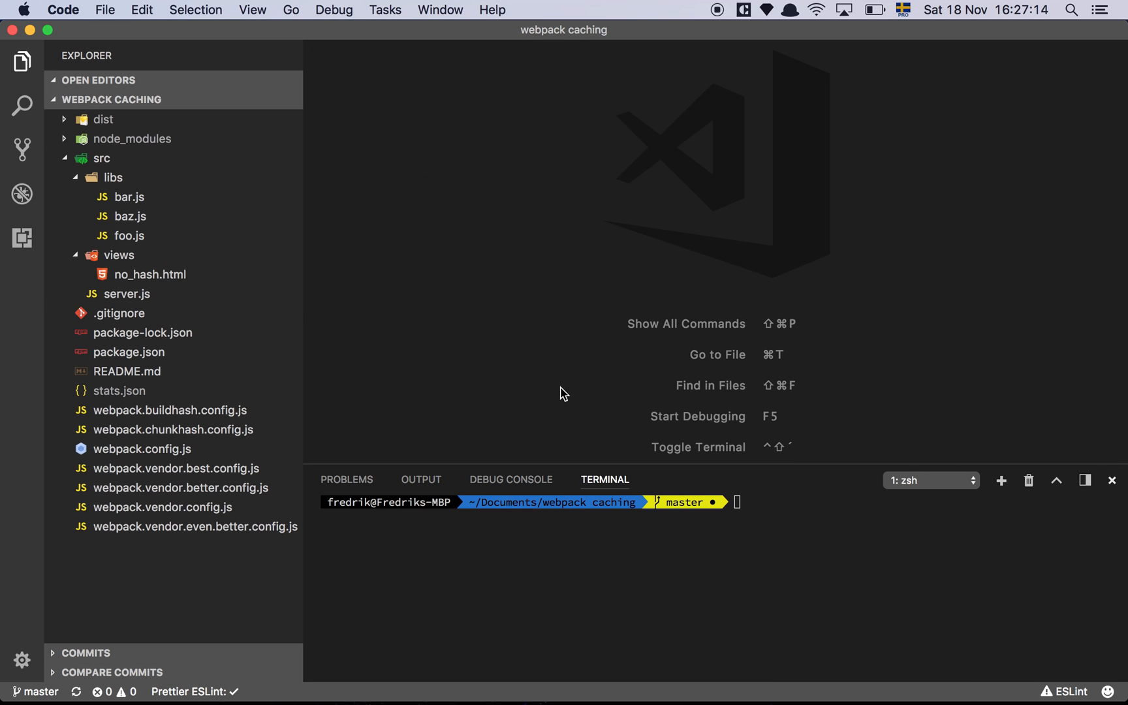
left_click(170, 410)
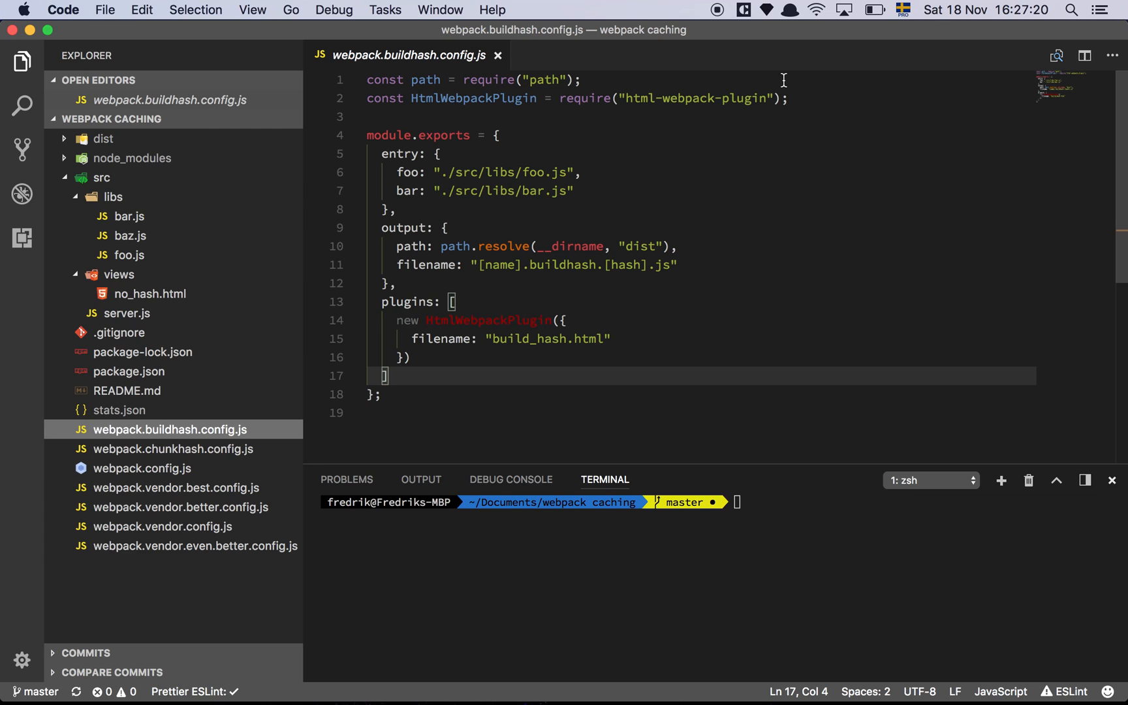
left_click(785, 80)
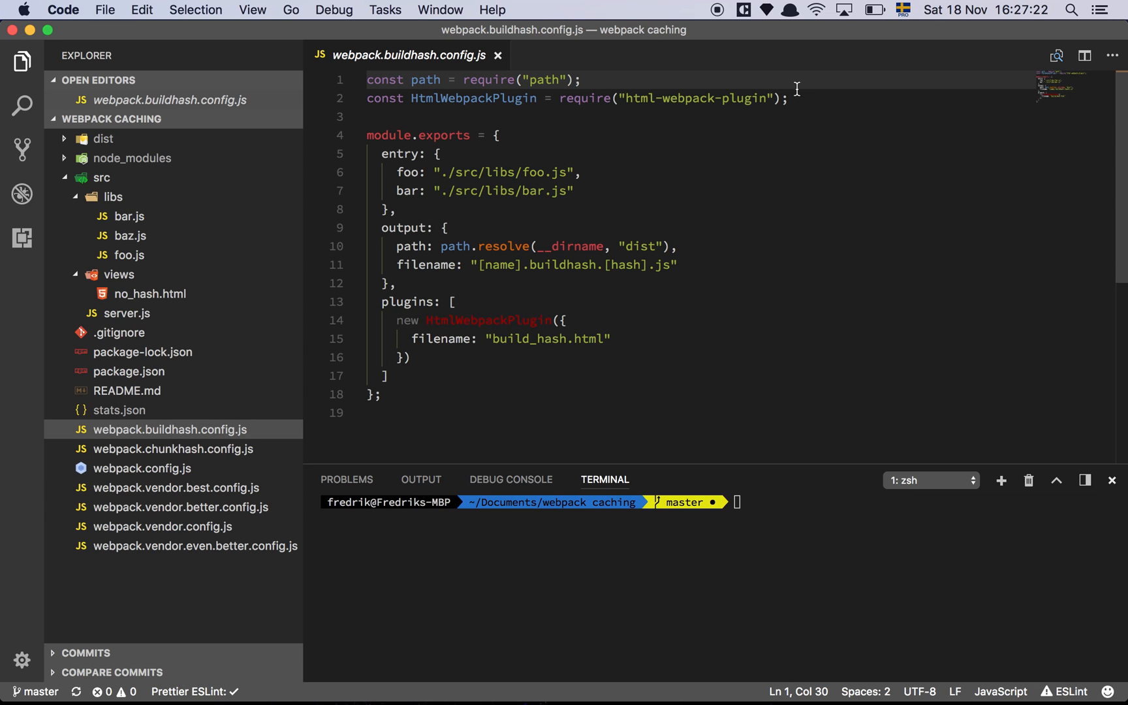
left_click(787, 98)
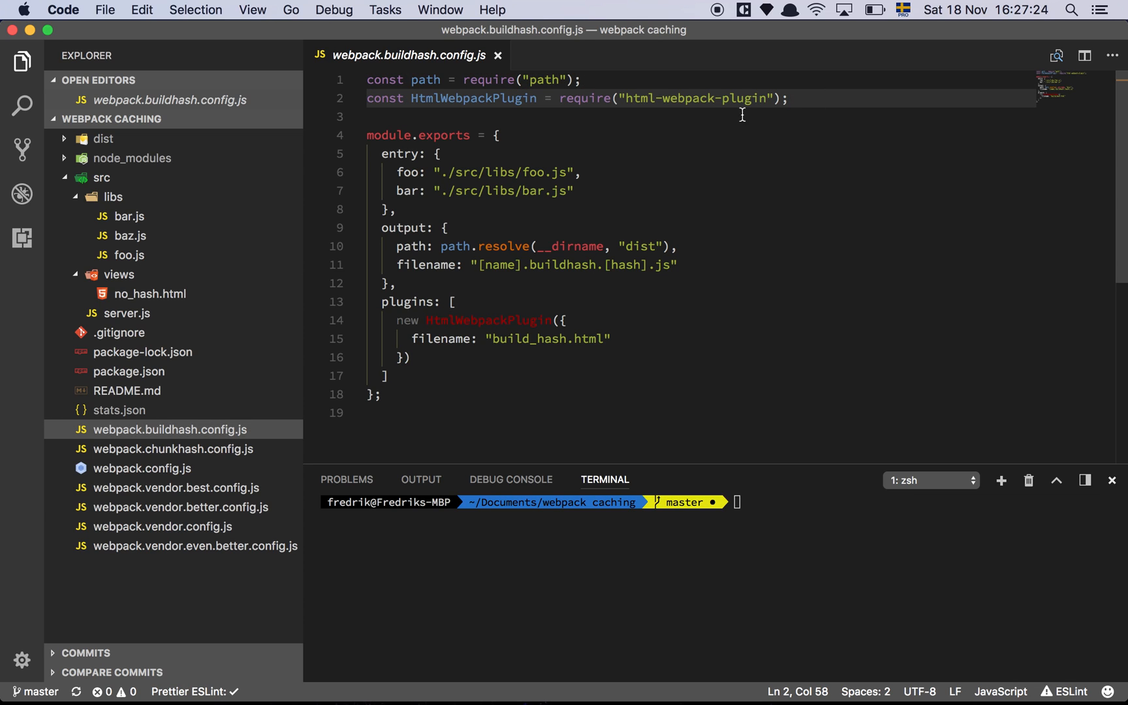
mouse_move(661, 136)
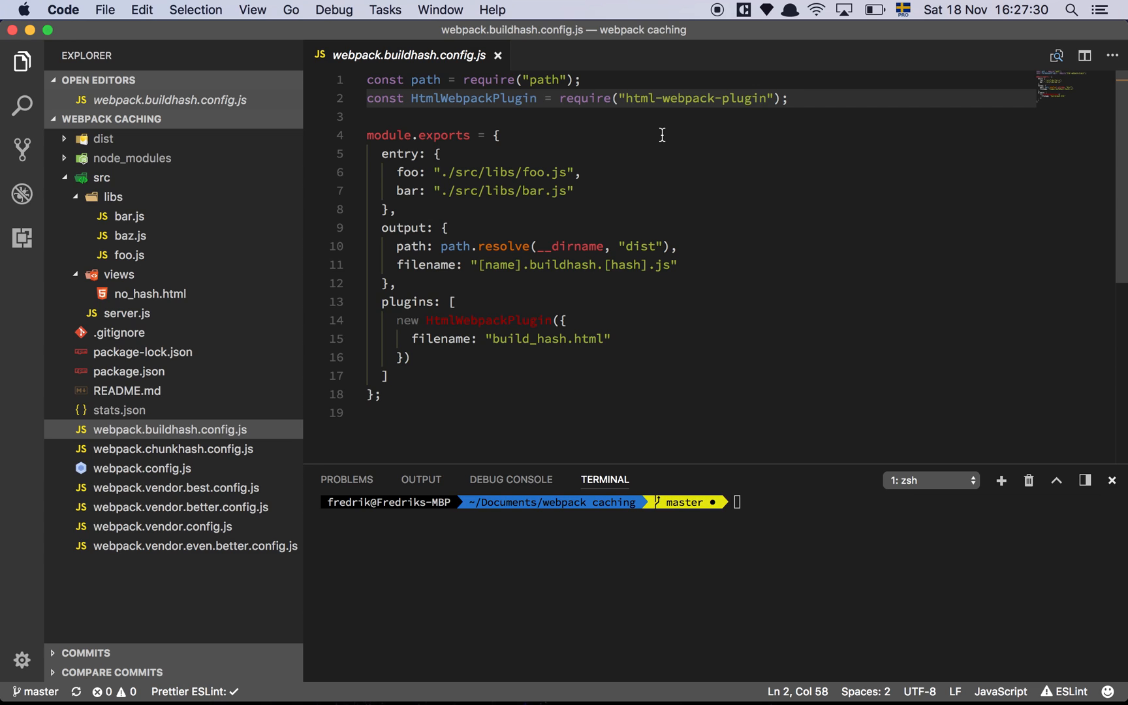
mouse_move(626, 363)
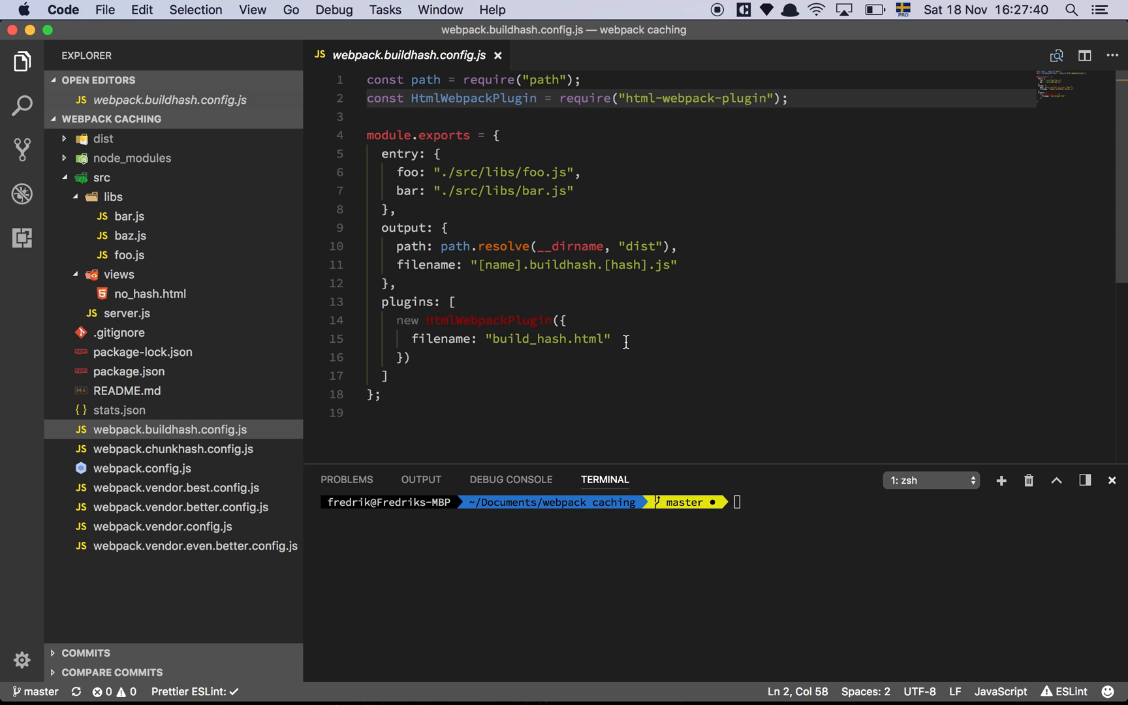
left_click(611, 340)
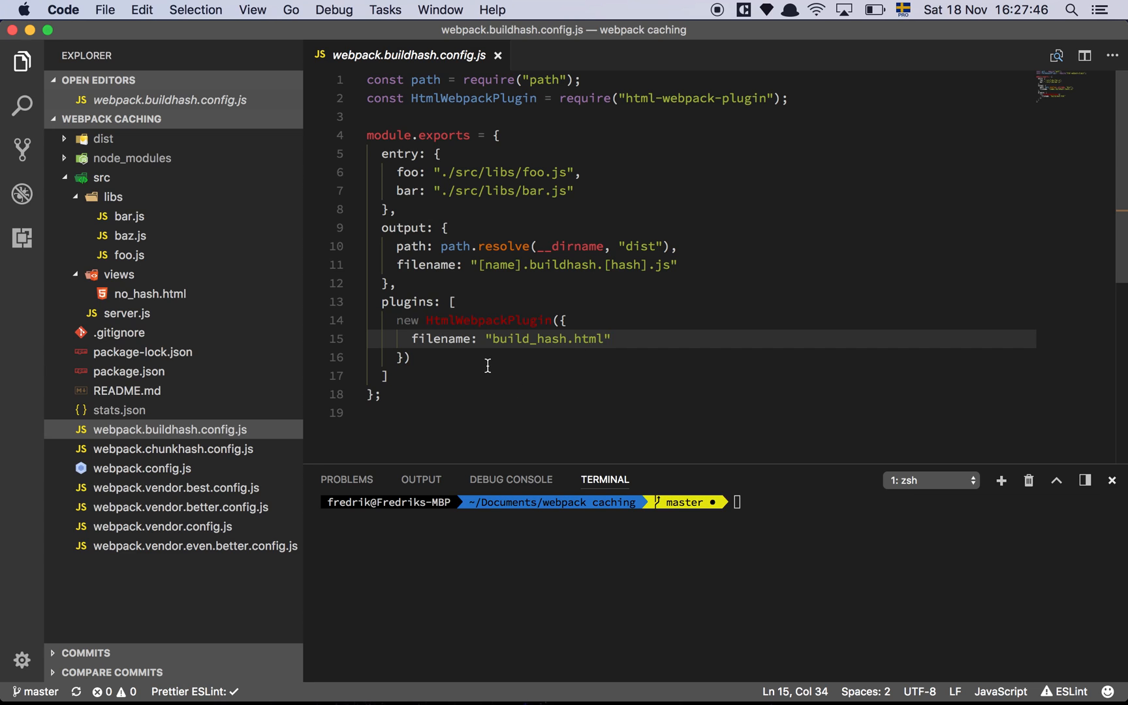
mouse_move(536, 343)
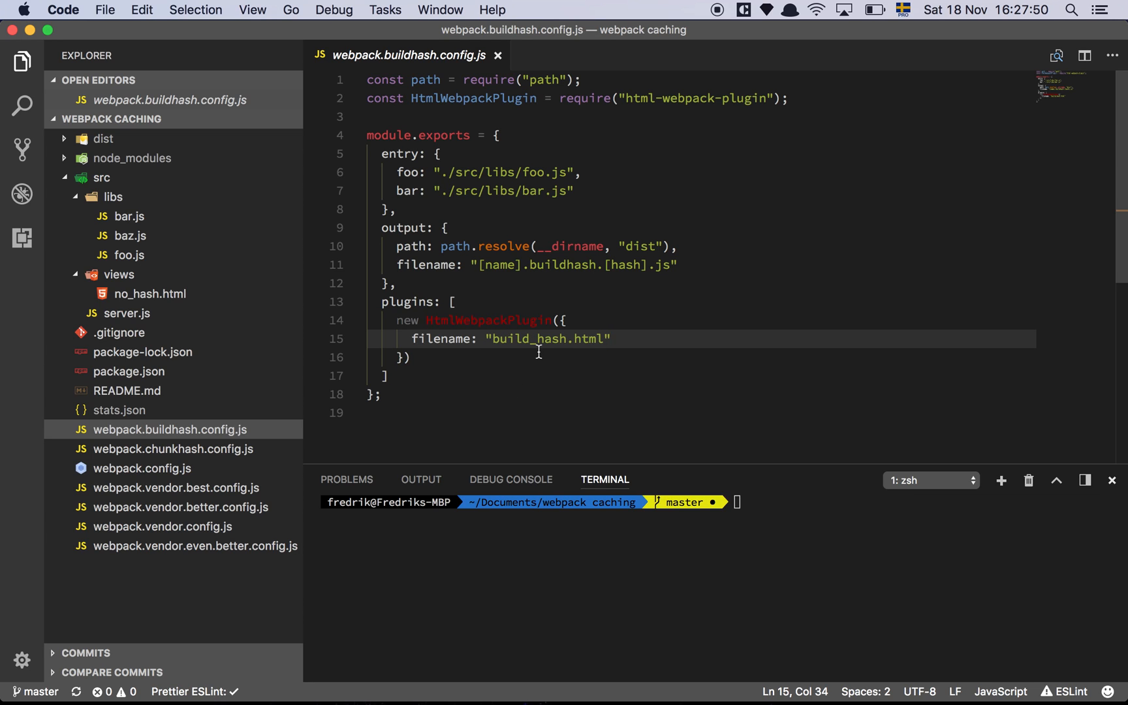
Run the npm build script in the terminal and view the generated build_hash.html in dist.
type("npm run build:stats")
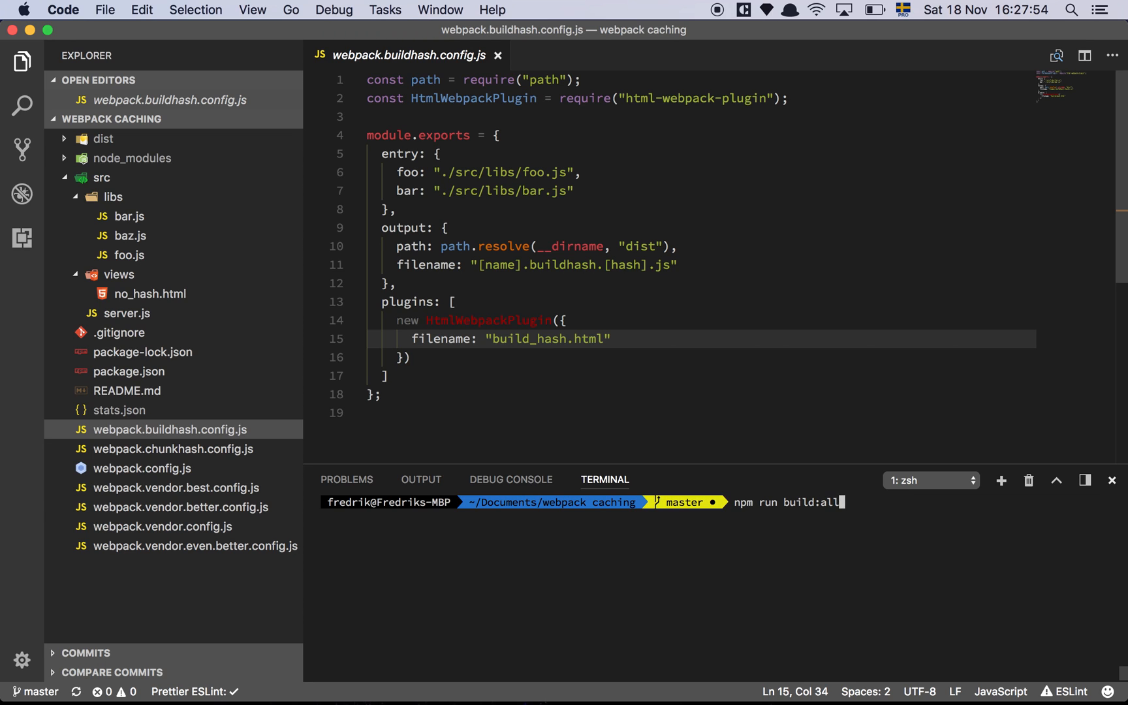
key("Return")
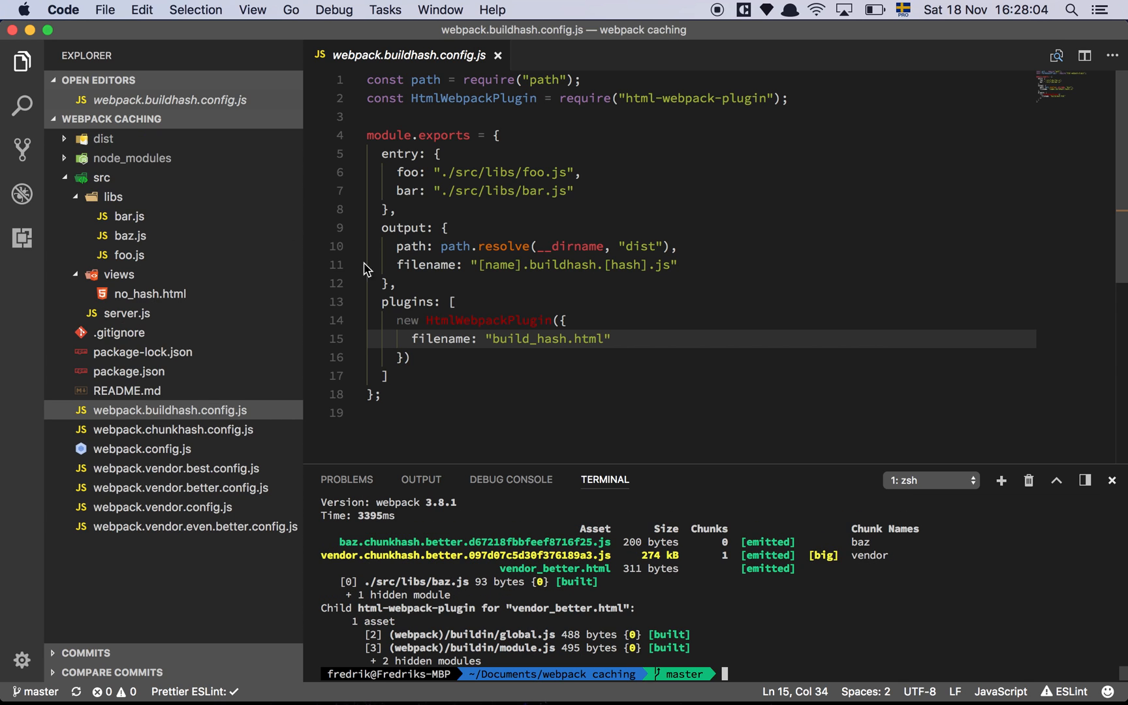
left_click(102, 138)
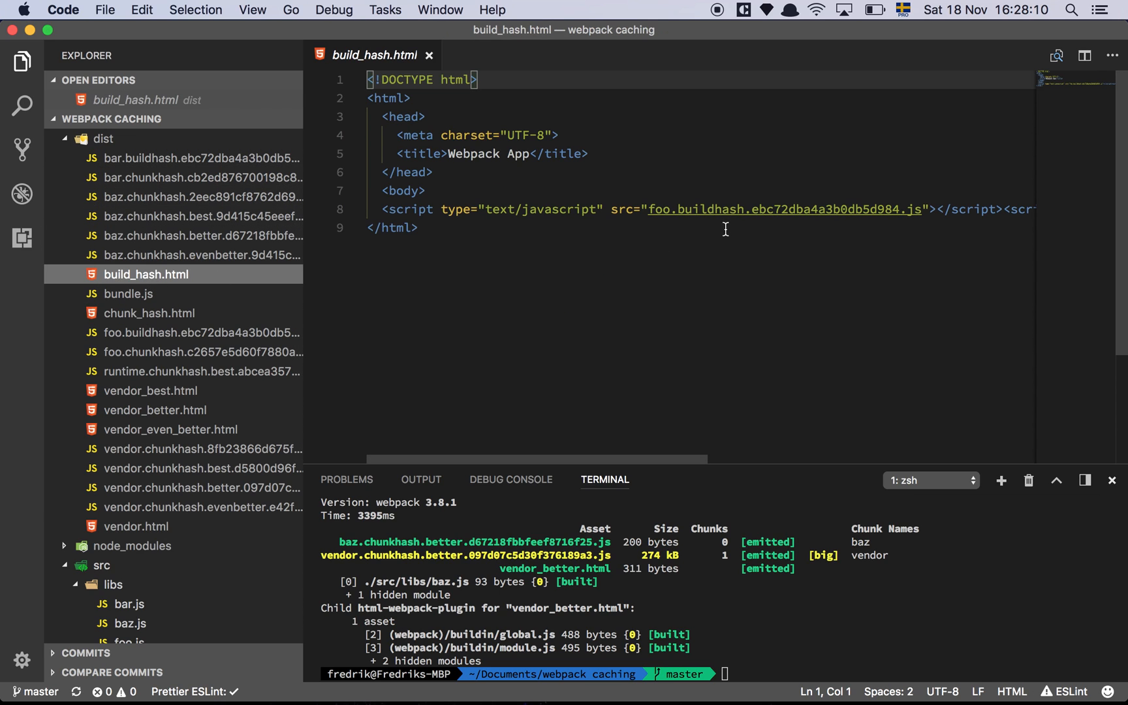
mouse_move(595, 301)
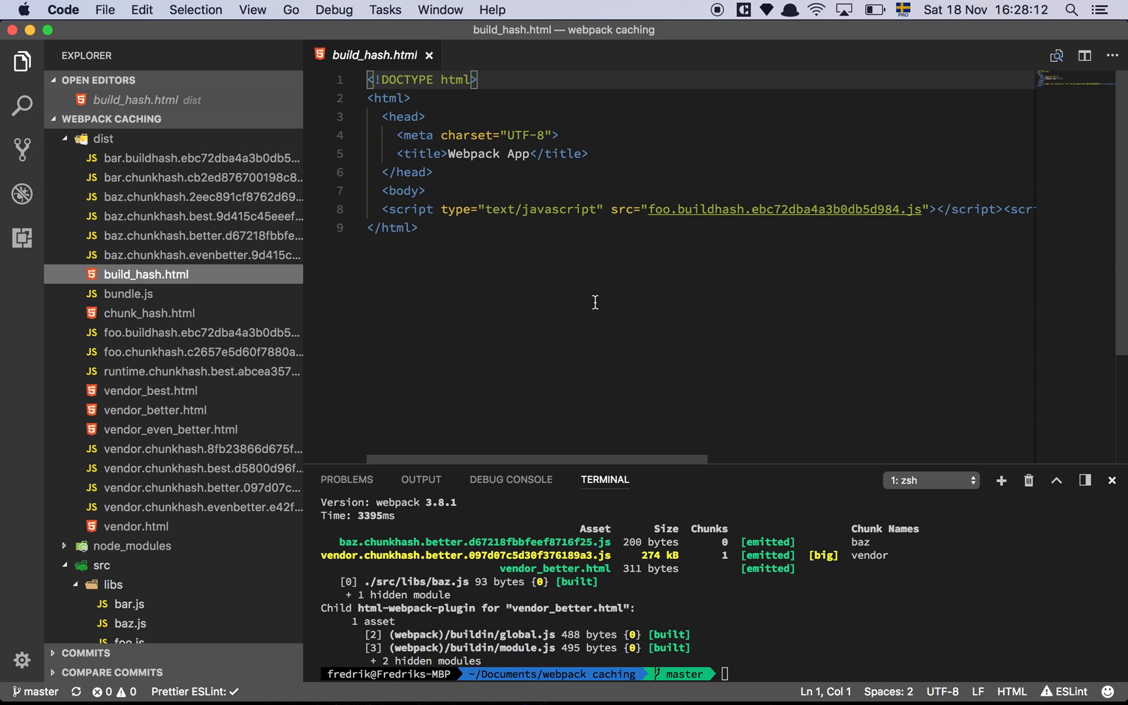
mouse_move(816, 202)
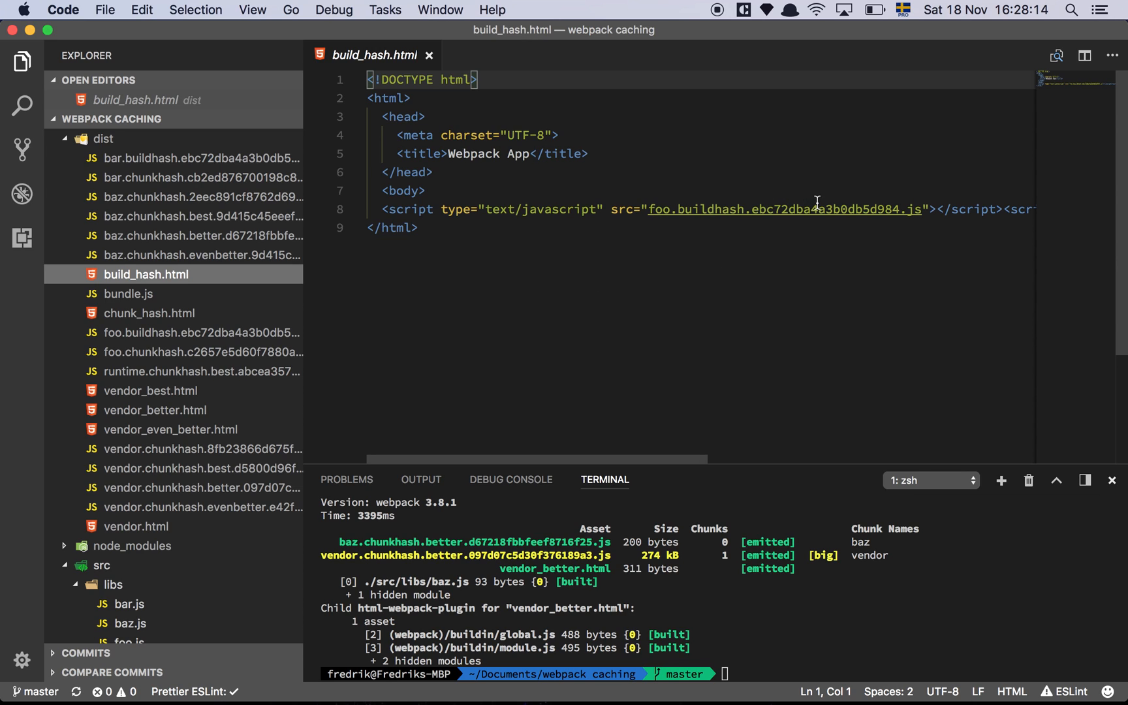
mouse_move(722, 213)
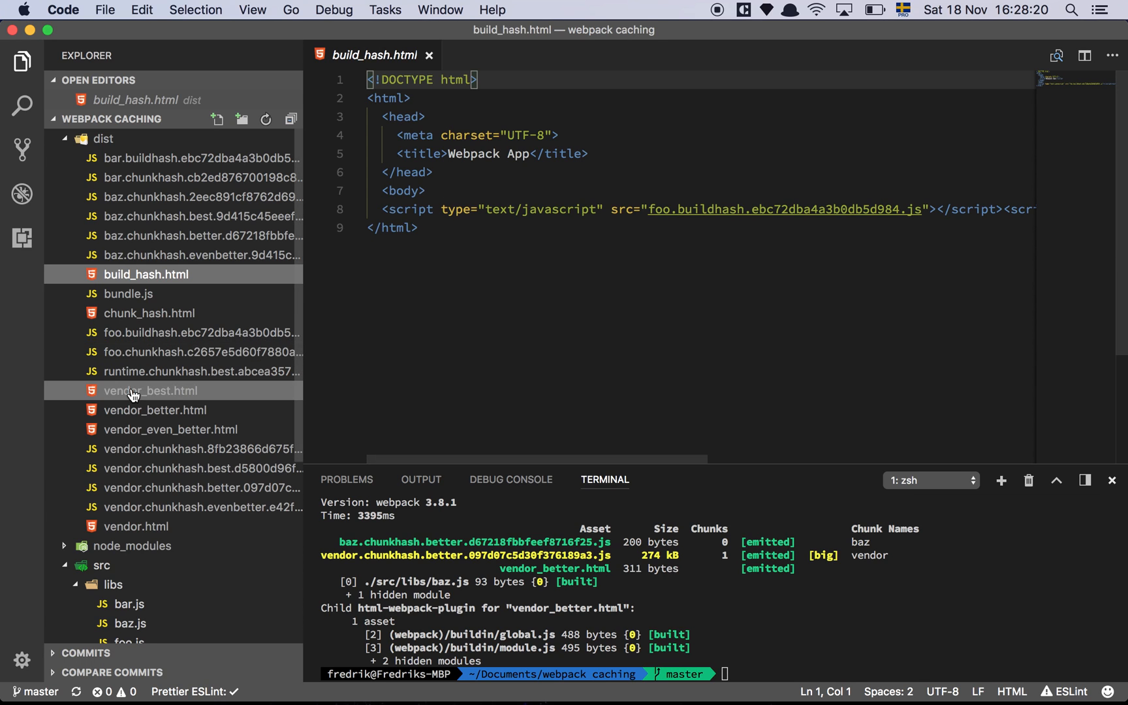
scroll("down", 3)
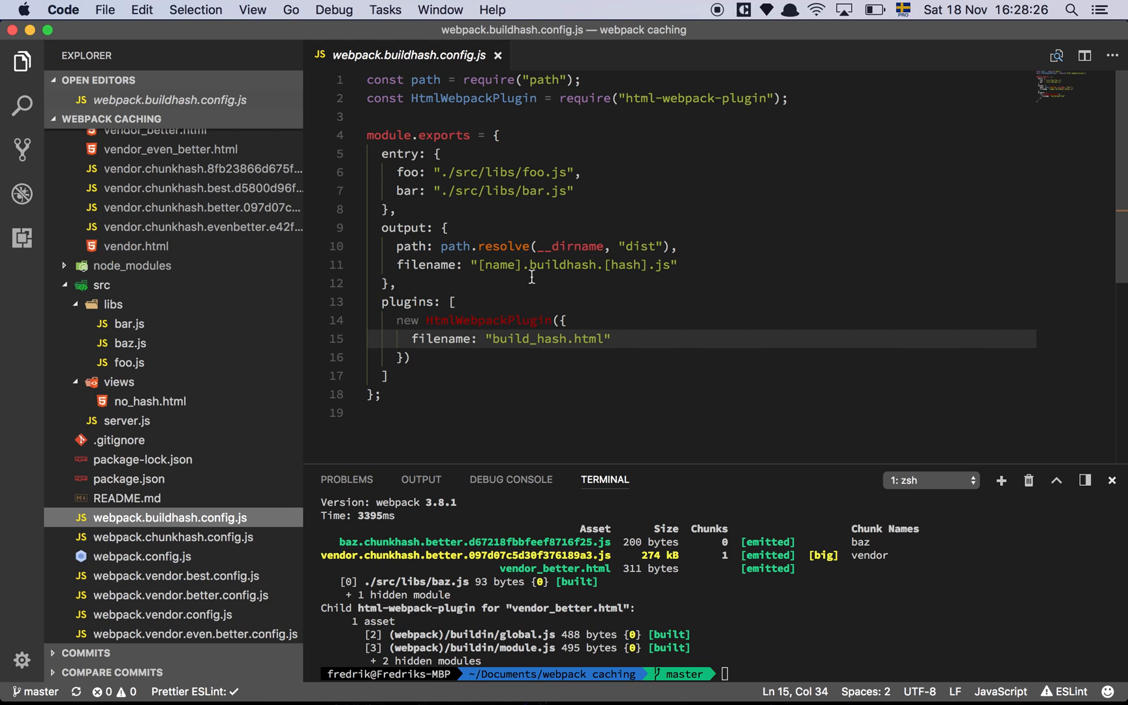
left_click(582, 172)
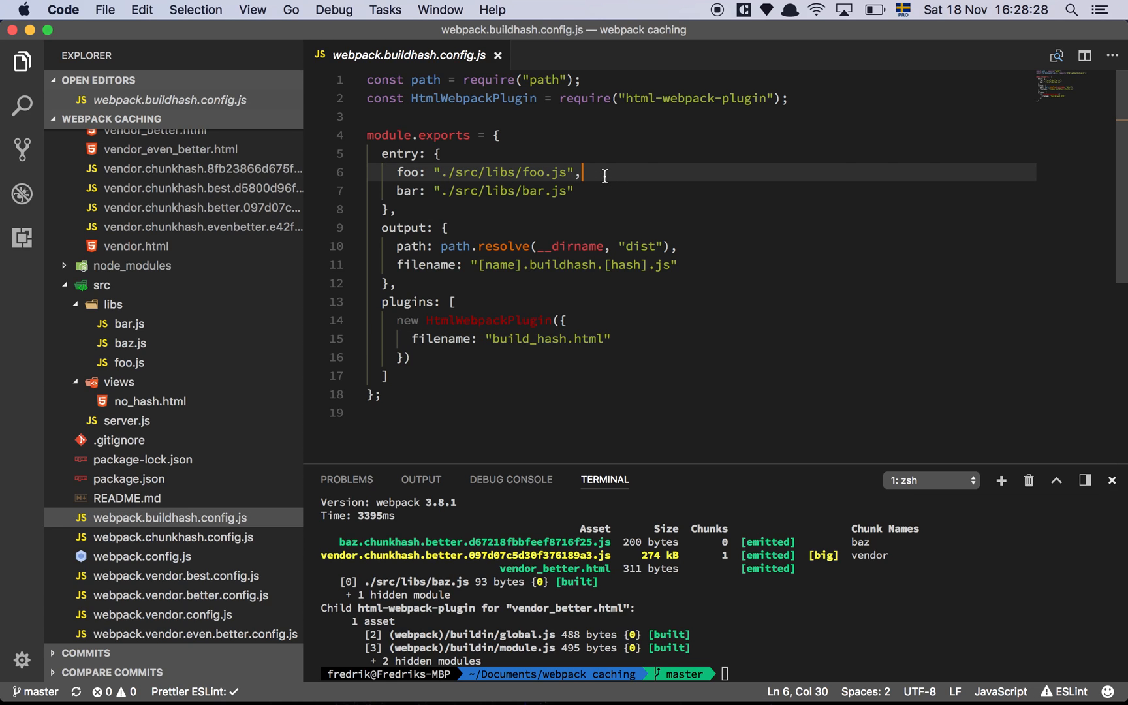
left_click(582, 191)
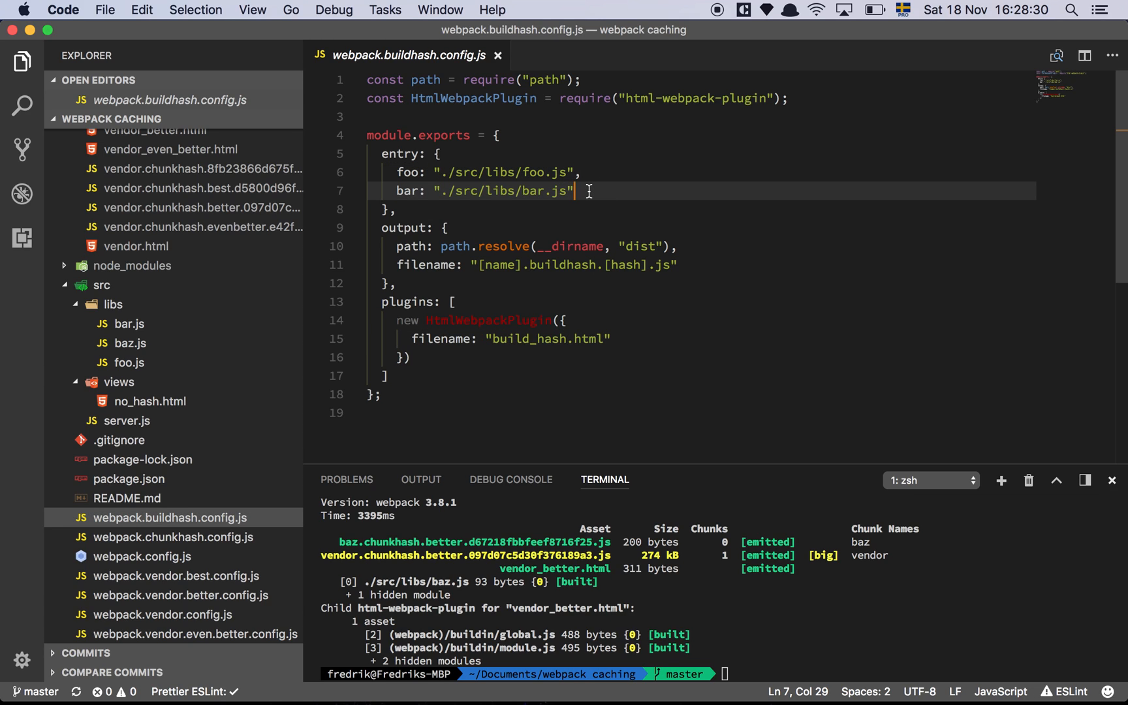
left_click(582, 173)
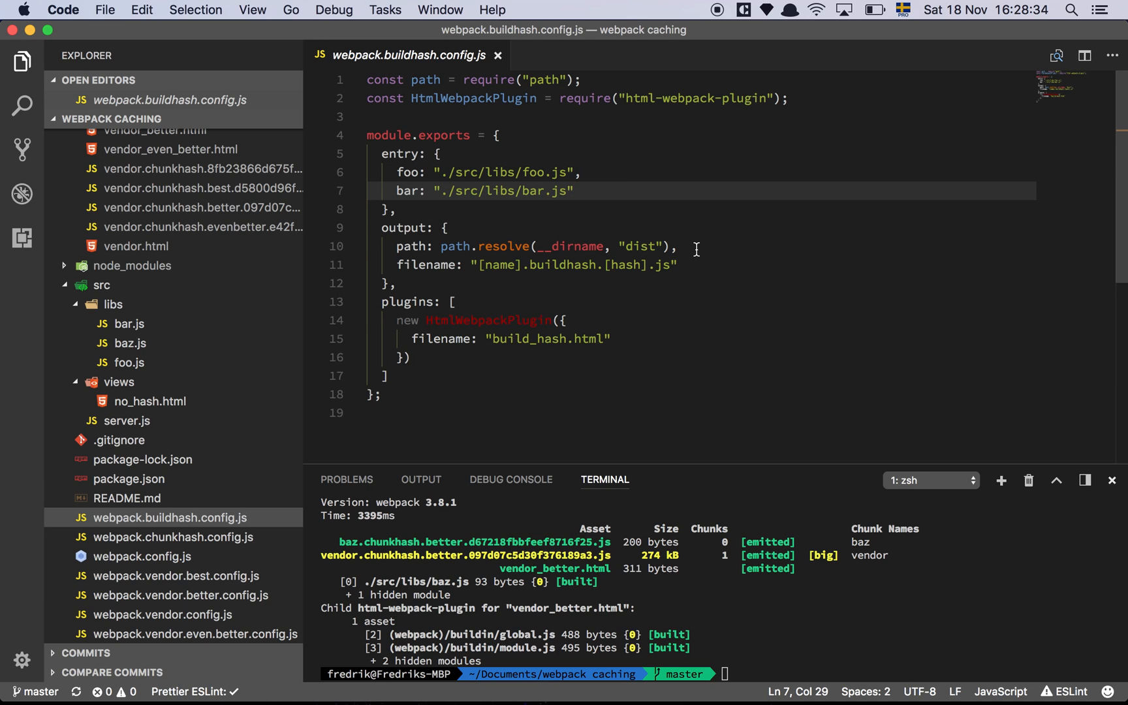
left_click(680, 245)
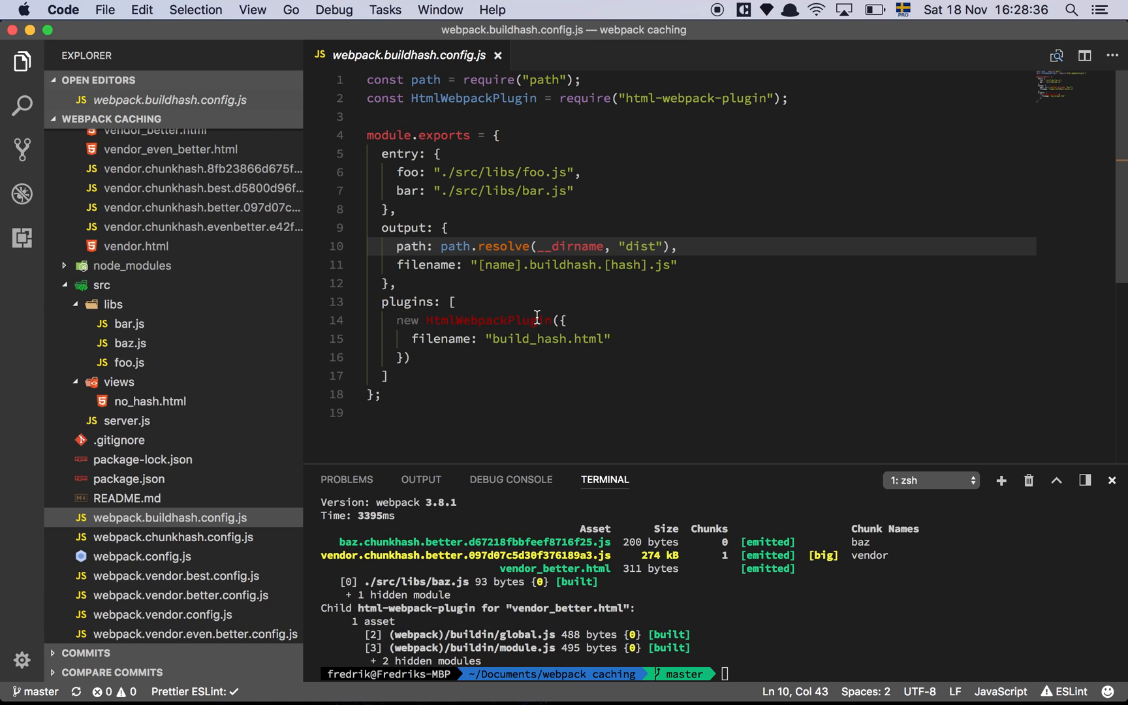
mouse_move(504, 294)
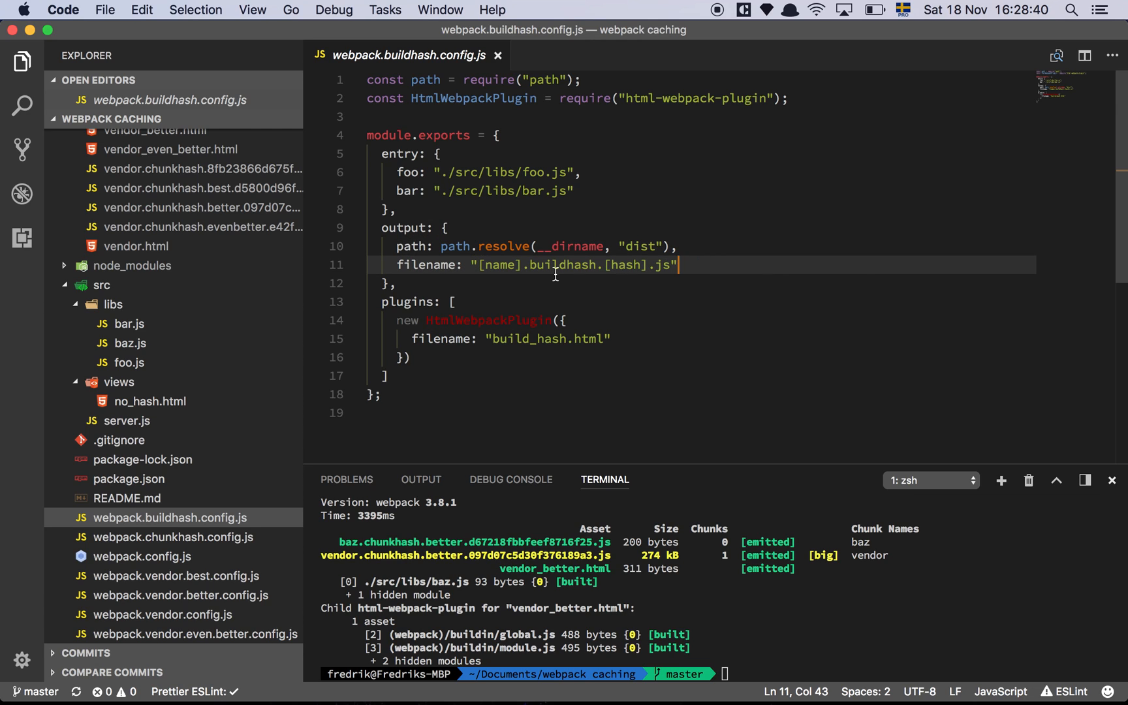
mouse_move(503, 305)
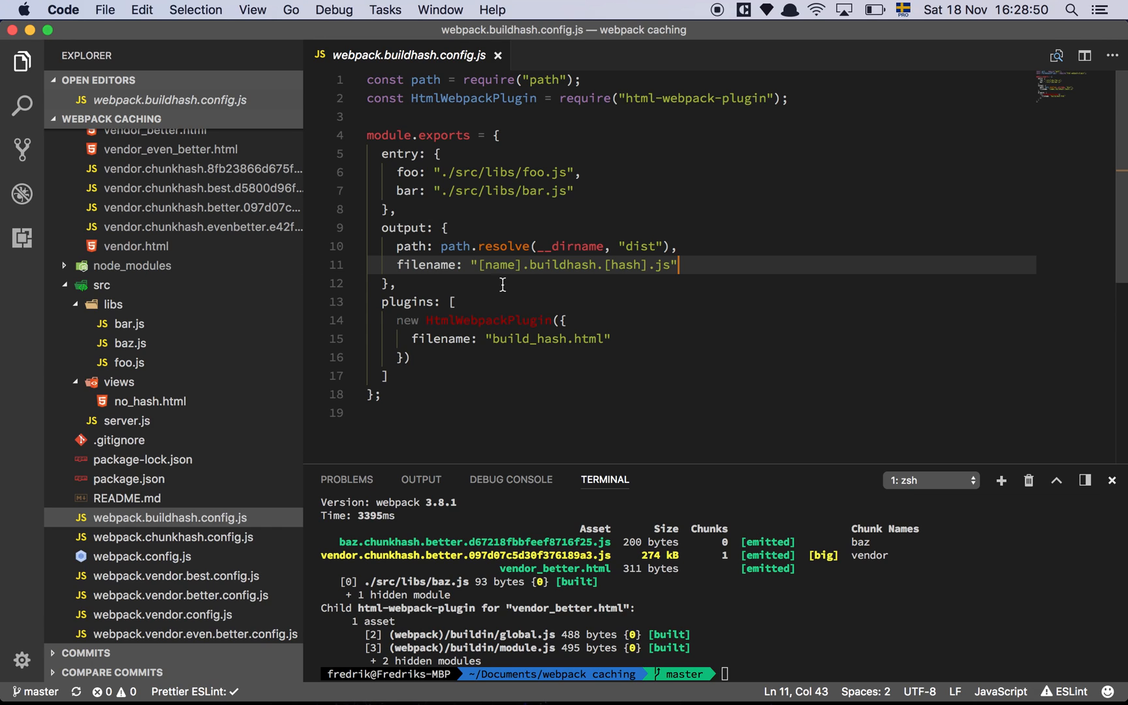
mouse_move(502, 265)
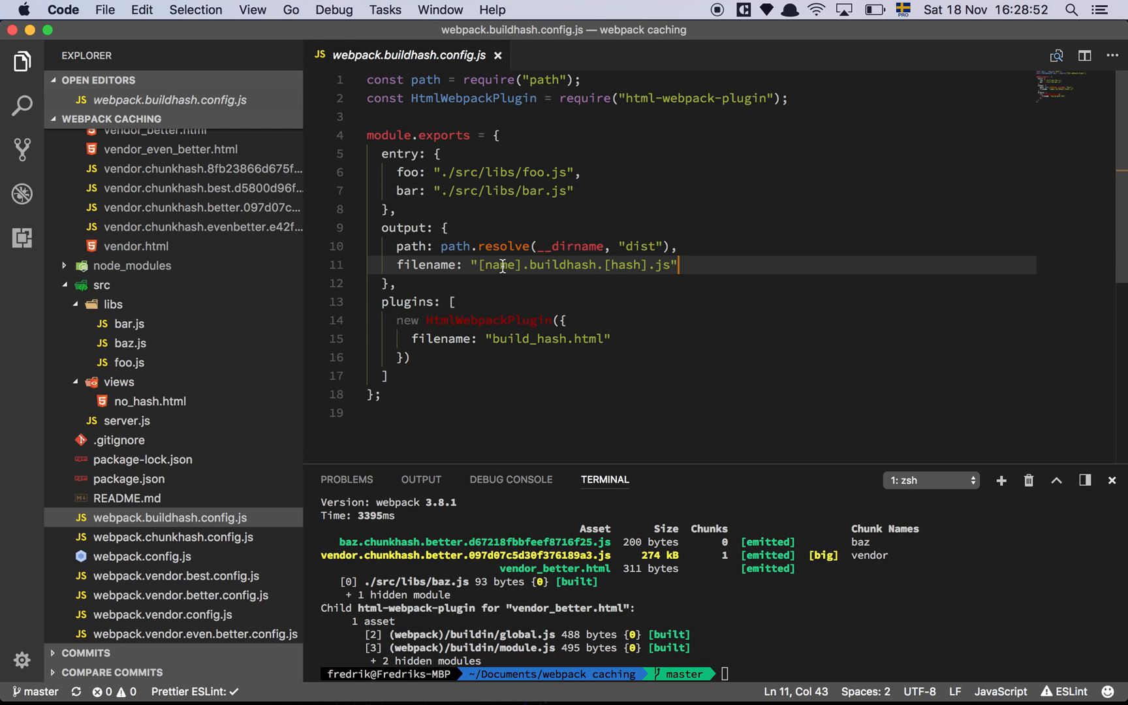
mouse_move(435, 171)
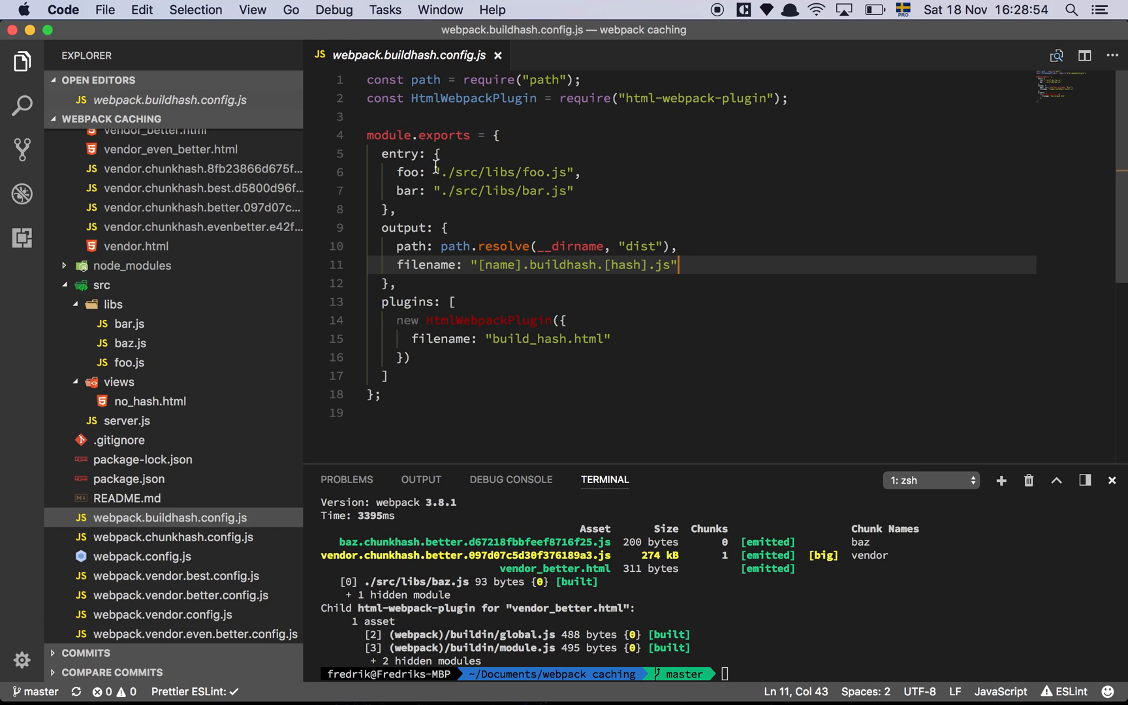
mouse_move(496, 305)
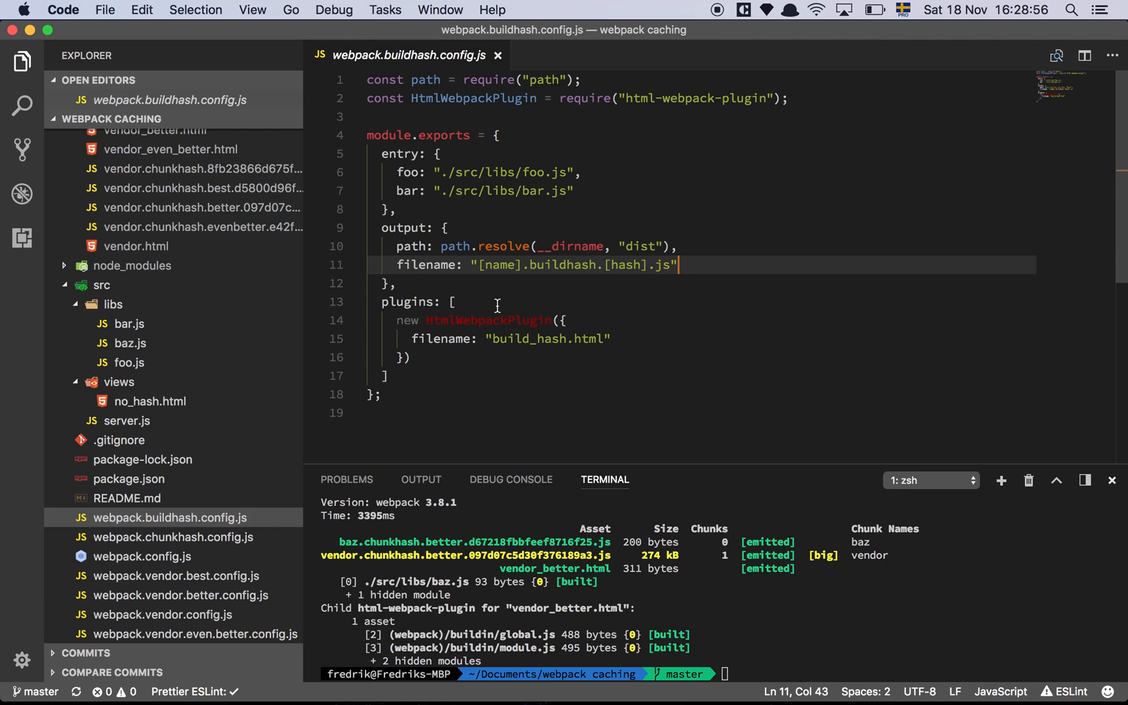
mouse_move(512, 265)
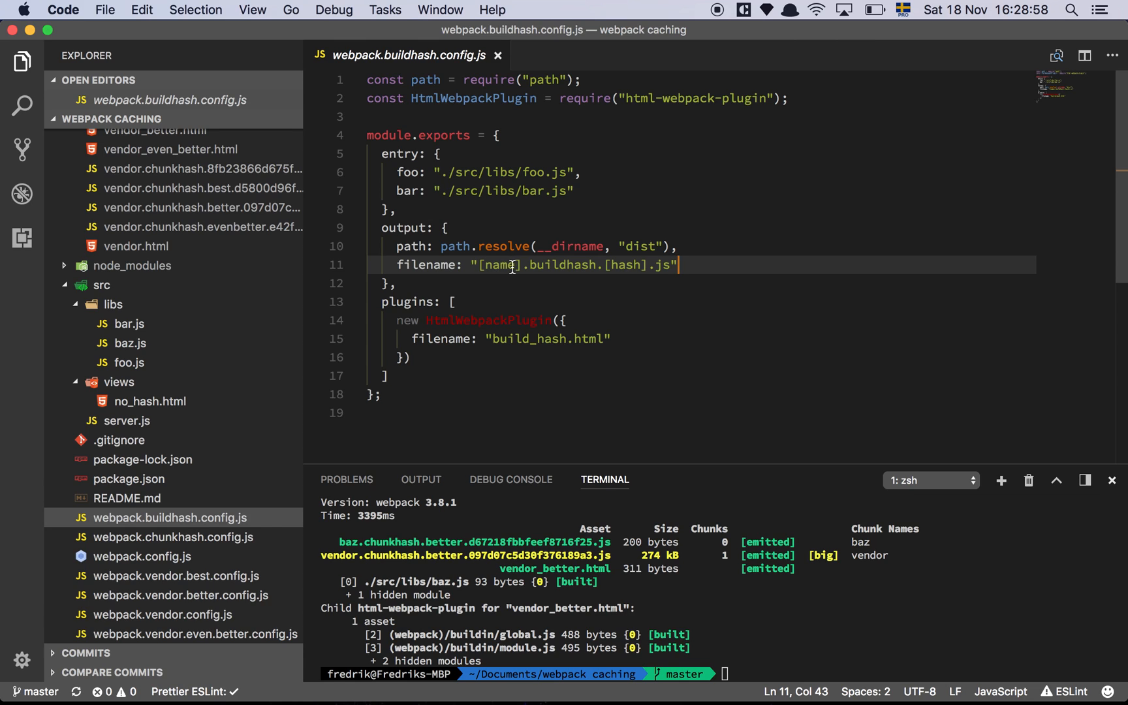
mouse_move(603, 265)
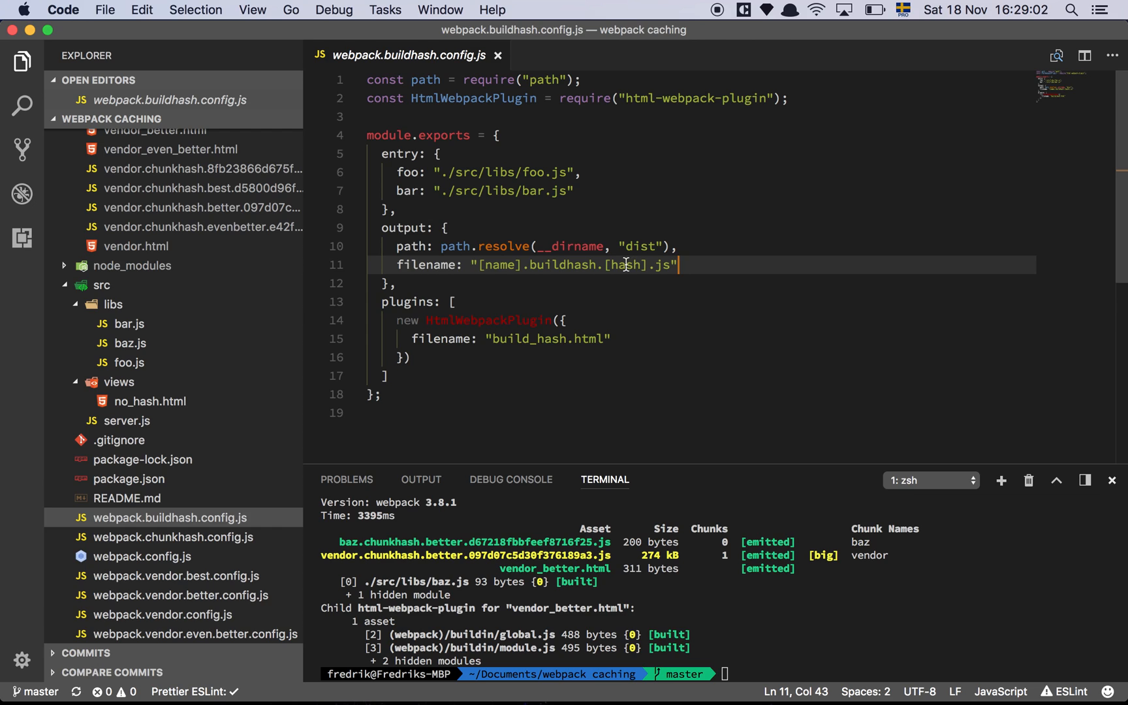
double_click(625, 265)
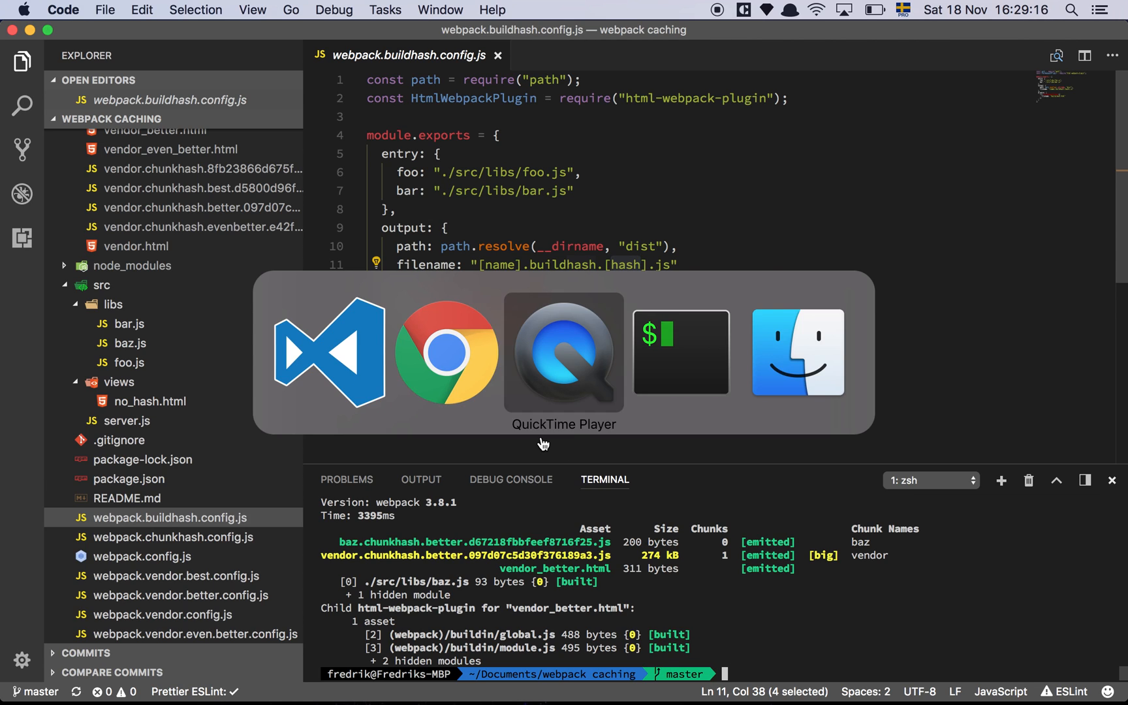
Load the localhost:3000/buildhash route to see foo and bar bundles sharing one hash.
left_click(445, 351)
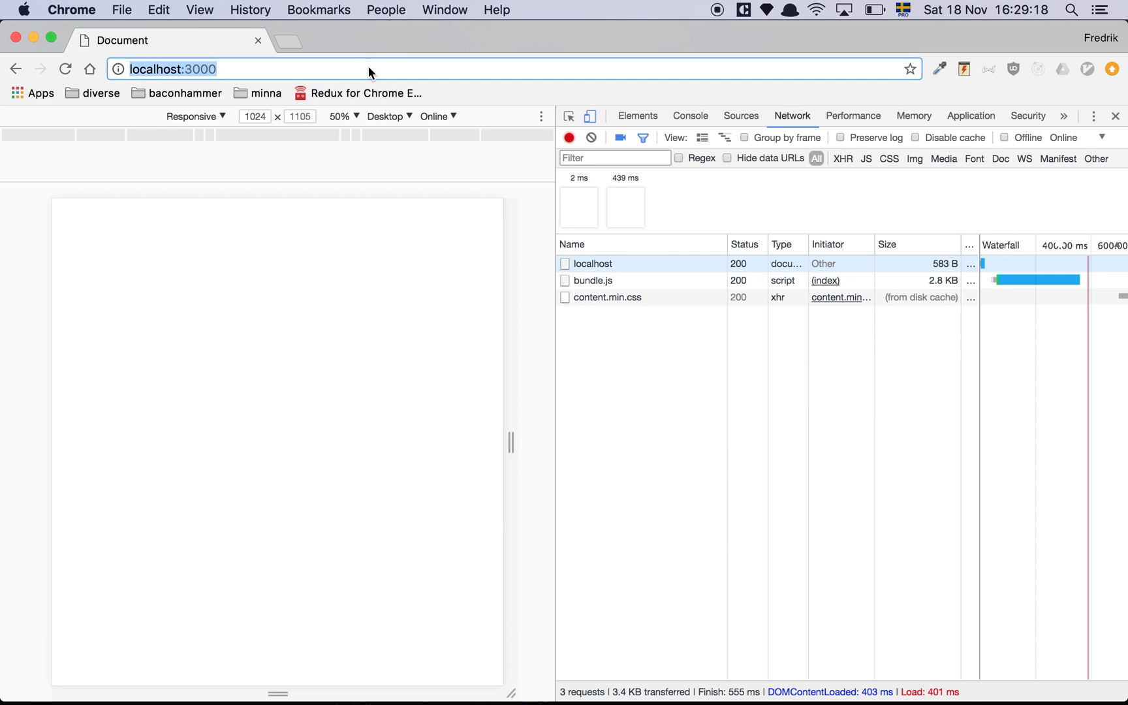
type("/buildhash")
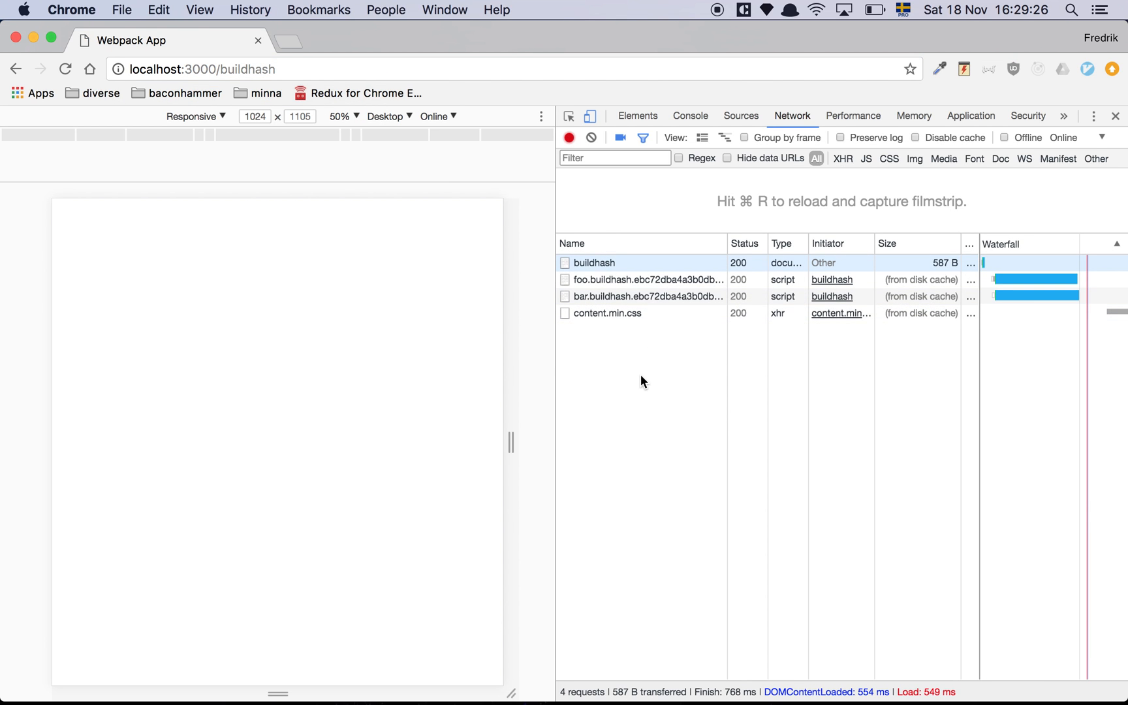
mouse_move(679, 287)
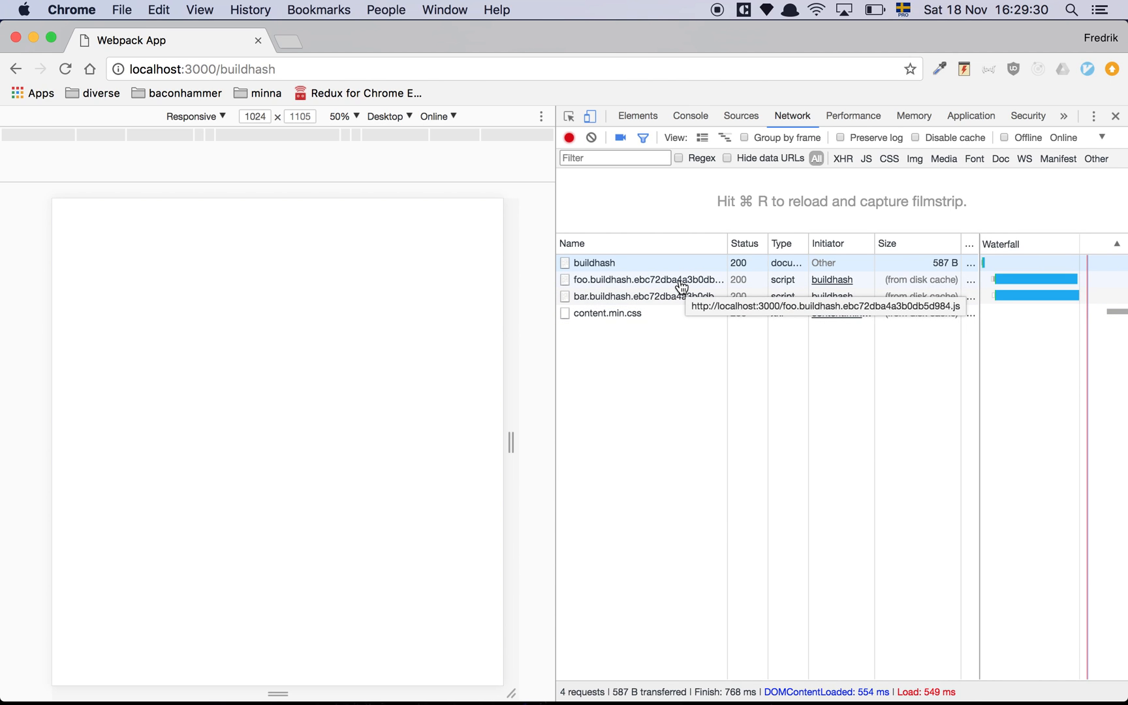
mouse_move(592, 290)
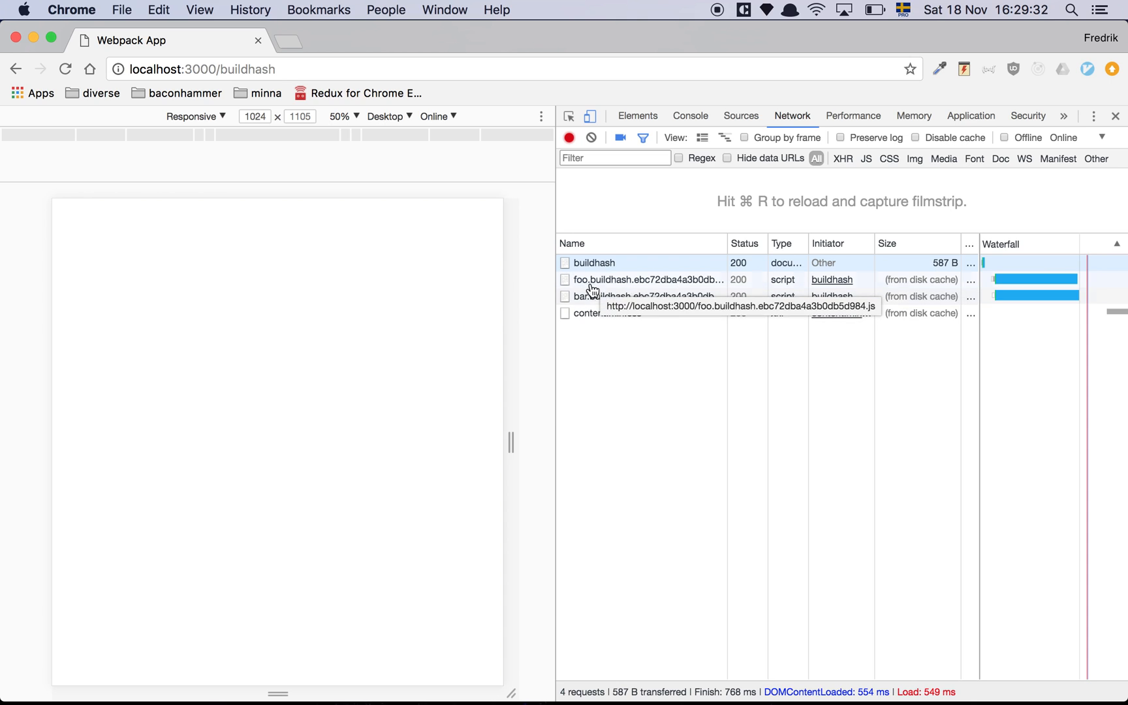
mouse_move(661, 282)
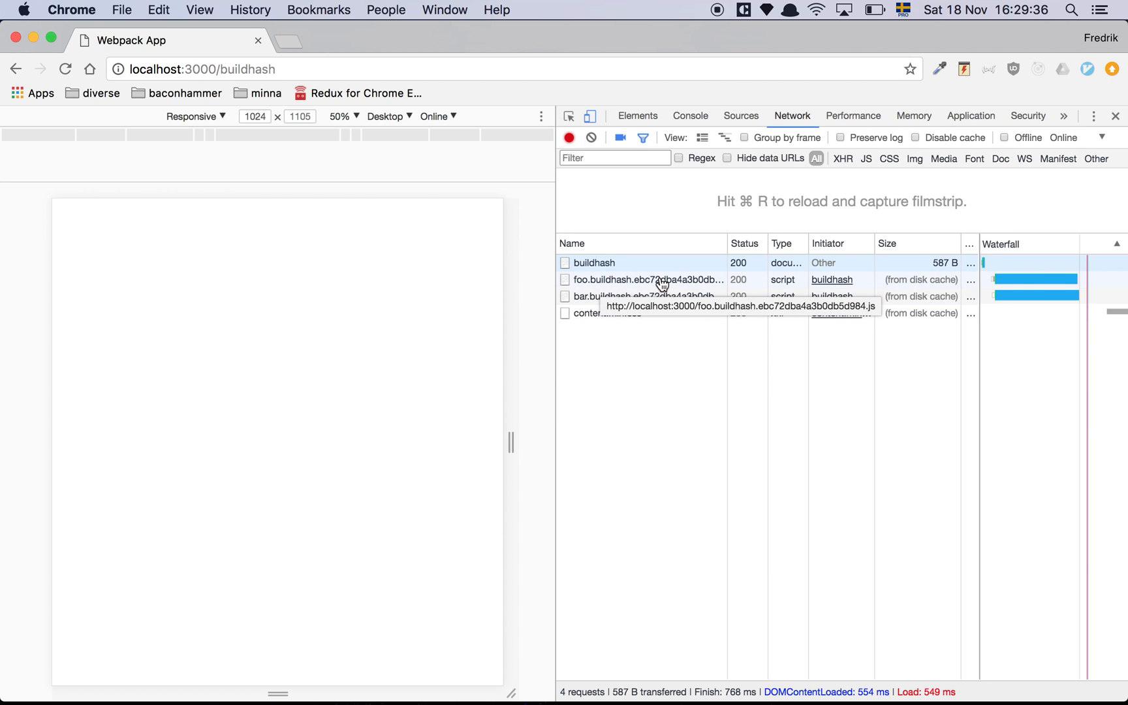
mouse_move(662, 297)
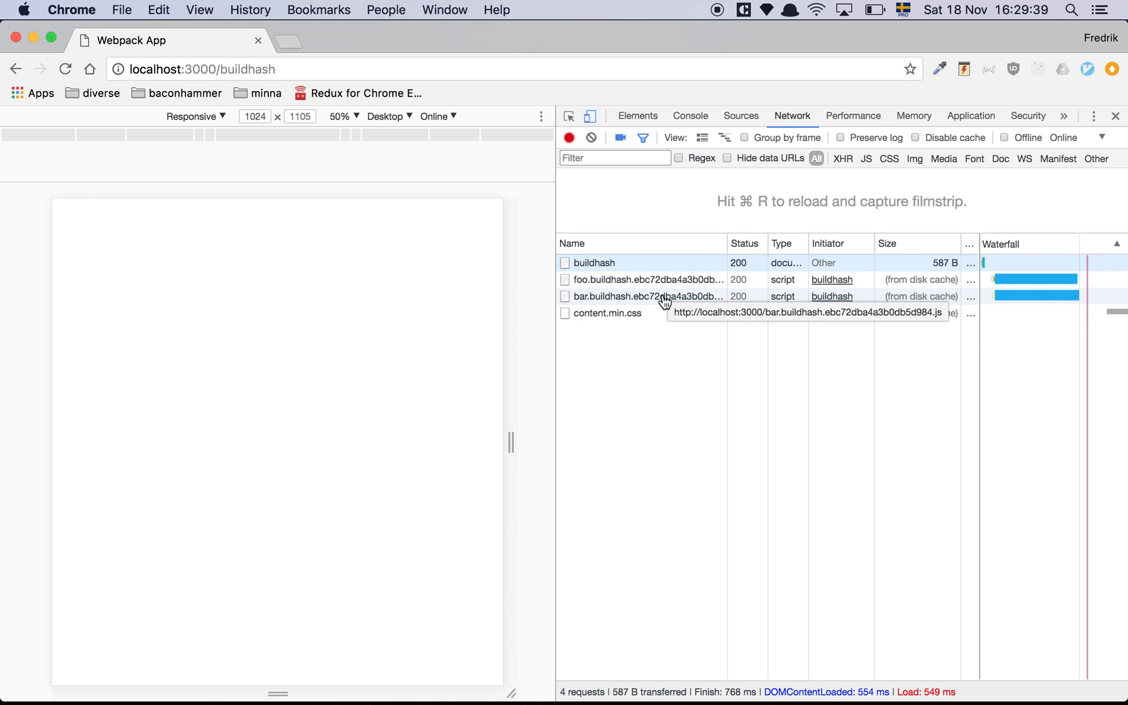
mouse_move(713, 469)
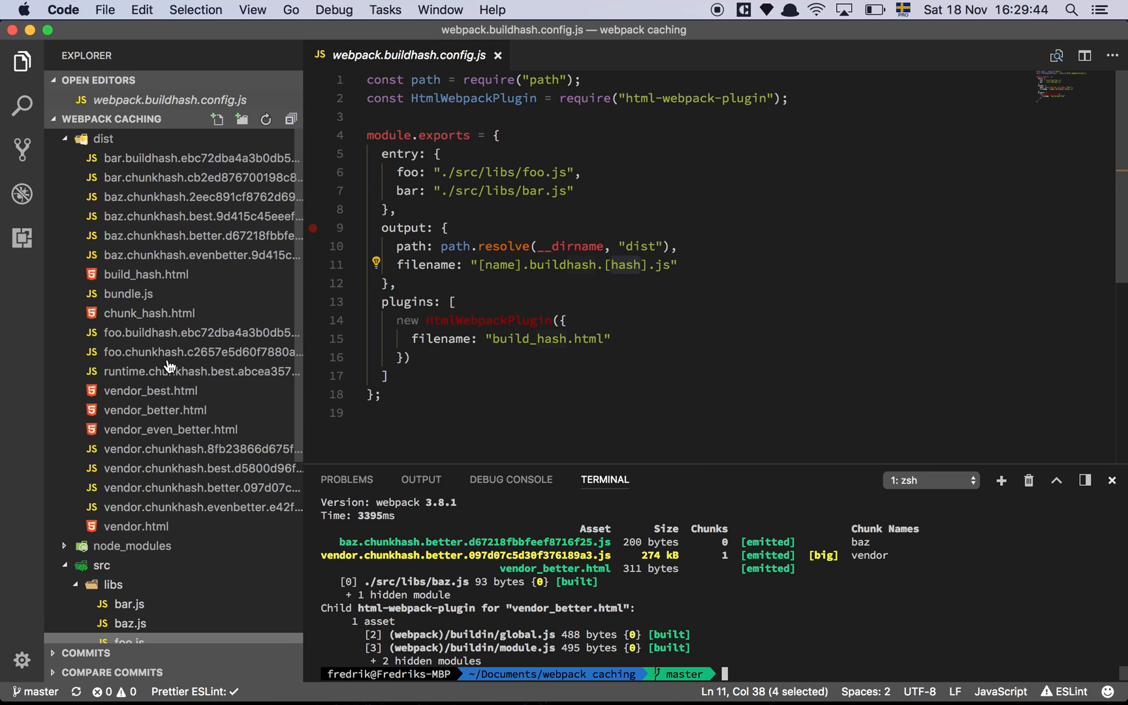
Edit src/libs/foo.js so its console.log outputs "foo2" and save it.
left_click(104, 138)
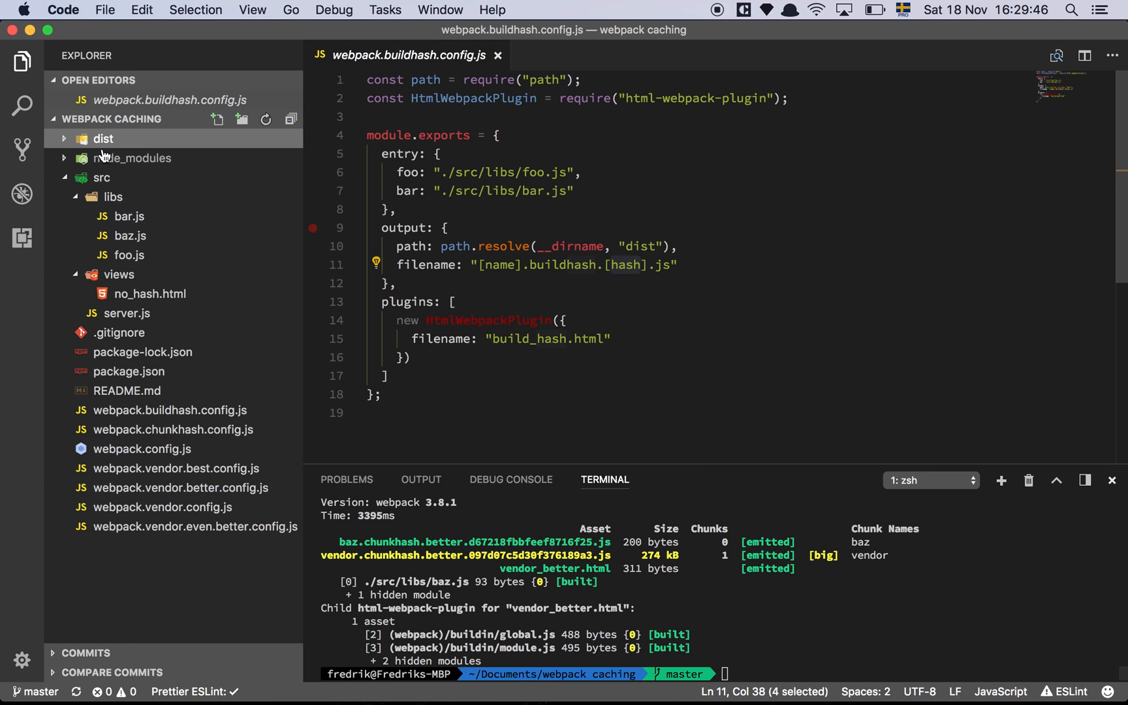
left_click(129, 254)
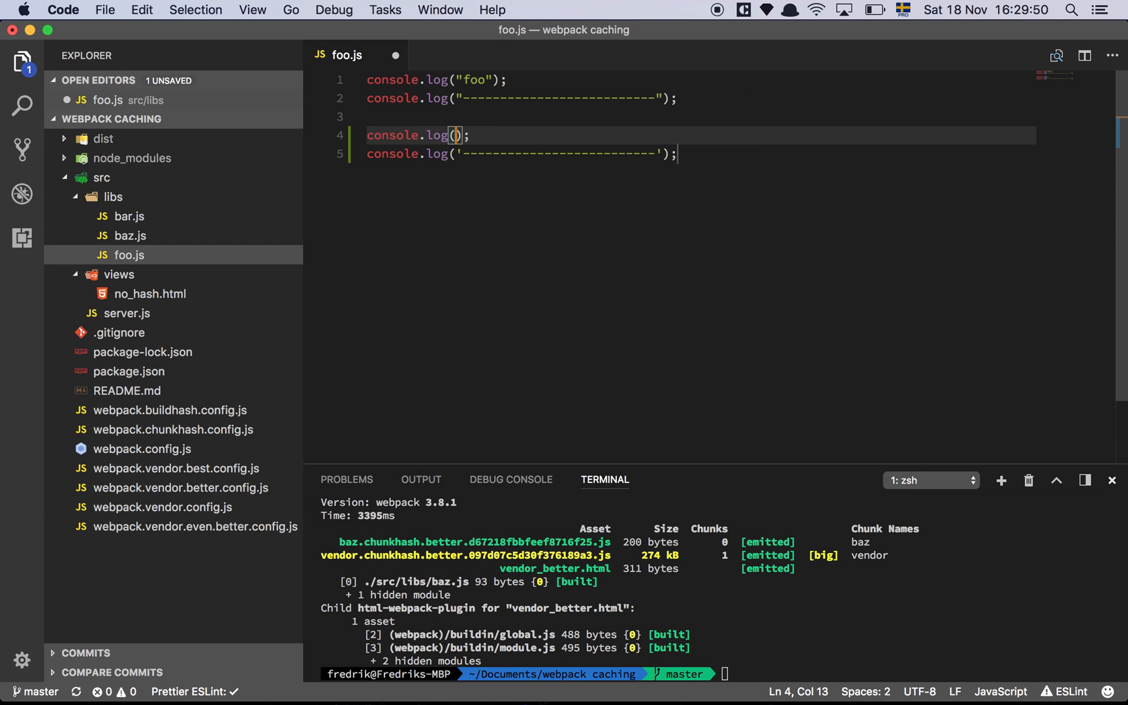
type("\"foo2\"")
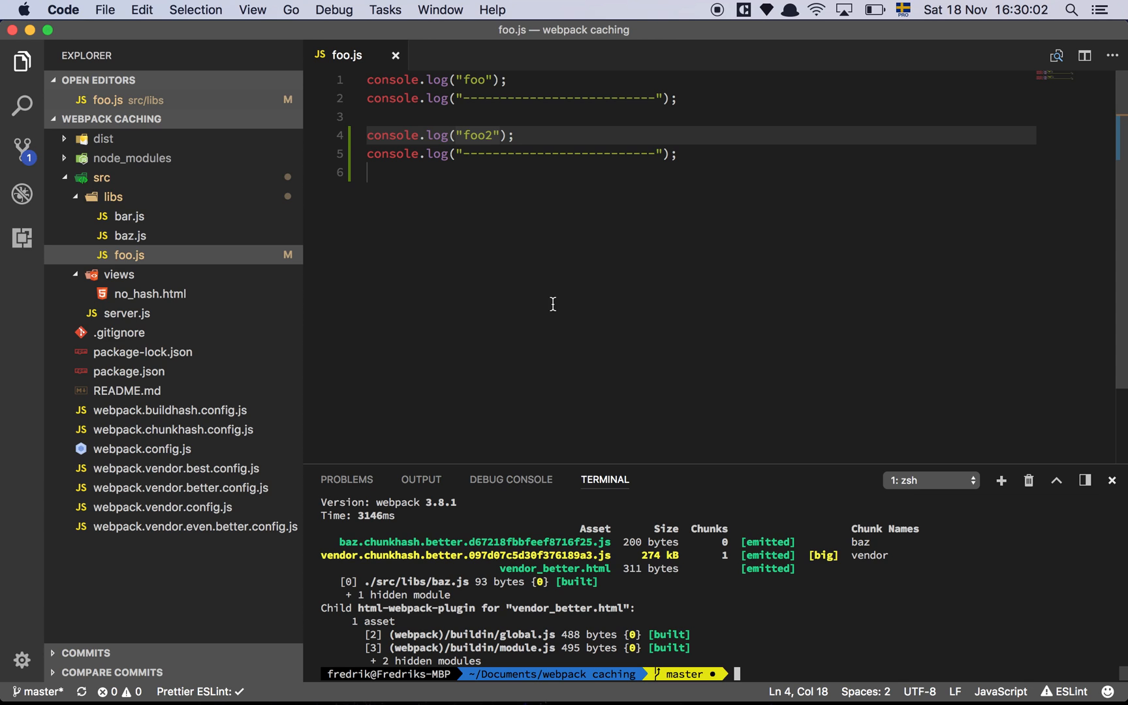
left_click(328, 352)
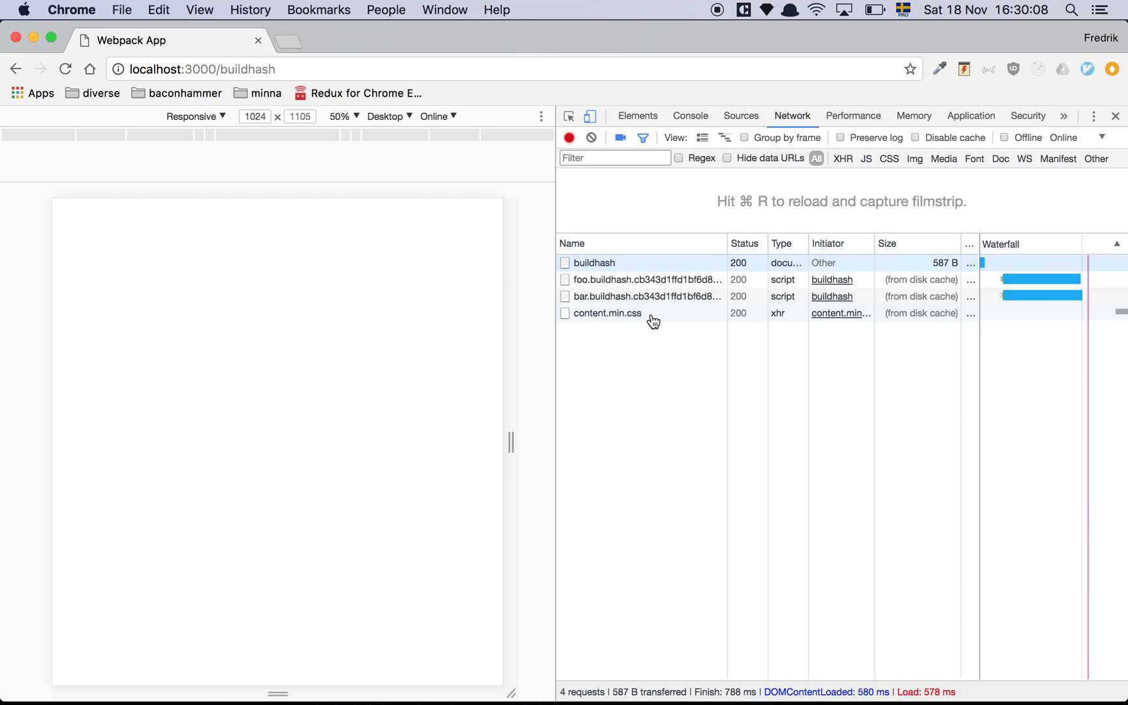
mouse_move(644, 280)
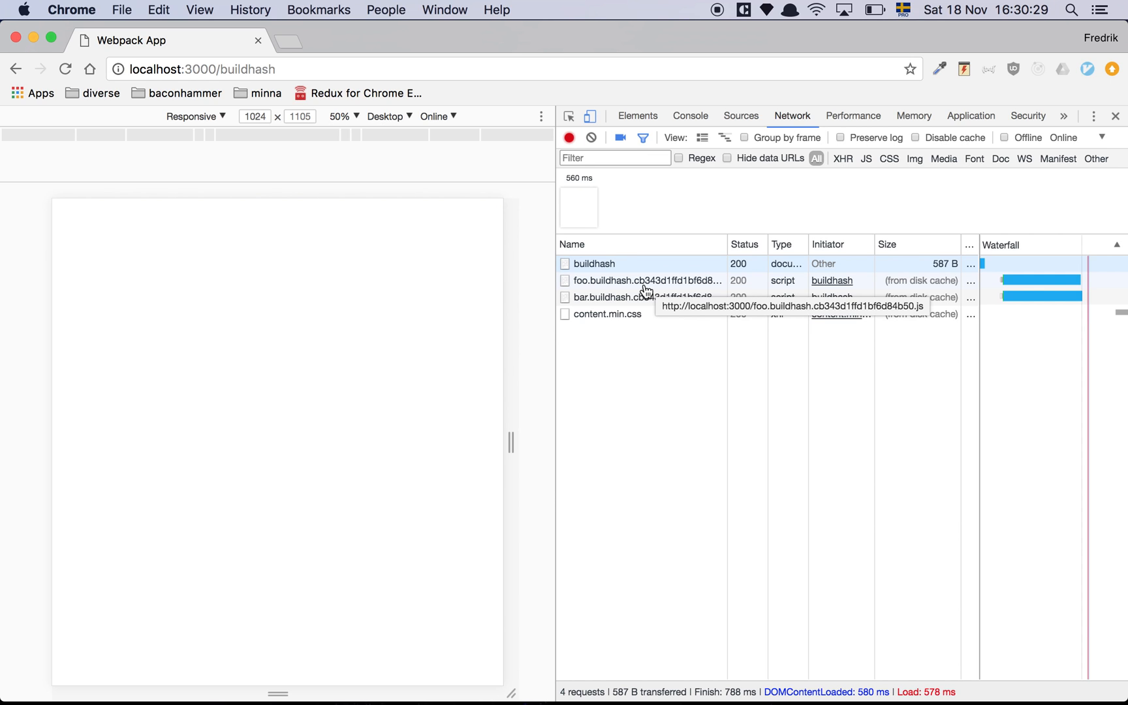
mouse_move(648, 427)
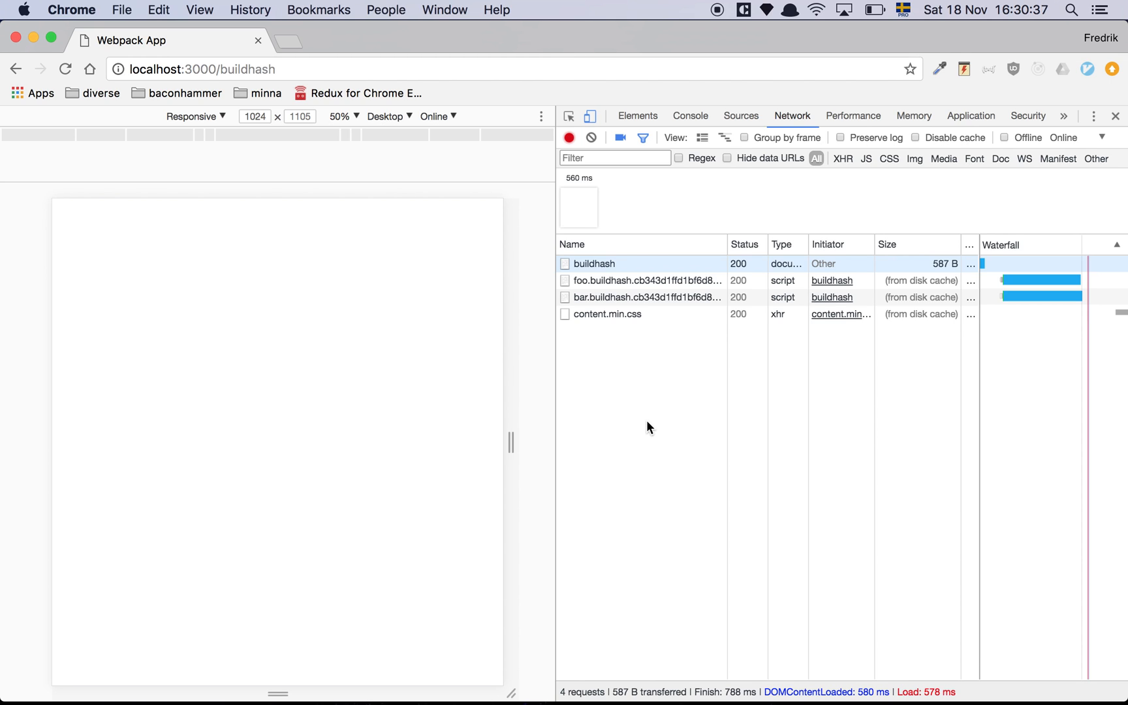
mouse_move(651, 393)
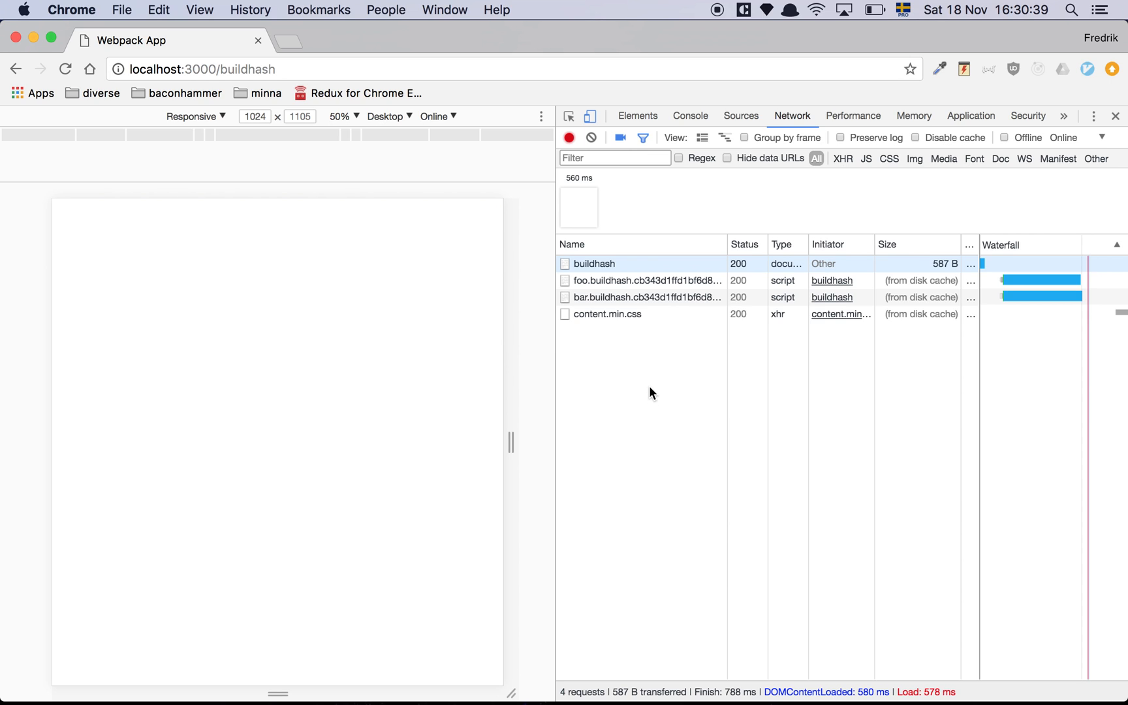
mouse_move(659, 333)
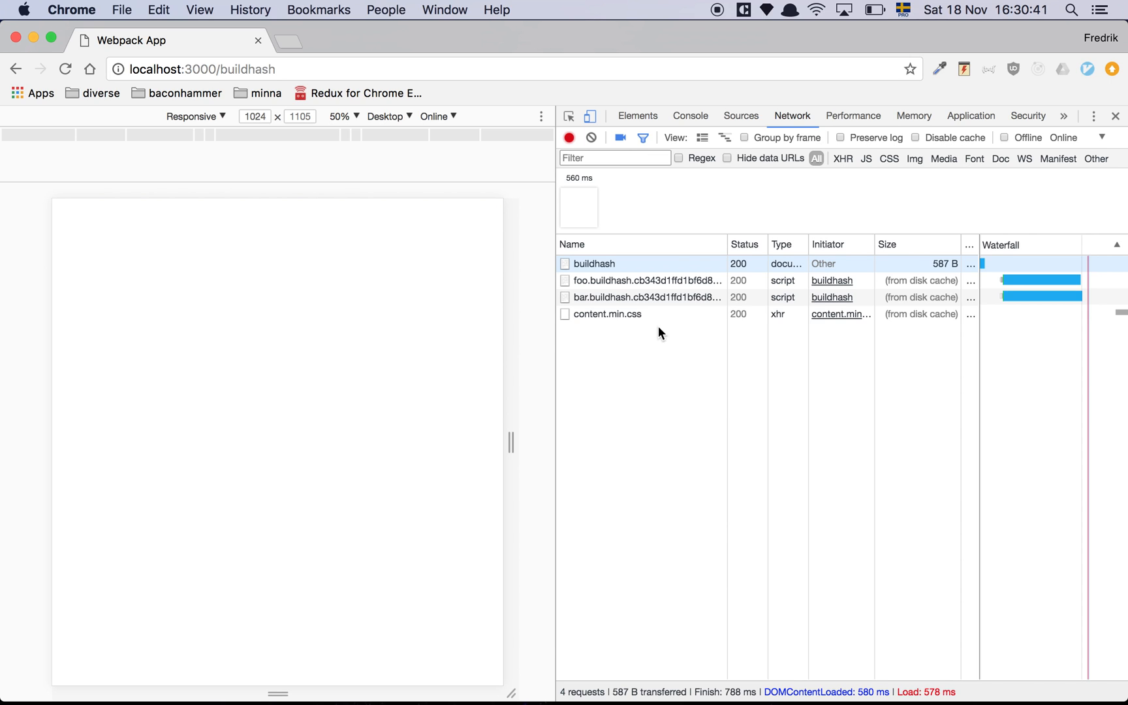
mouse_move(640, 280)
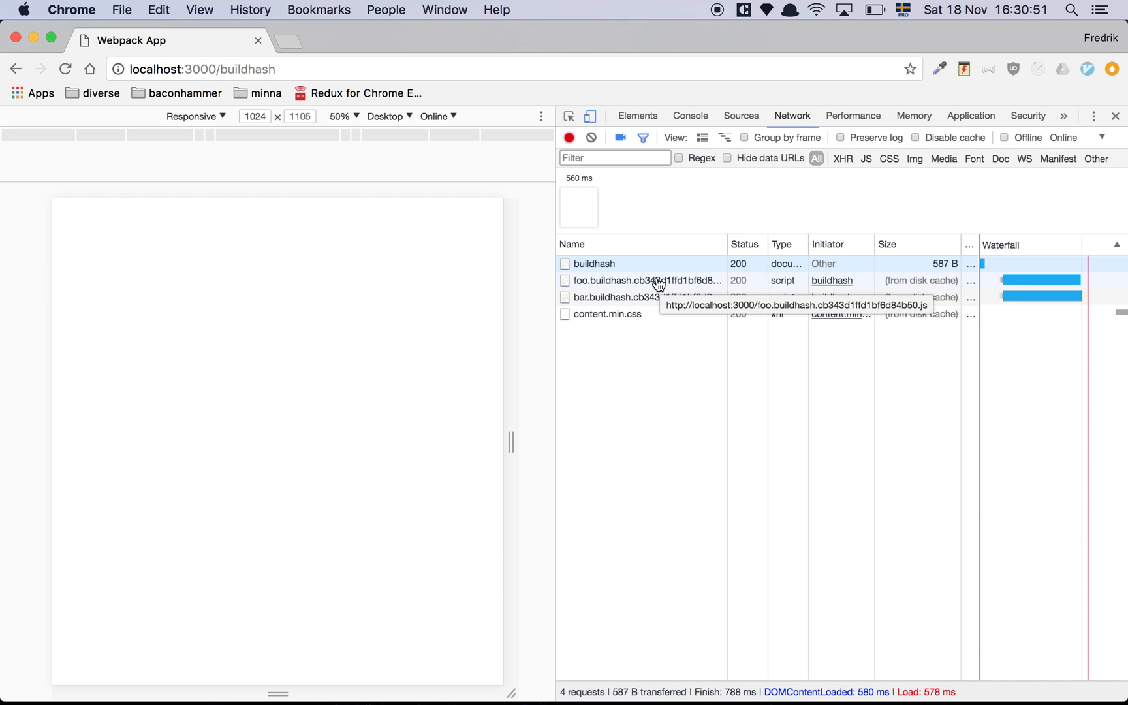
mouse_move(636, 469)
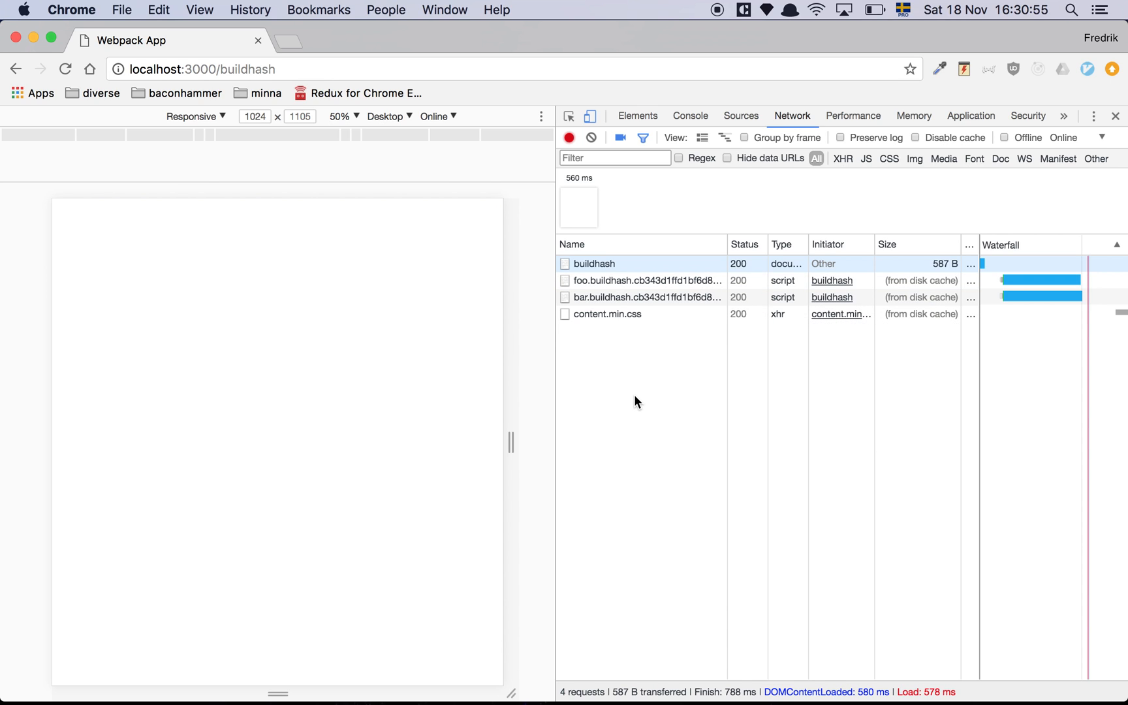
mouse_move(662, 325)
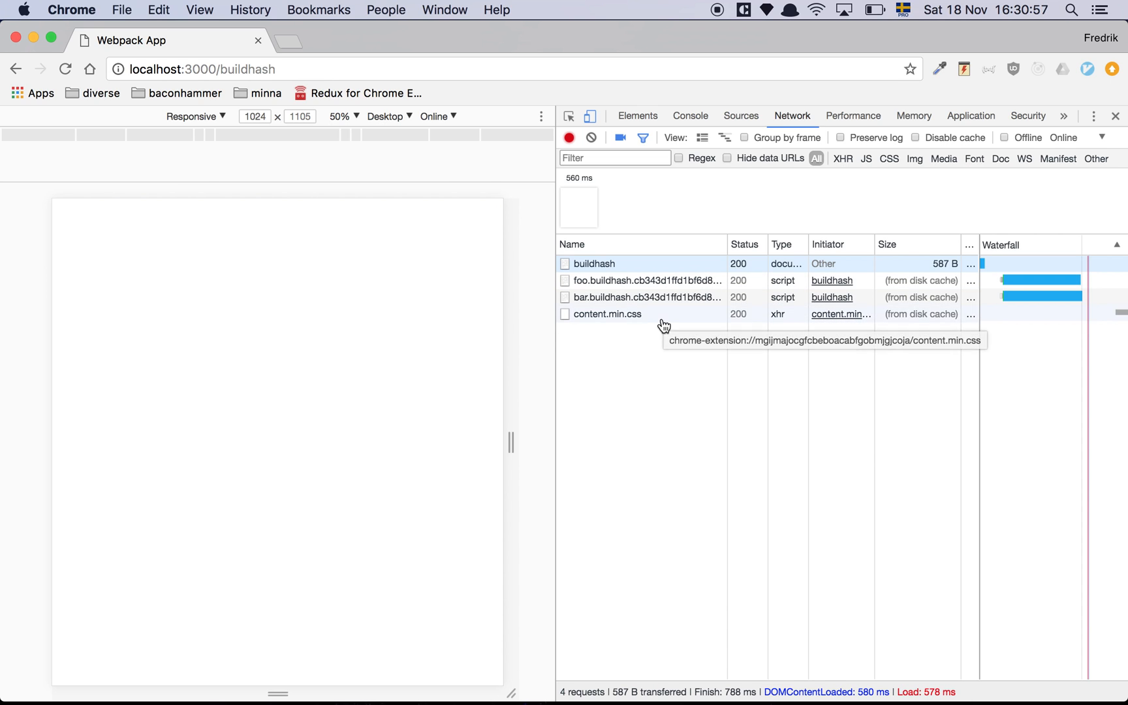
mouse_move(589, 281)
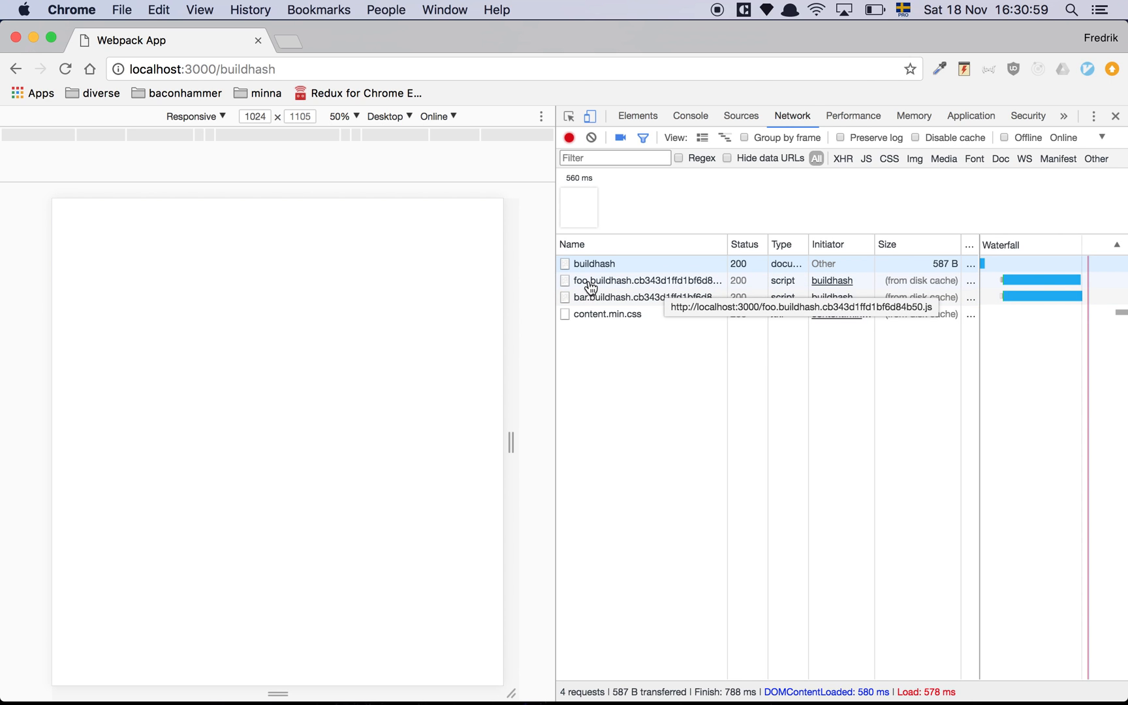
mouse_move(677, 301)
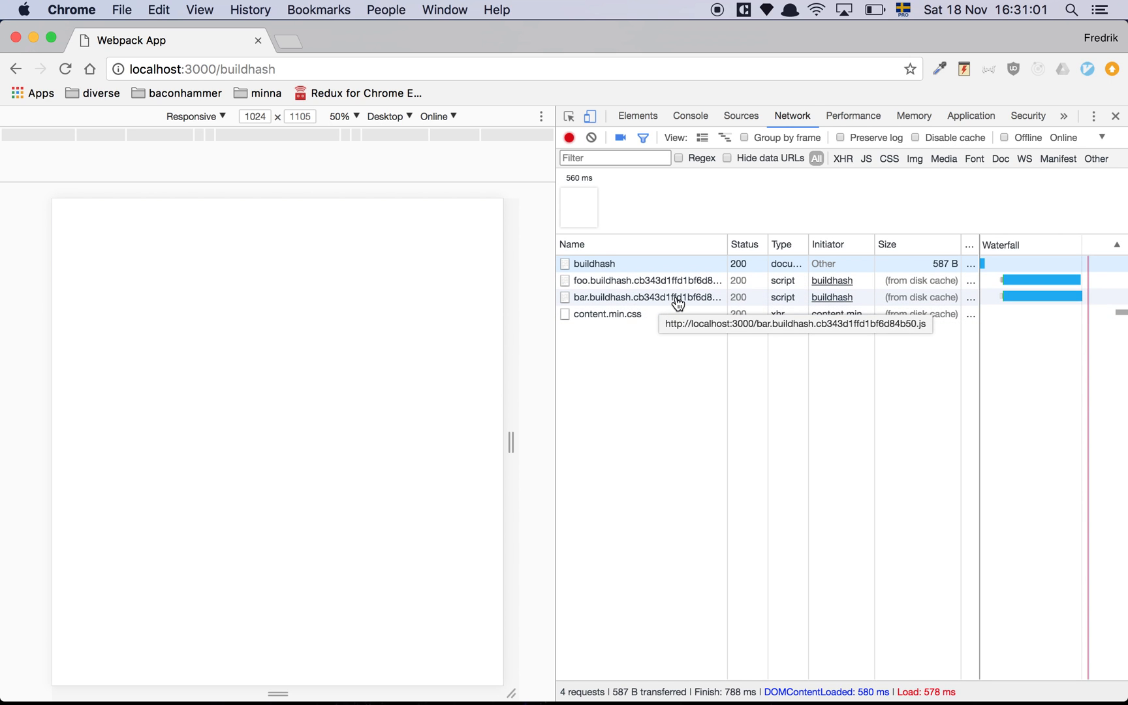
mouse_move(652, 304)
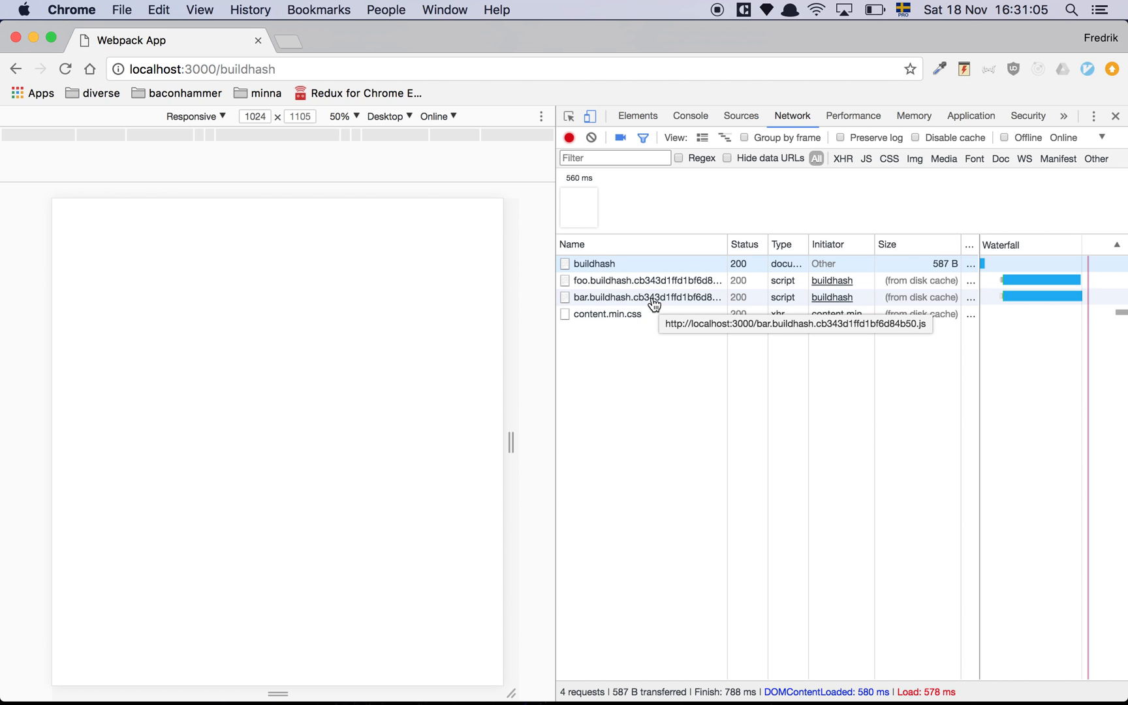
mouse_move(654, 281)
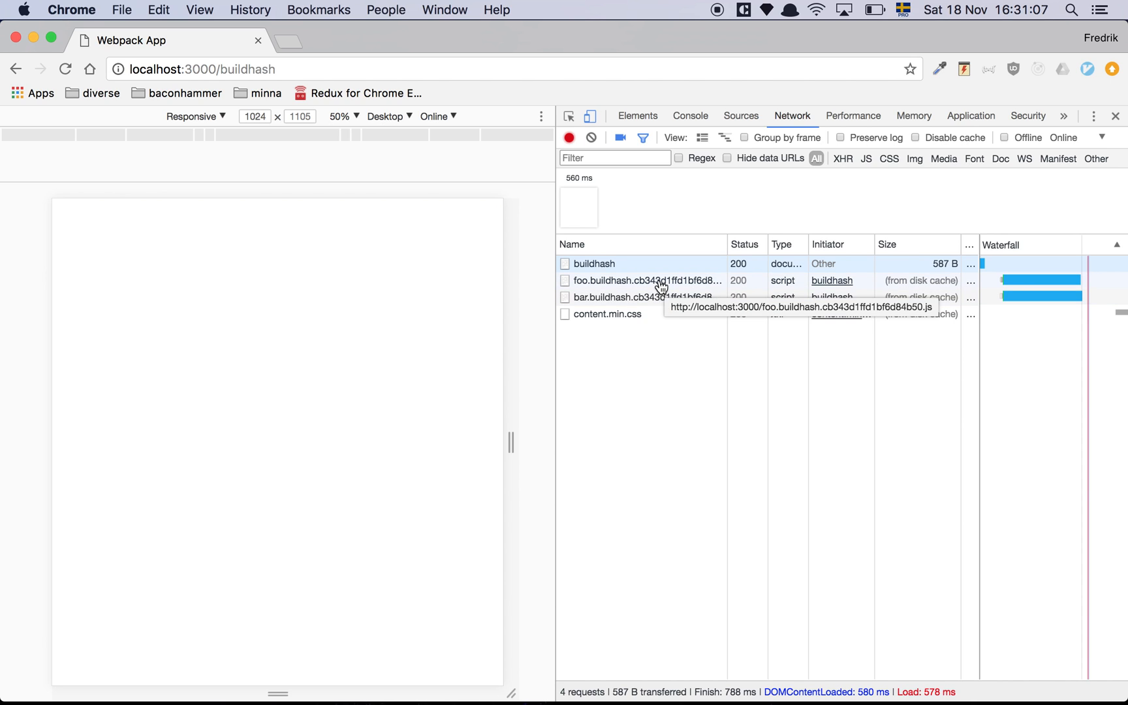
mouse_move(657, 295)
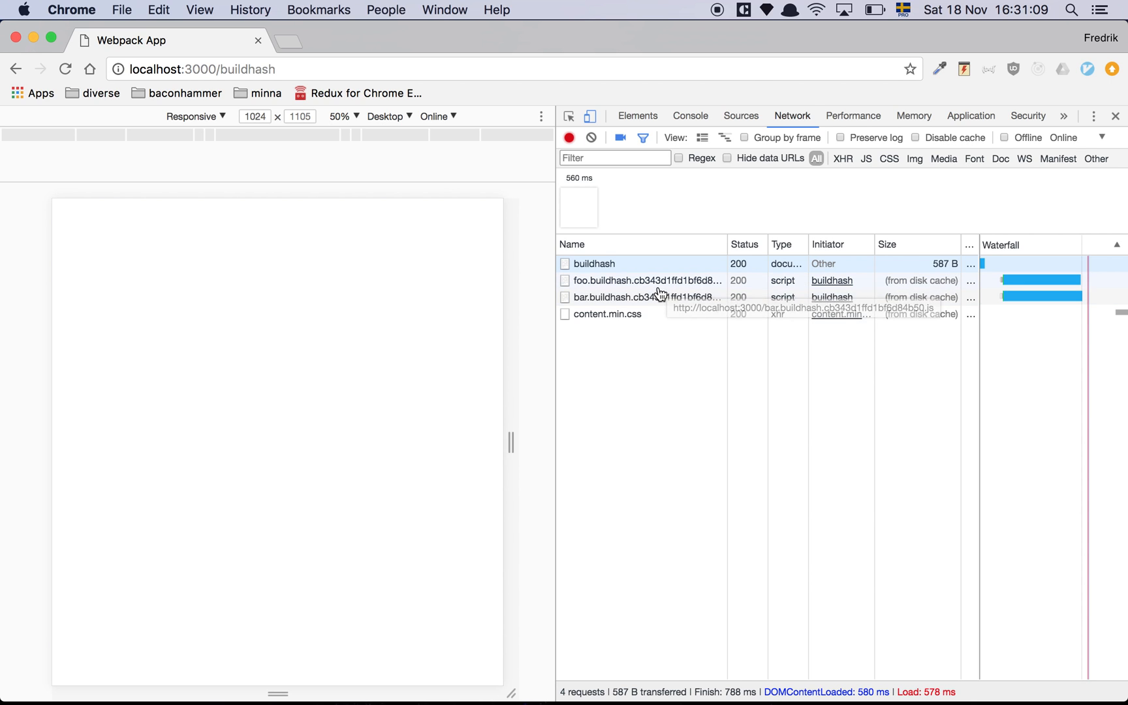
mouse_move(662, 298)
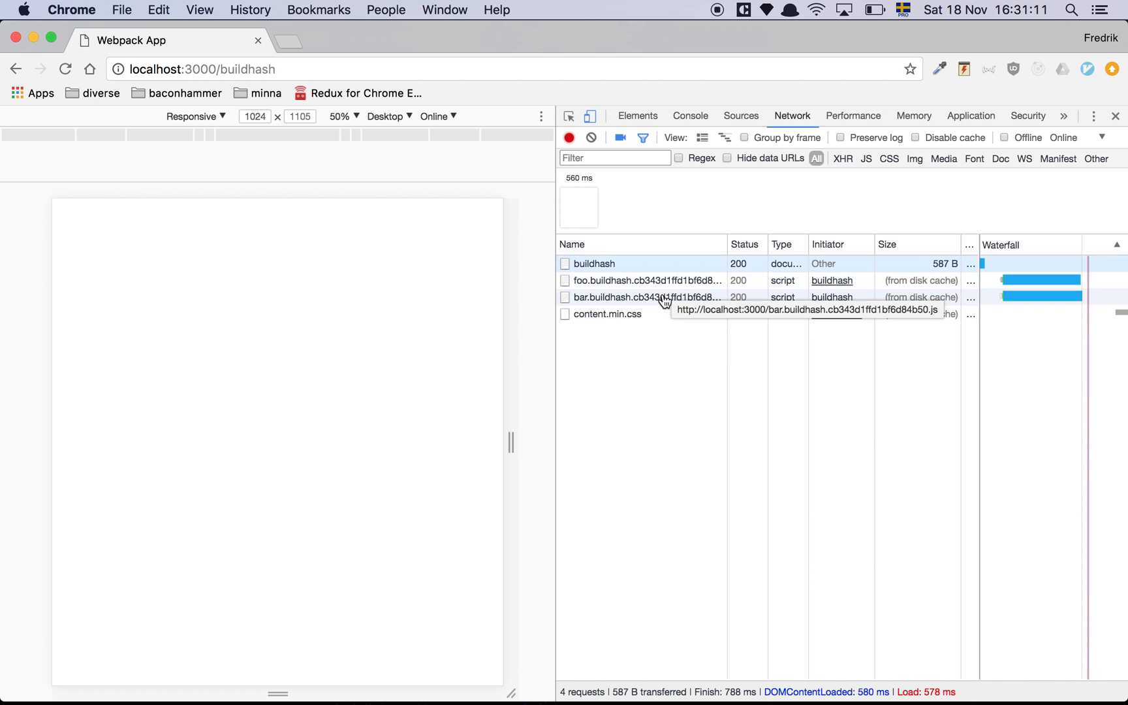
mouse_move(663, 288)
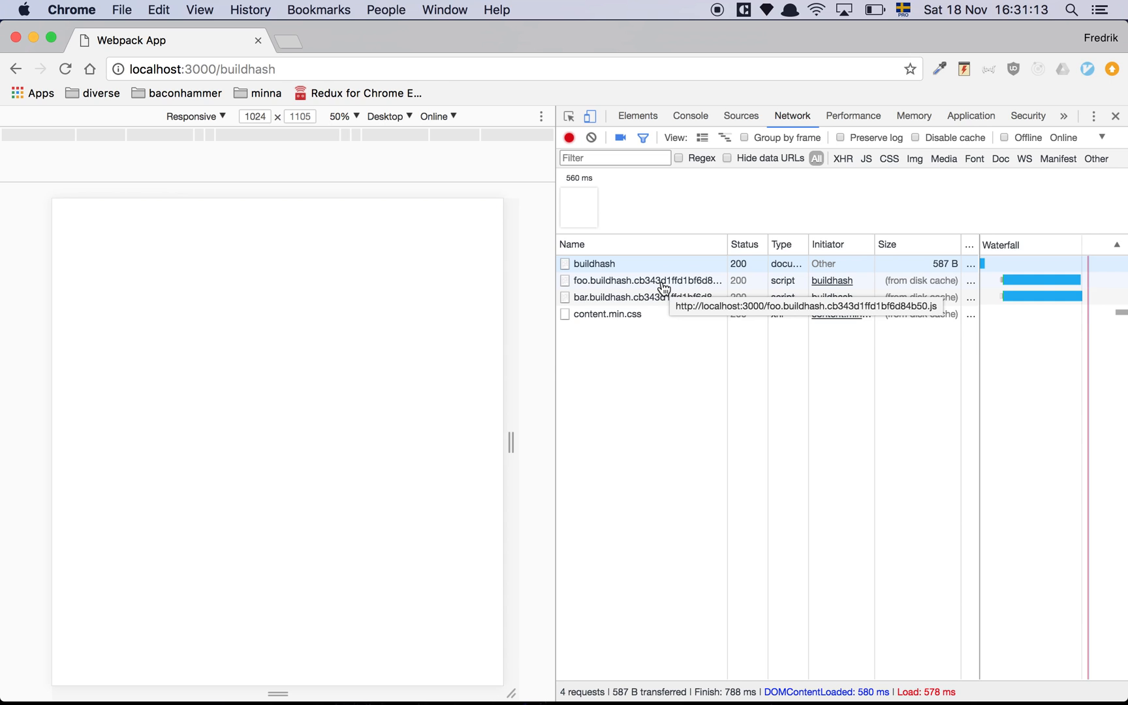
mouse_move(646, 297)
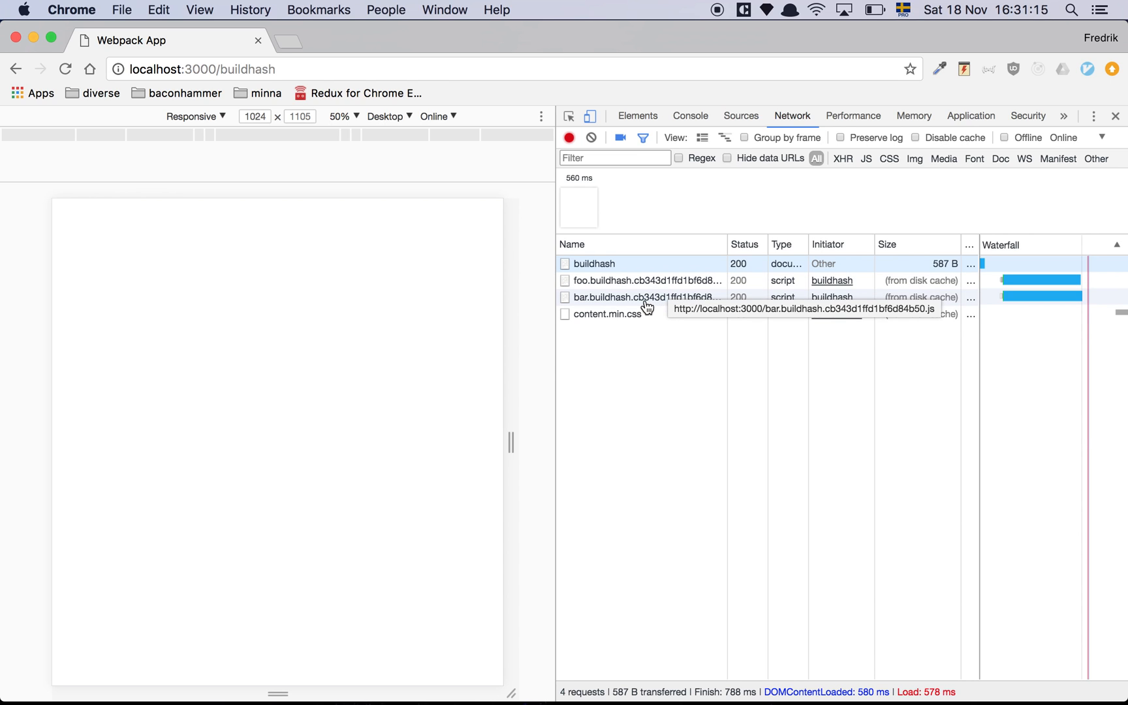
mouse_move(657, 281)
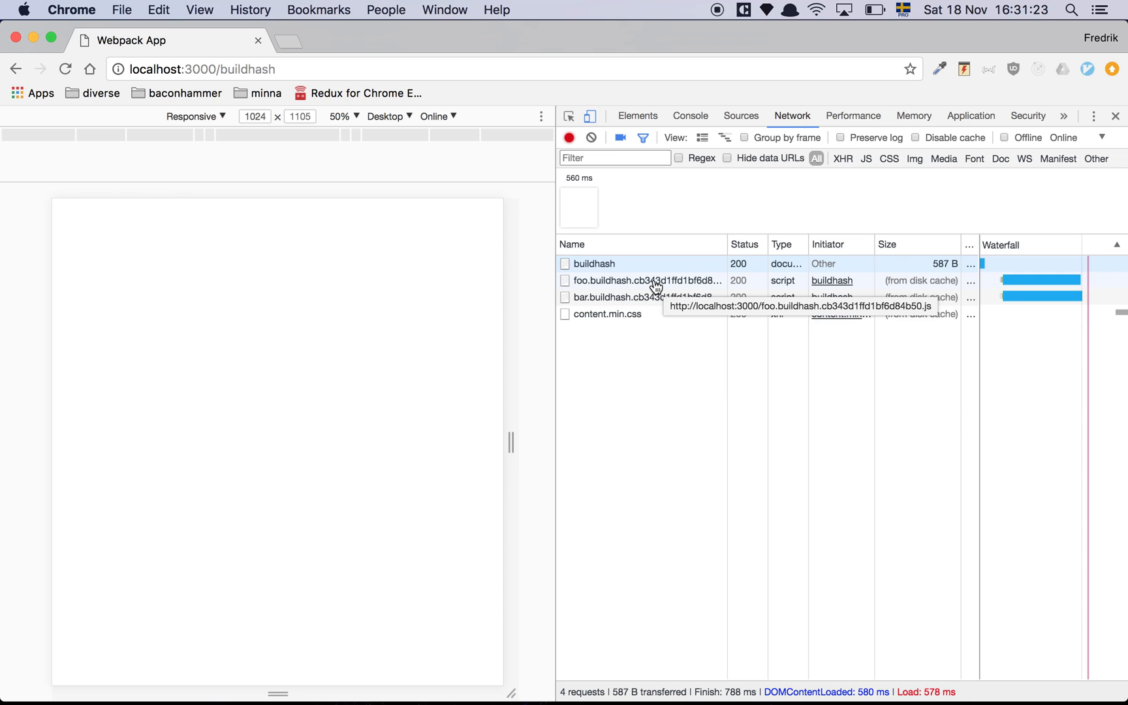
mouse_move(665, 445)
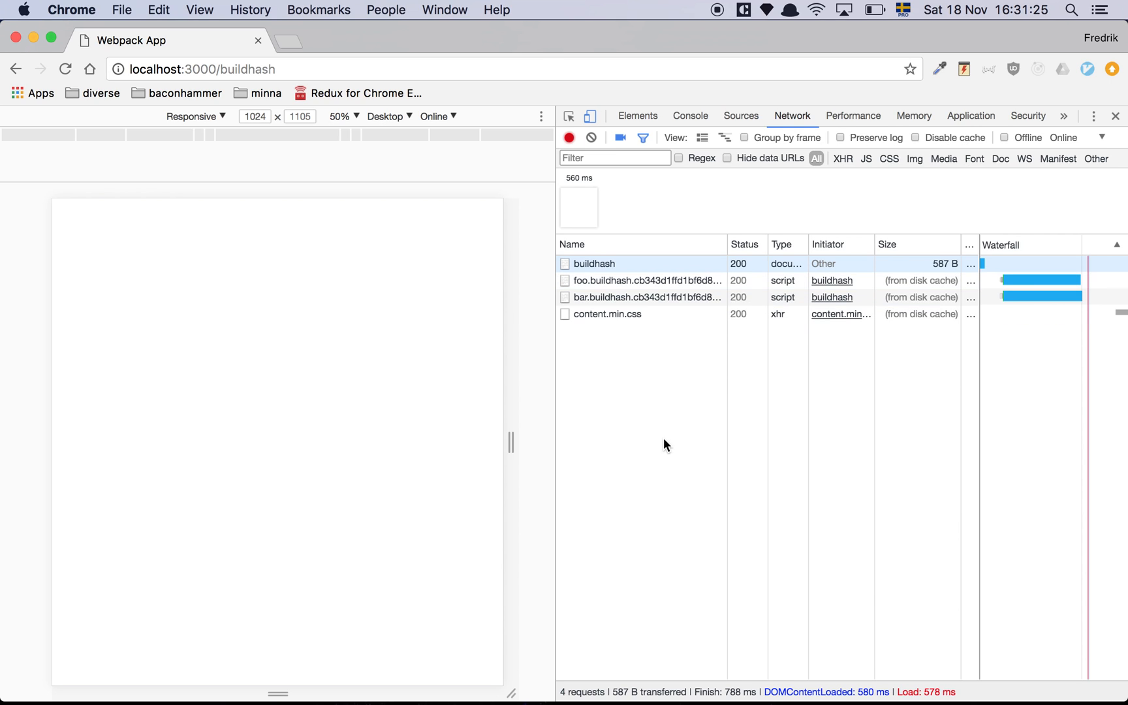
mouse_move(668, 461)
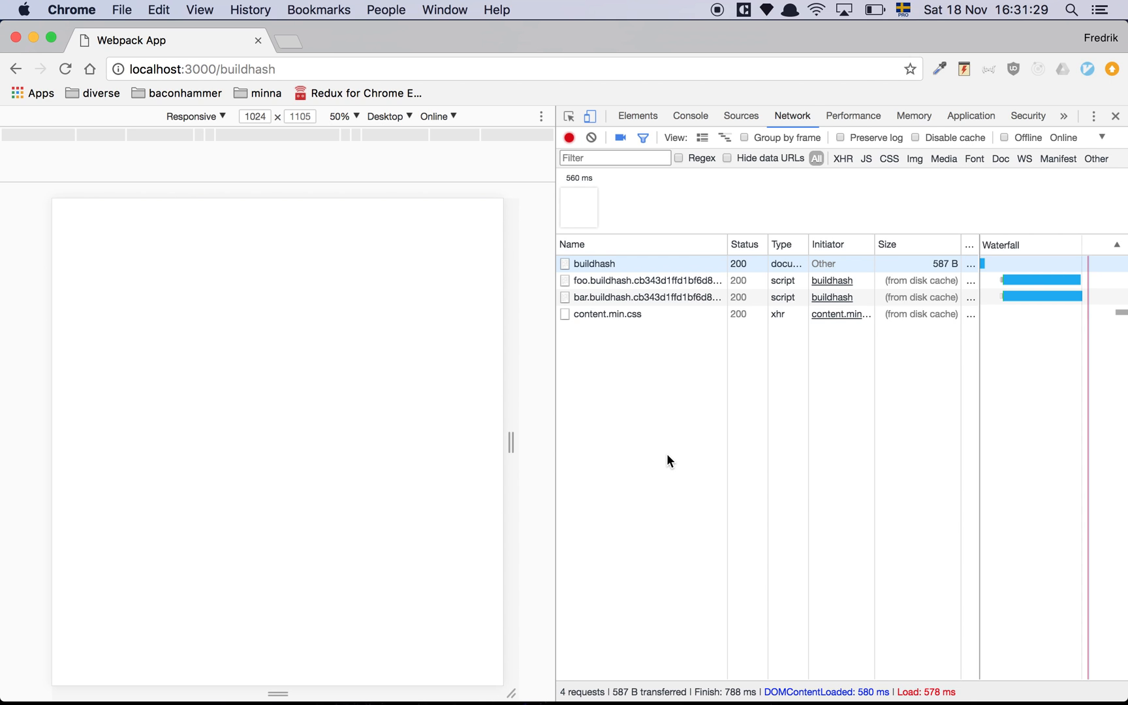
mouse_move(608, 297)
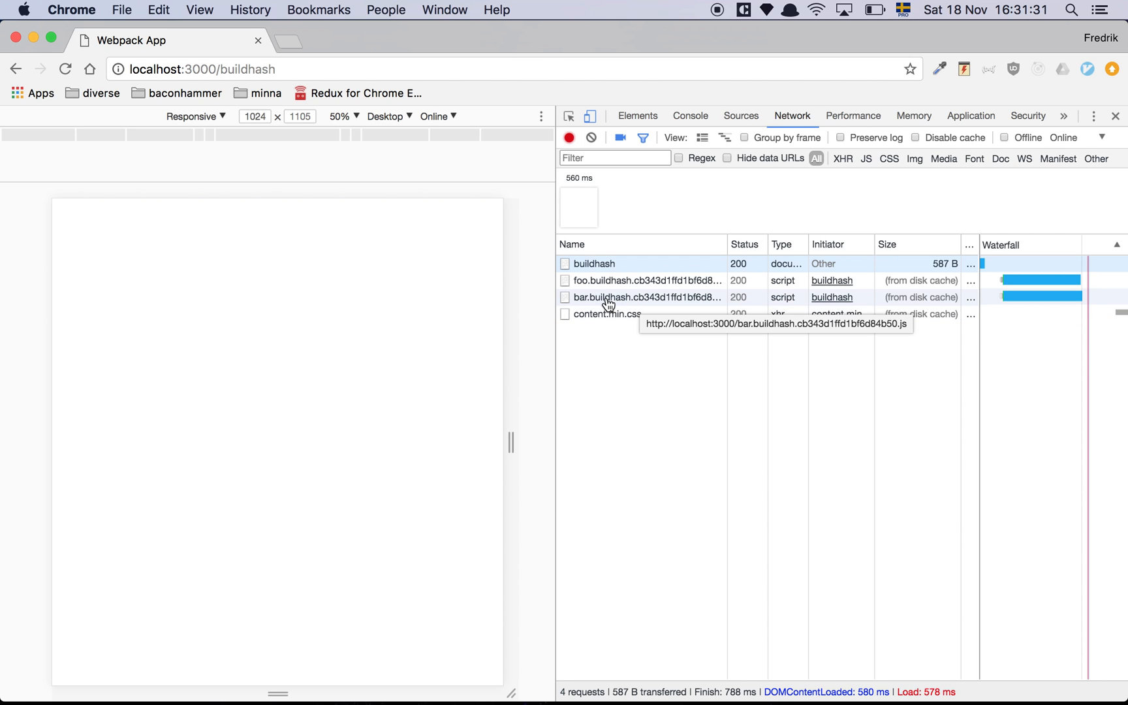
mouse_move(611, 386)
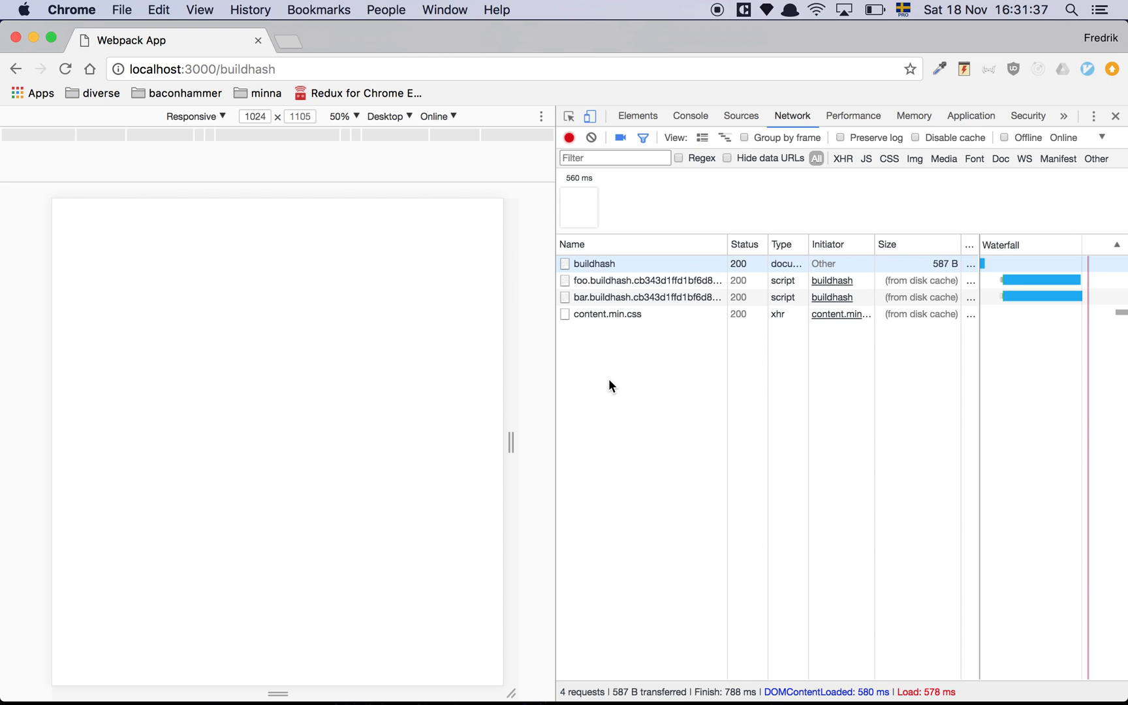
mouse_move(612, 353)
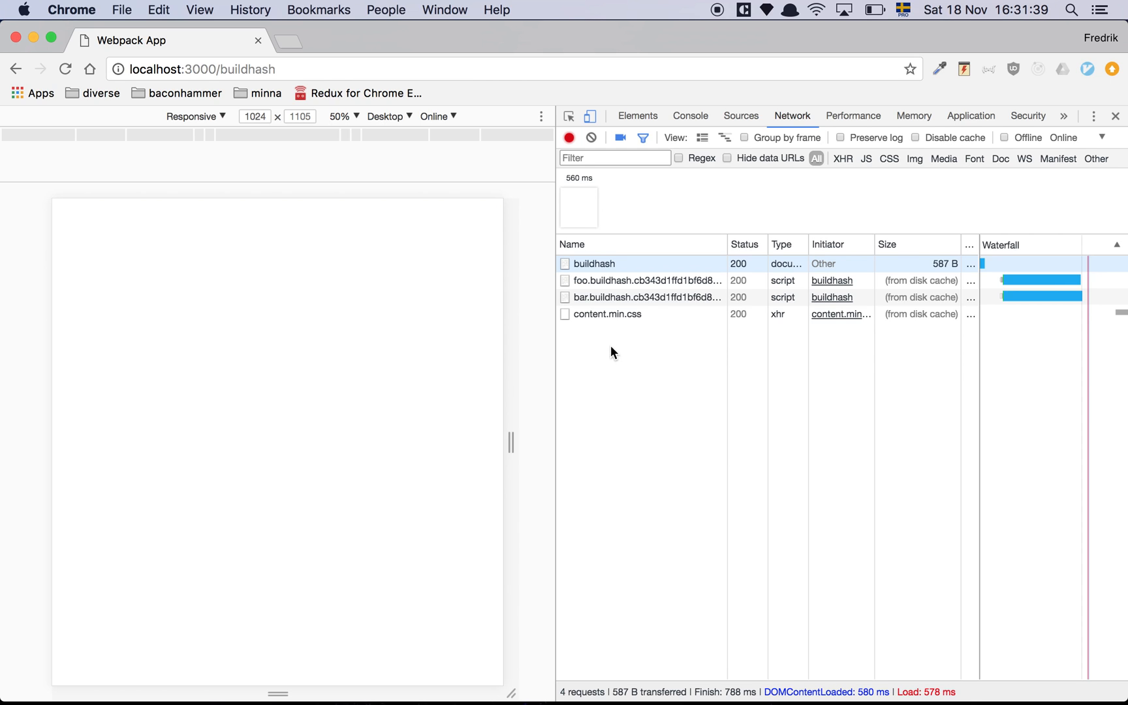
mouse_move(611, 300)
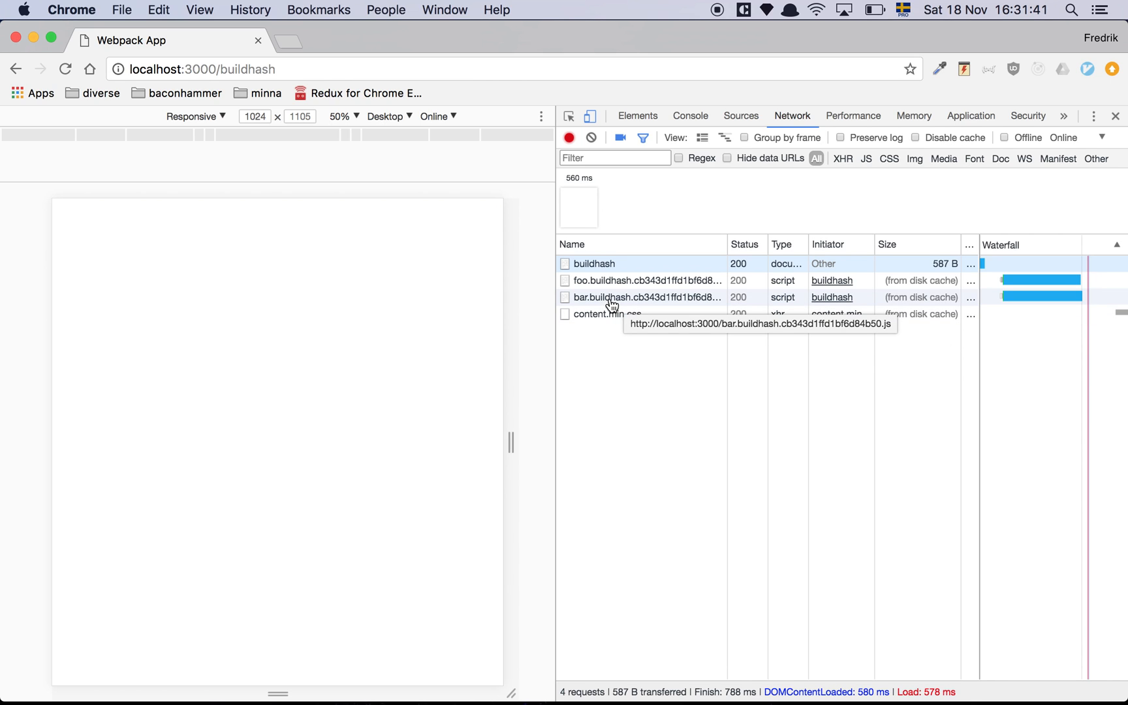
mouse_move(625, 403)
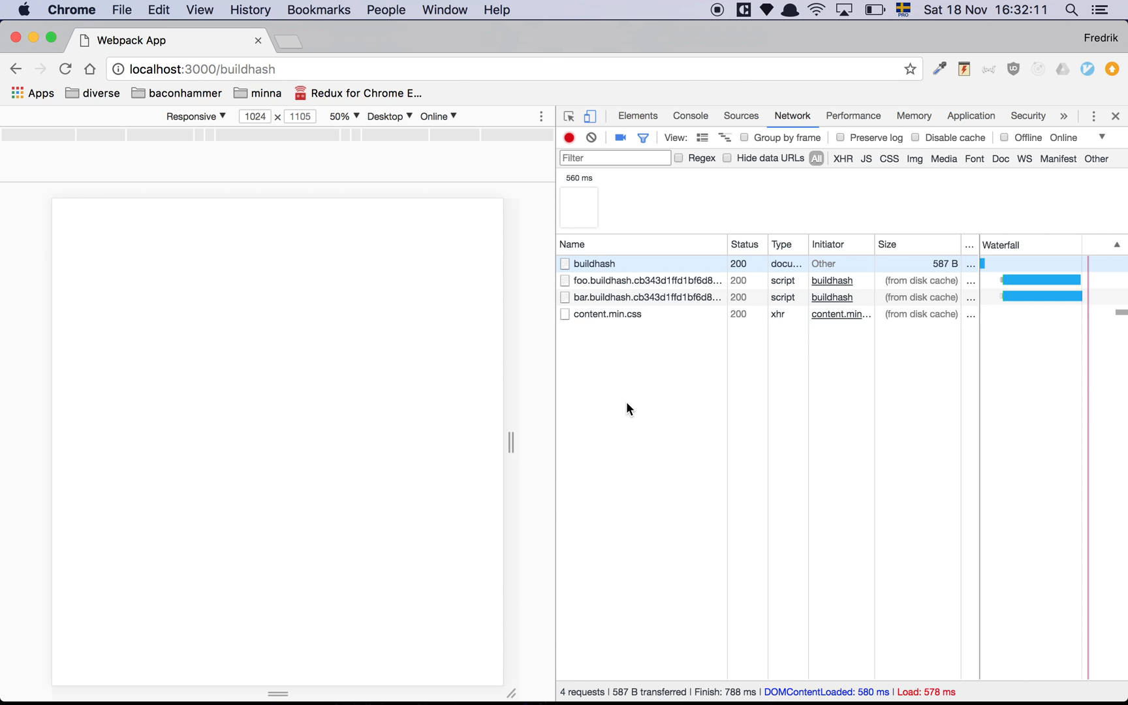
mouse_move(660, 298)
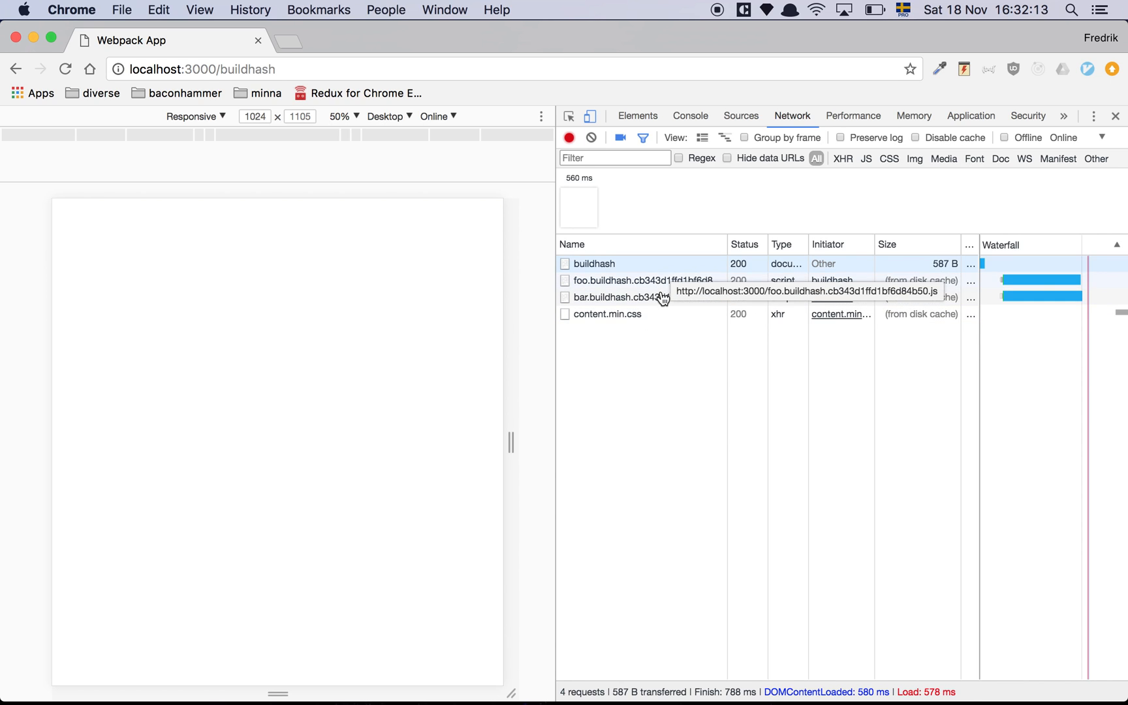
mouse_move(666, 287)
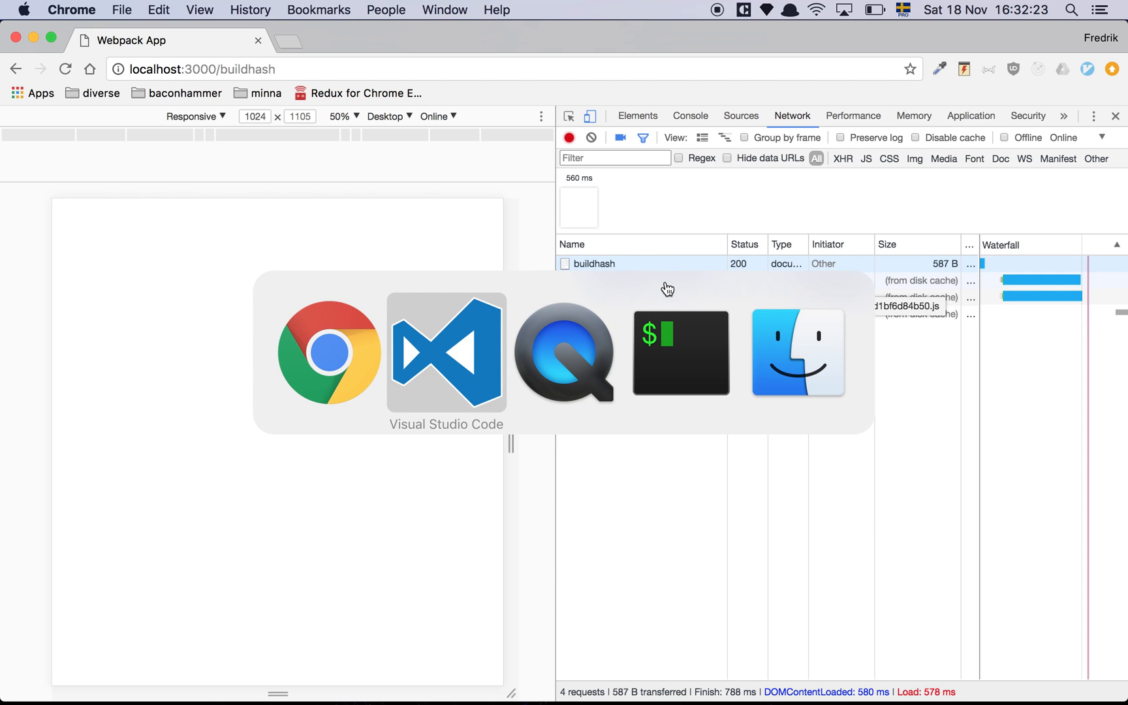
Switch to VS Code to review webpack.chunkhash.config.js and its [chunkhash] output filename.
left_click(446, 353)
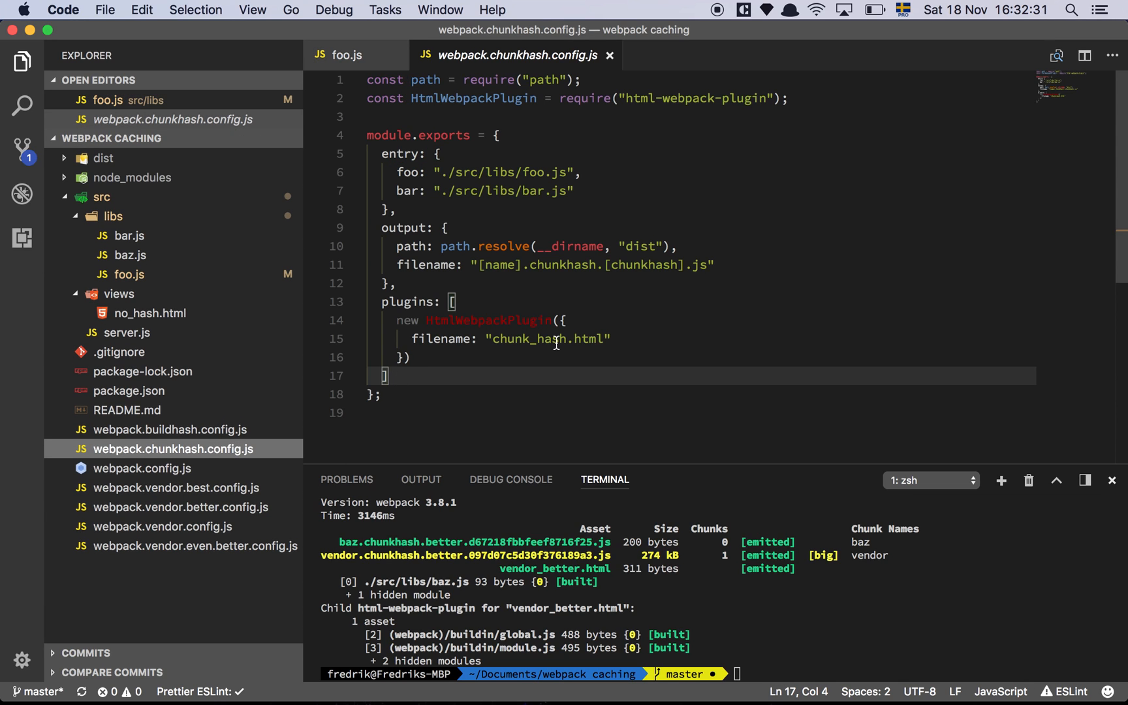
mouse_move(764, 134)
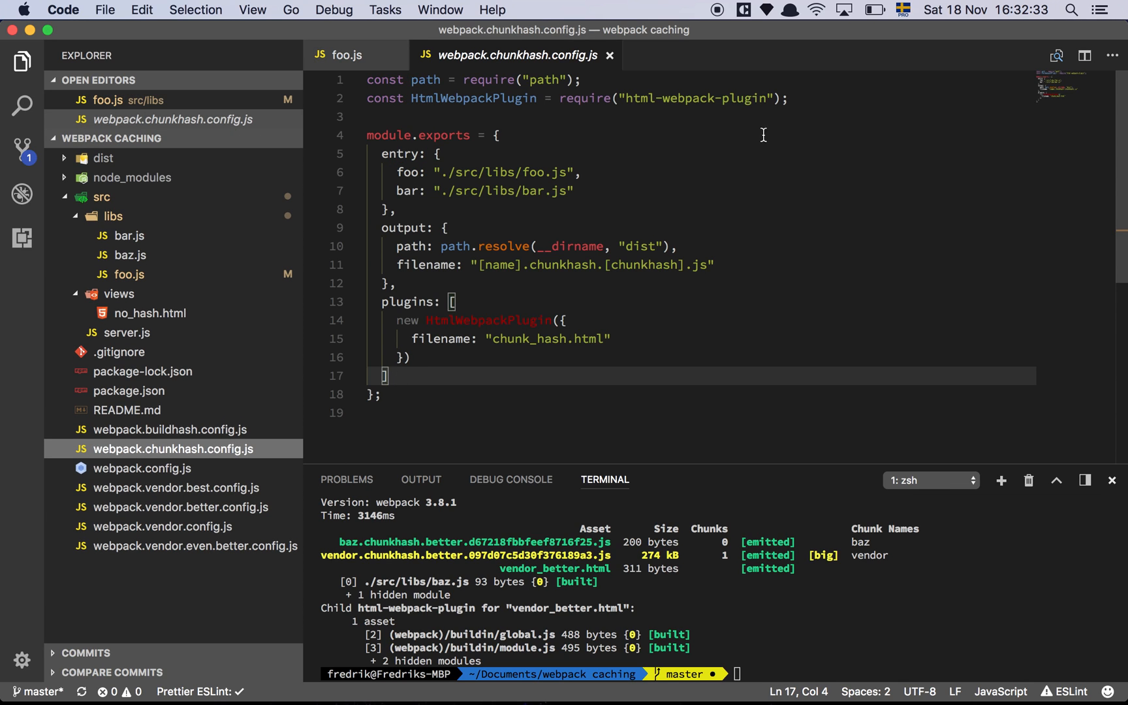
mouse_move(760, 259)
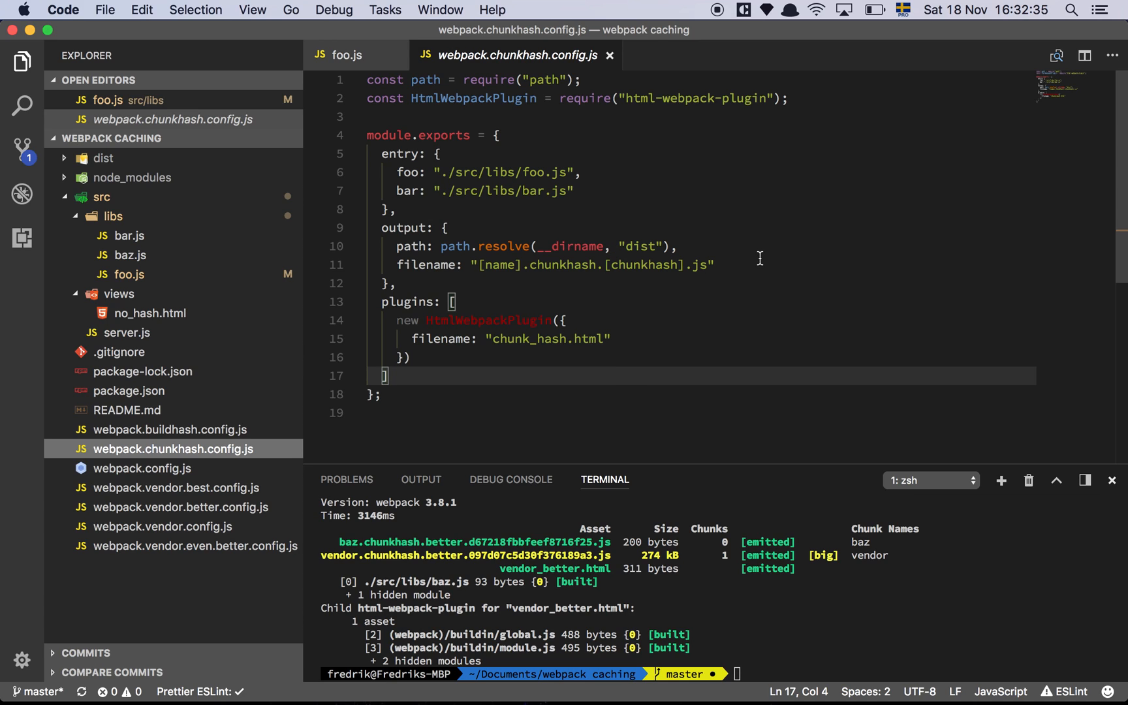
mouse_move(828, 98)
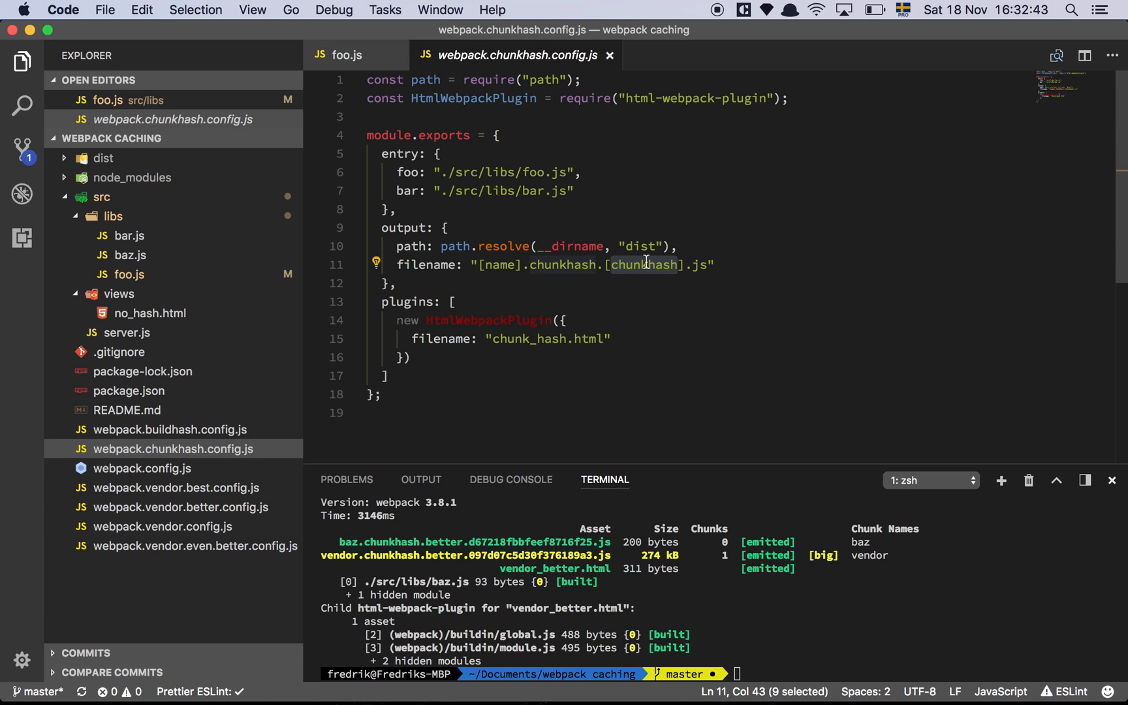
mouse_move(646, 304)
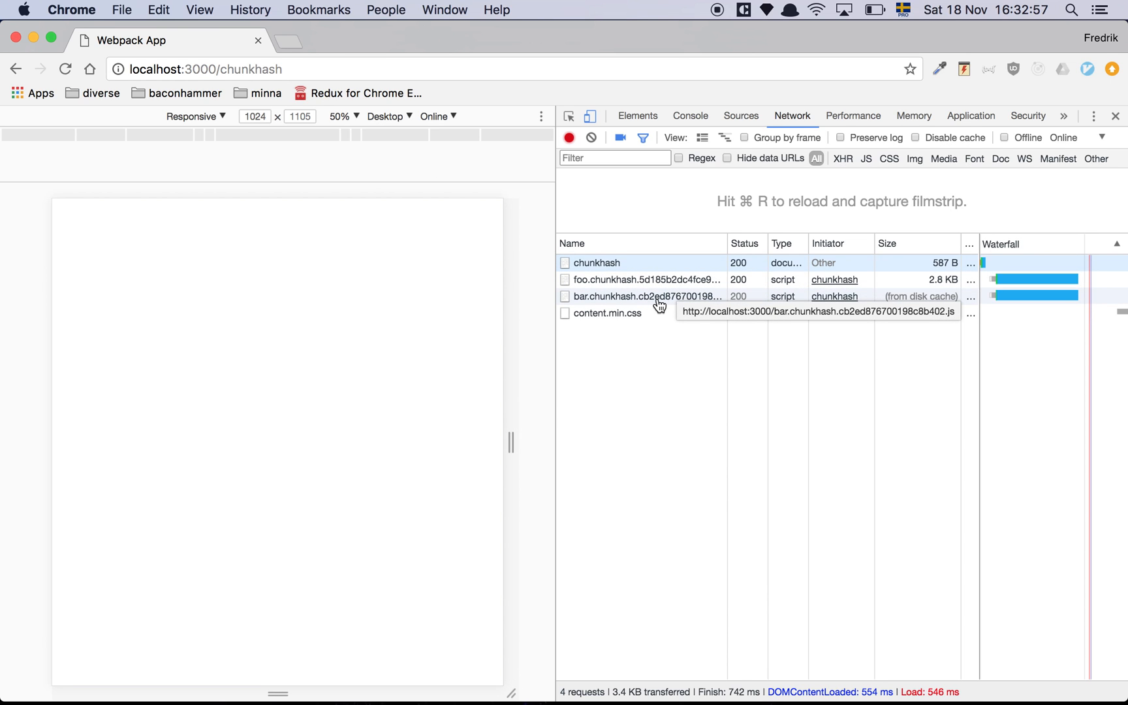
mouse_move(674, 280)
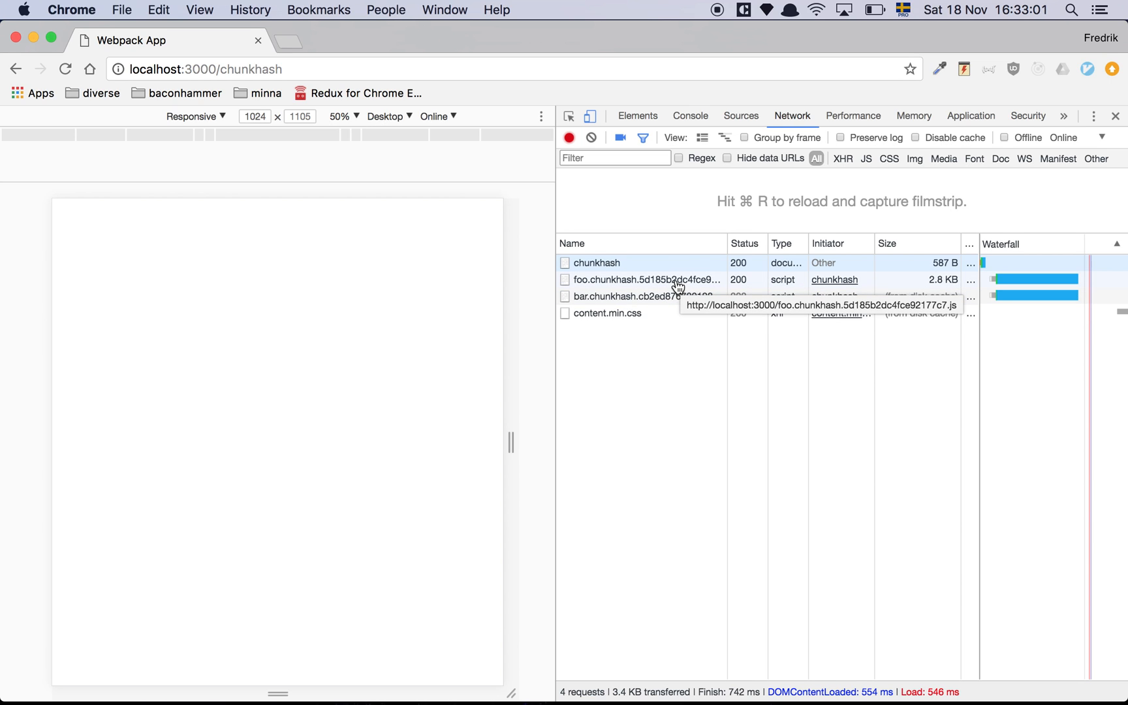
mouse_move(675, 305)
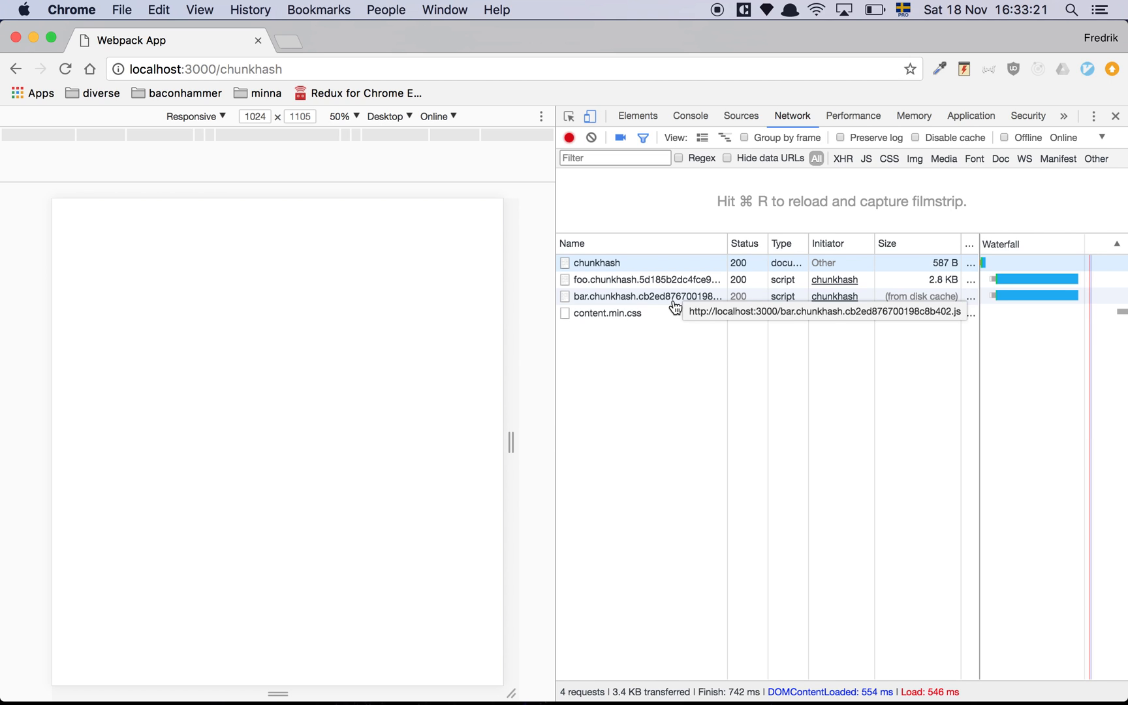
mouse_move(660, 279)
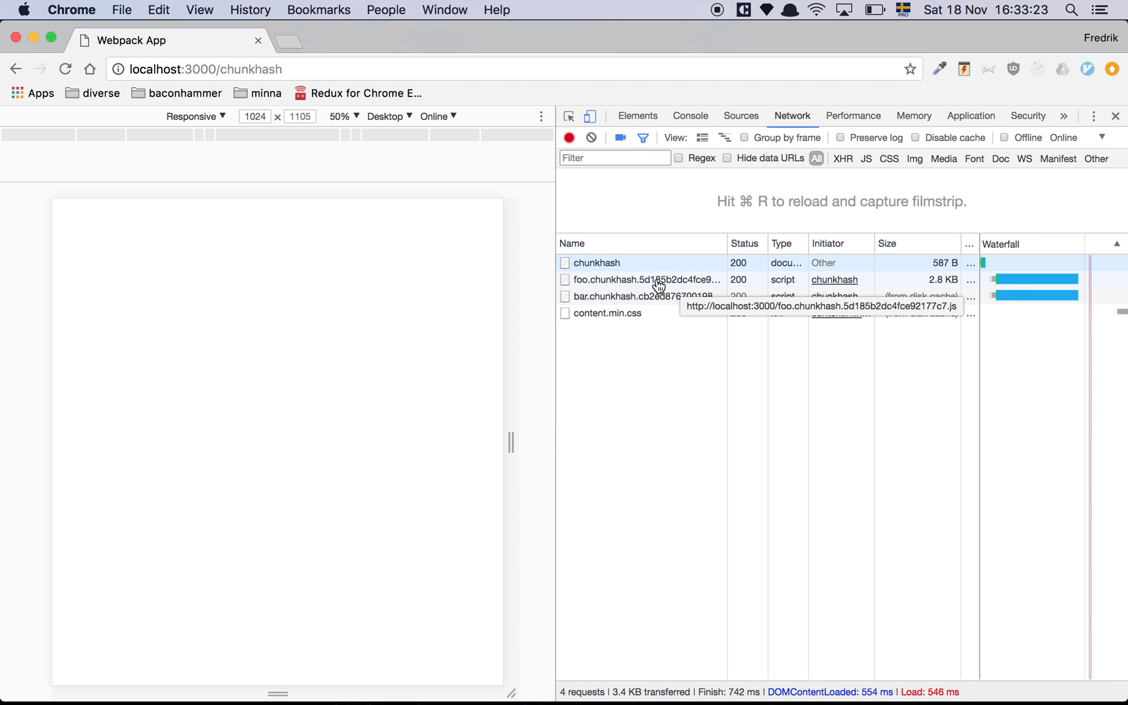
mouse_move(656, 299)
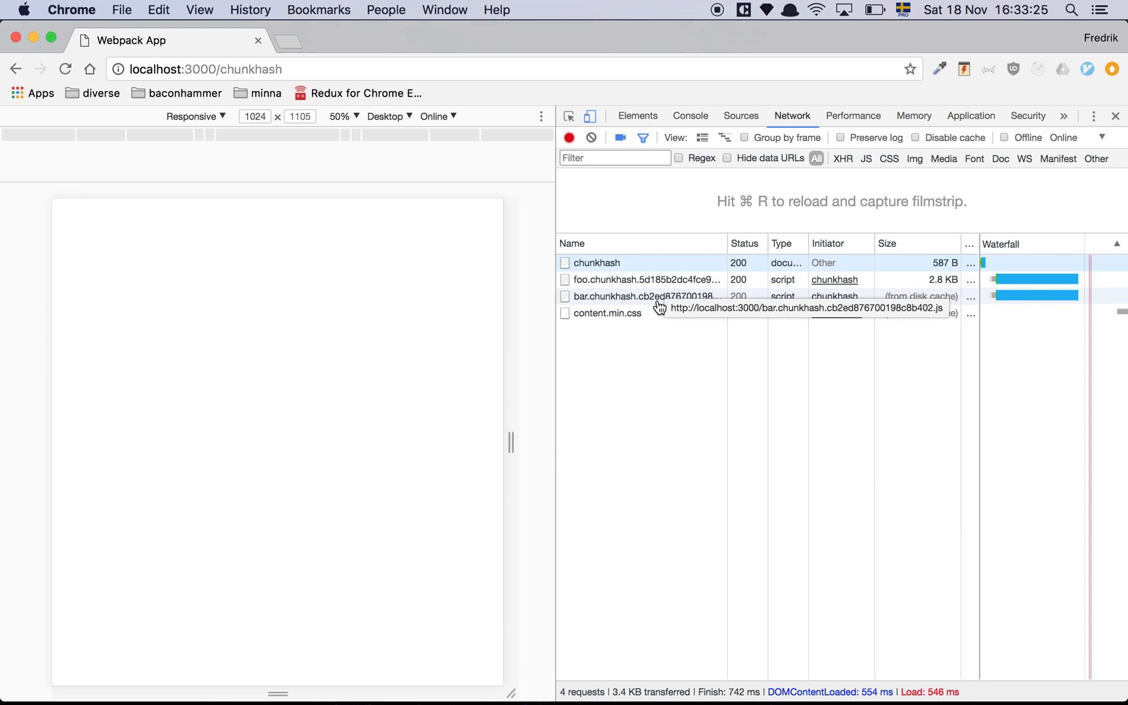
mouse_move(658, 285)
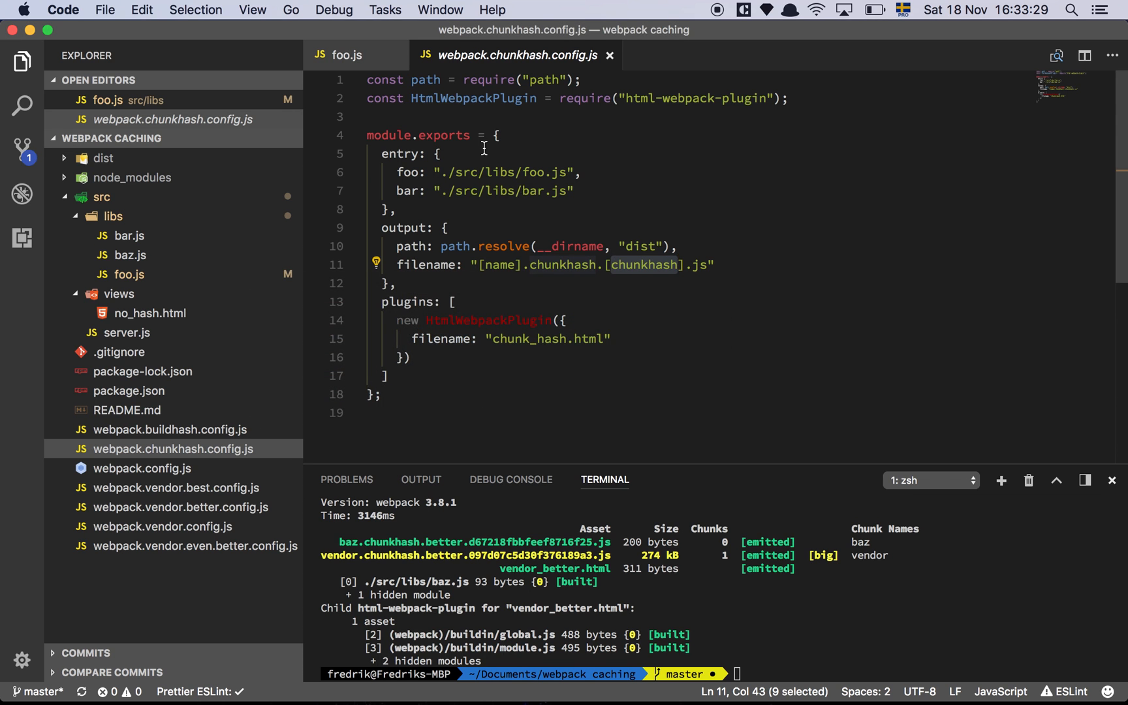
Save foo.js without its trailing blank line and run npm run build:all again.
left_click(347, 55)
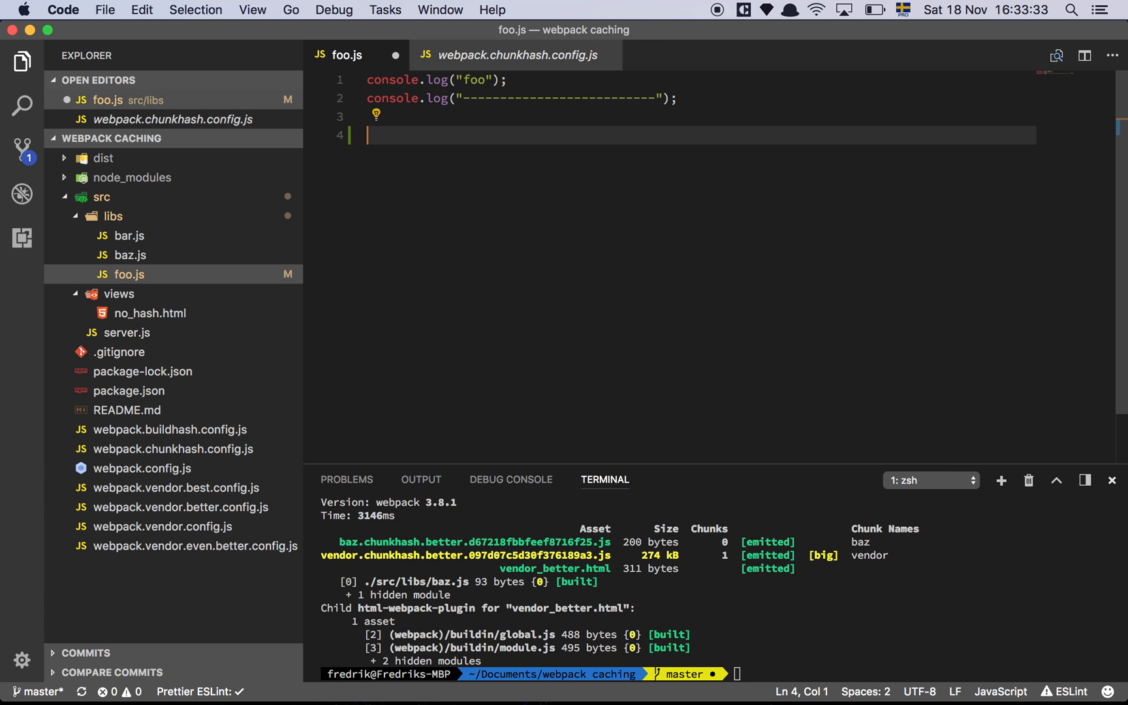
type("npm run build:all")
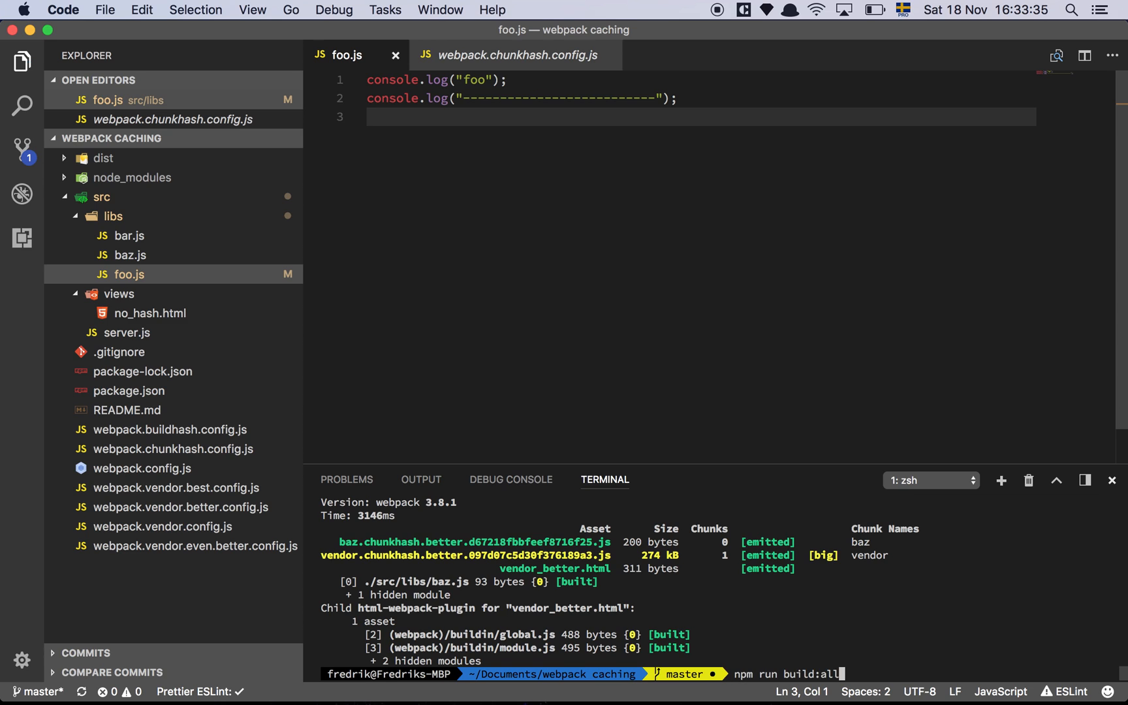
key("Return")
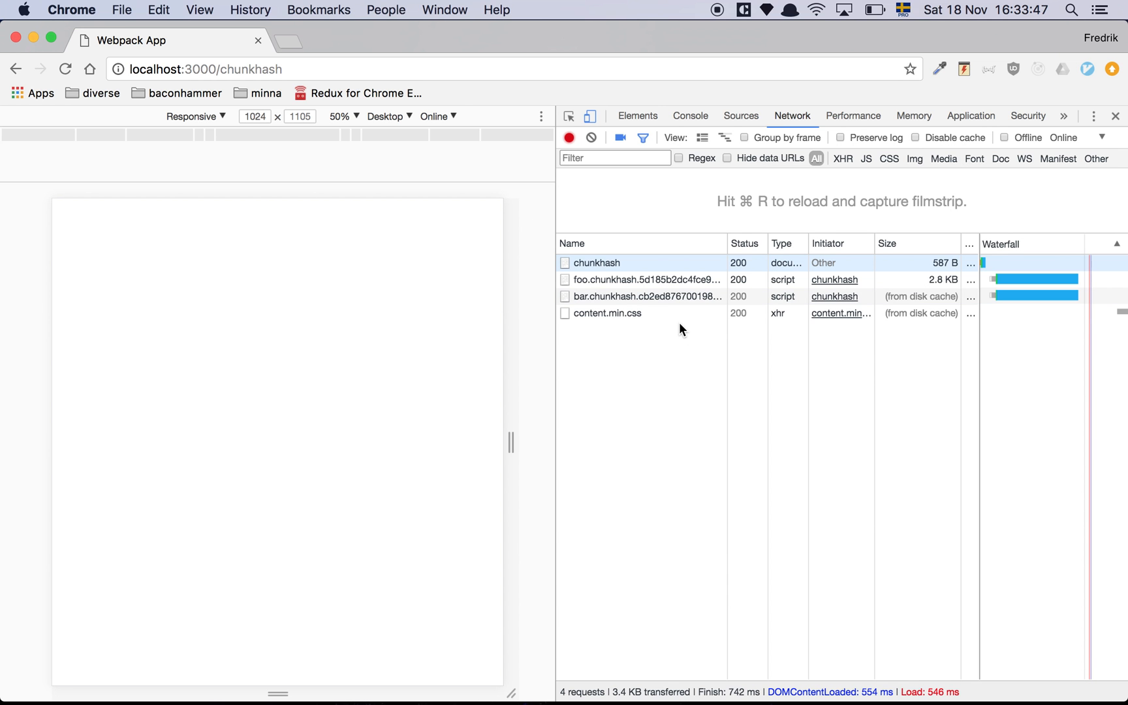
mouse_move(646, 279)
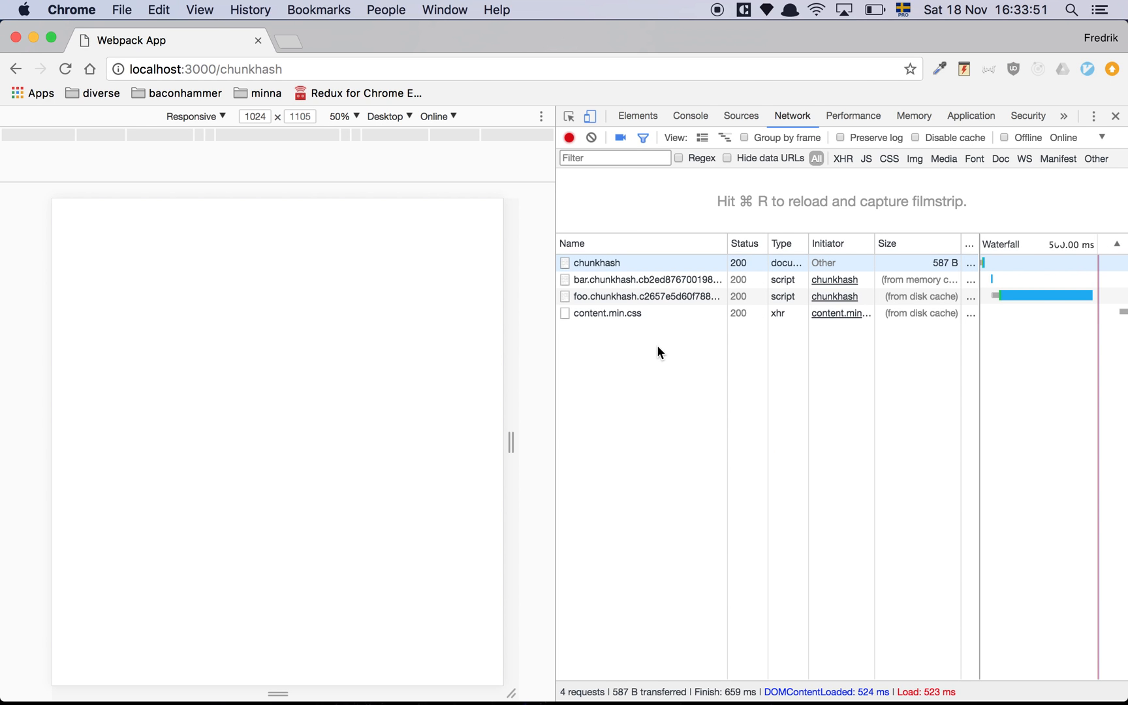
mouse_move(668, 281)
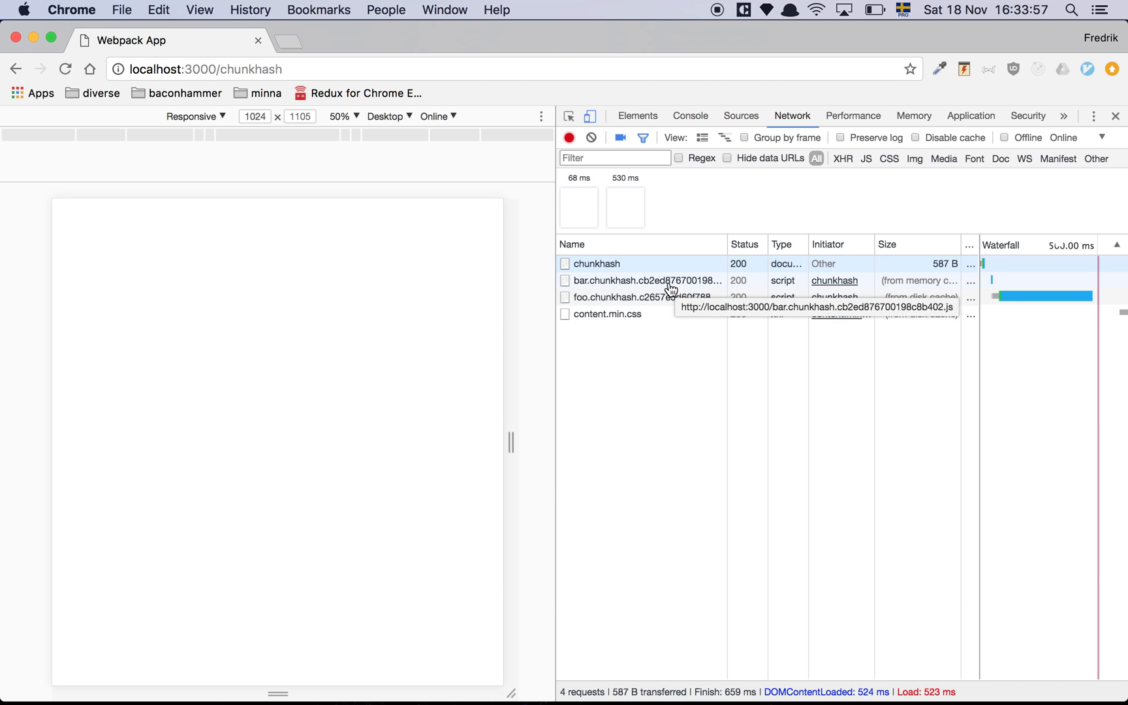
mouse_move(644, 445)
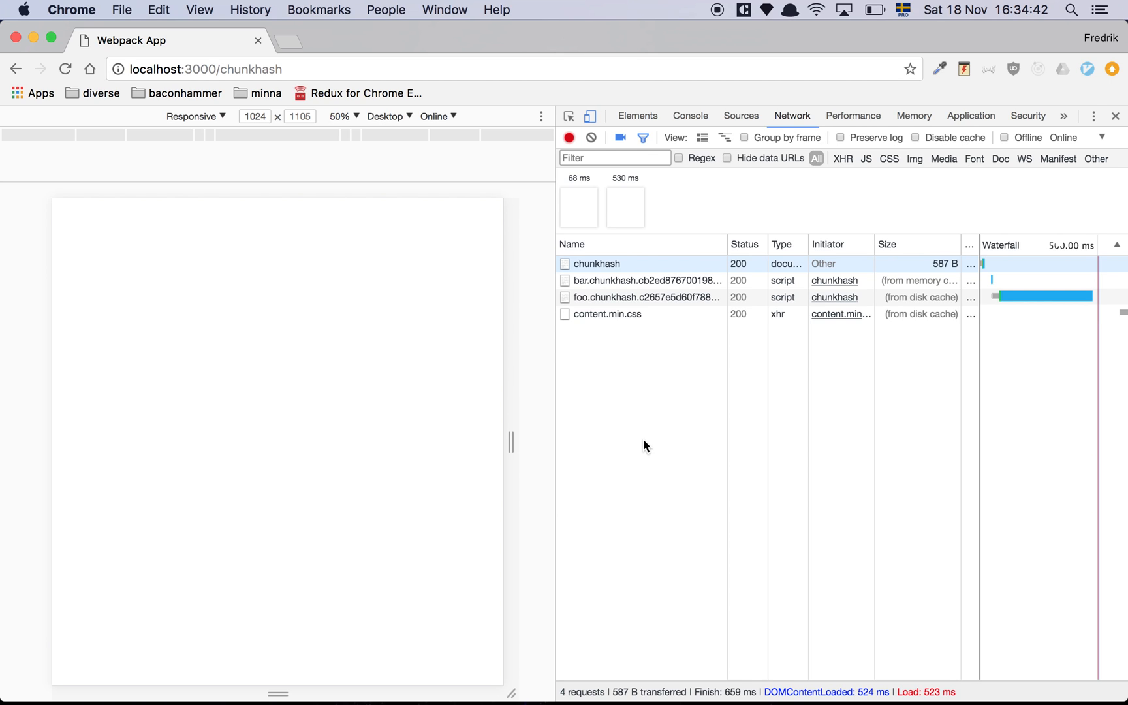
mouse_move(657, 297)
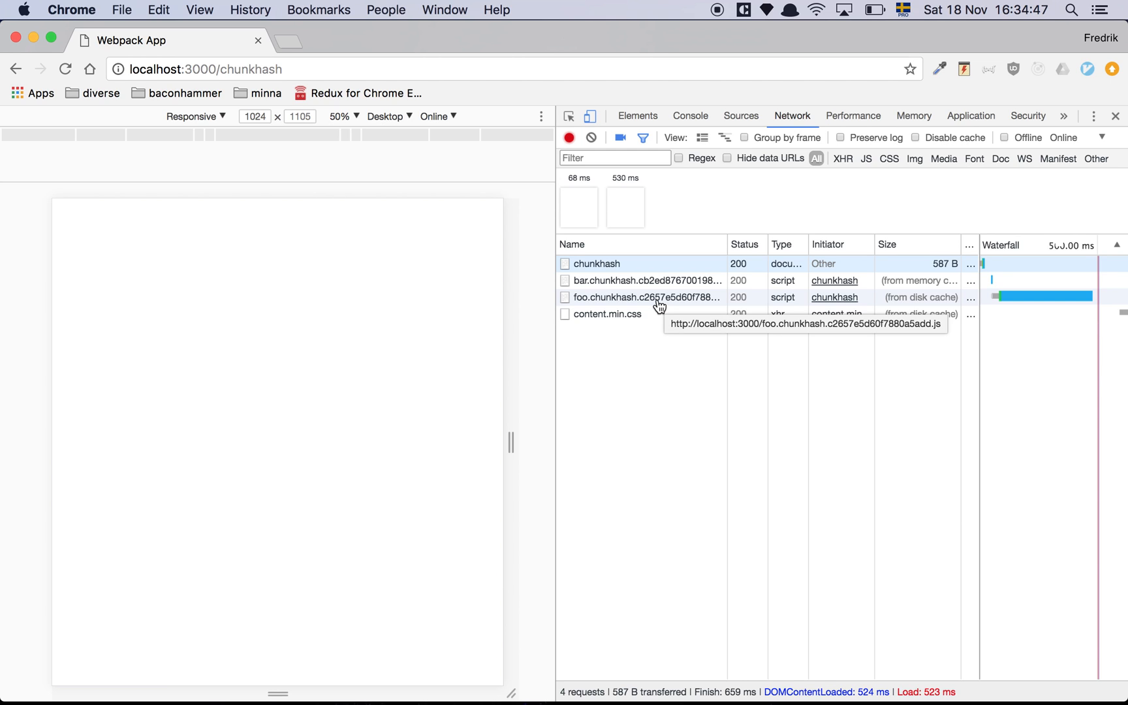
mouse_move(666, 310)
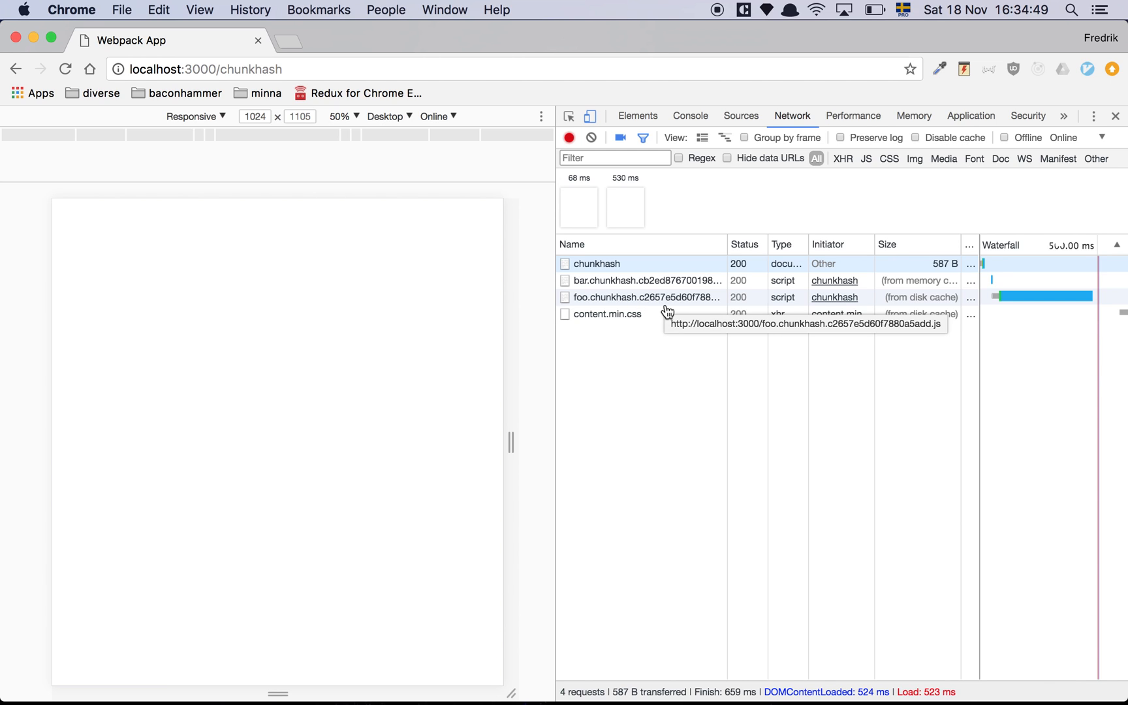
mouse_move(674, 307)
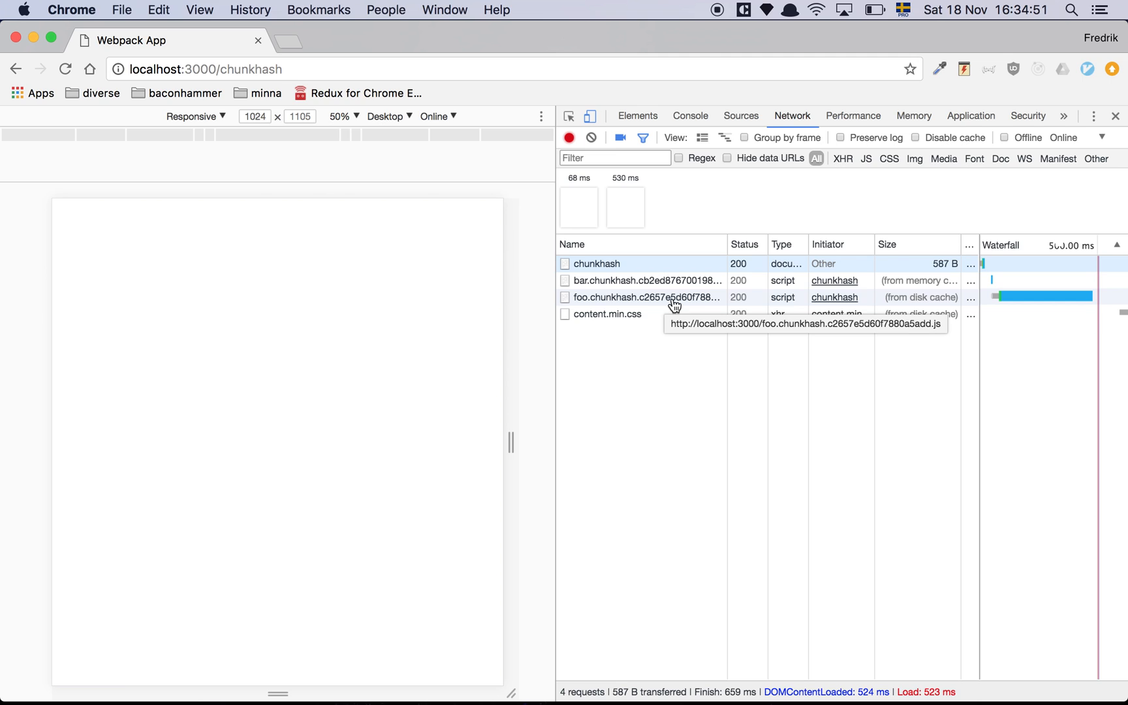
mouse_move(661, 305)
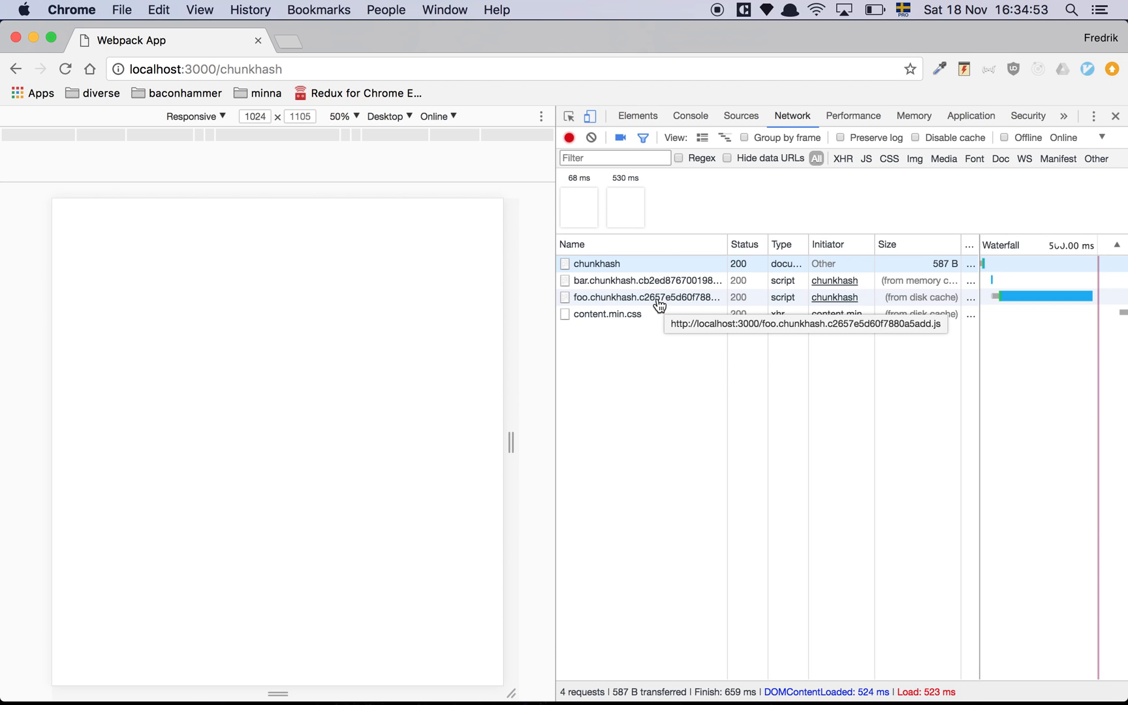
mouse_move(648, 280)
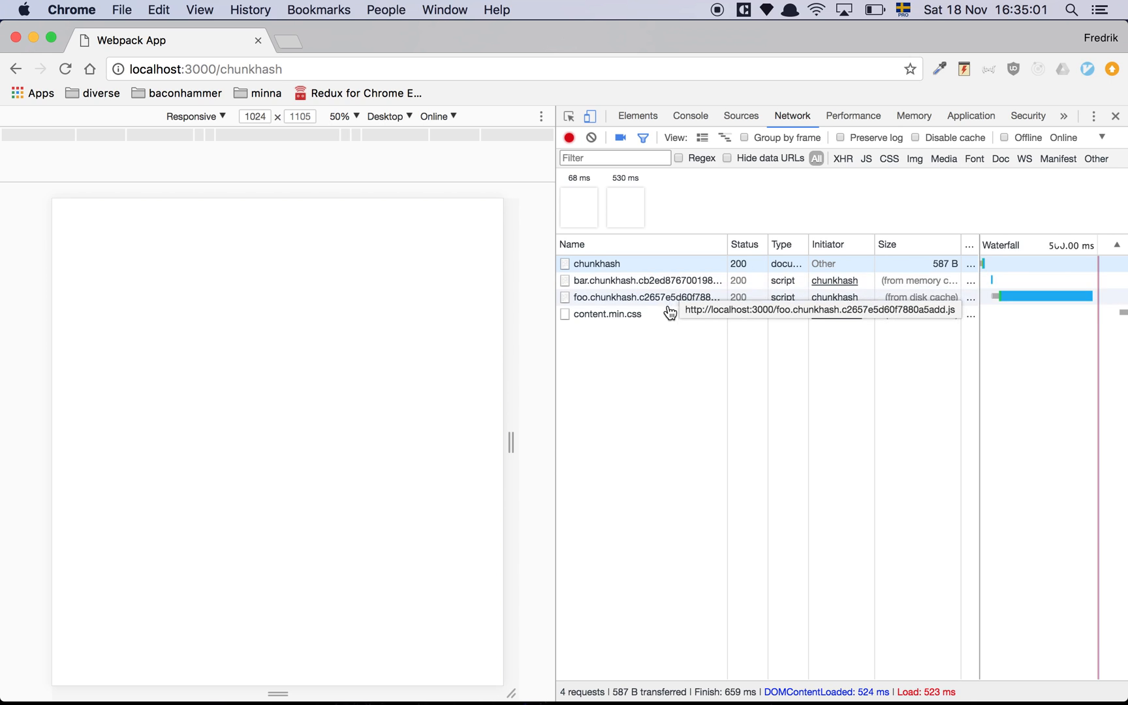
mouse_move(669, 280)
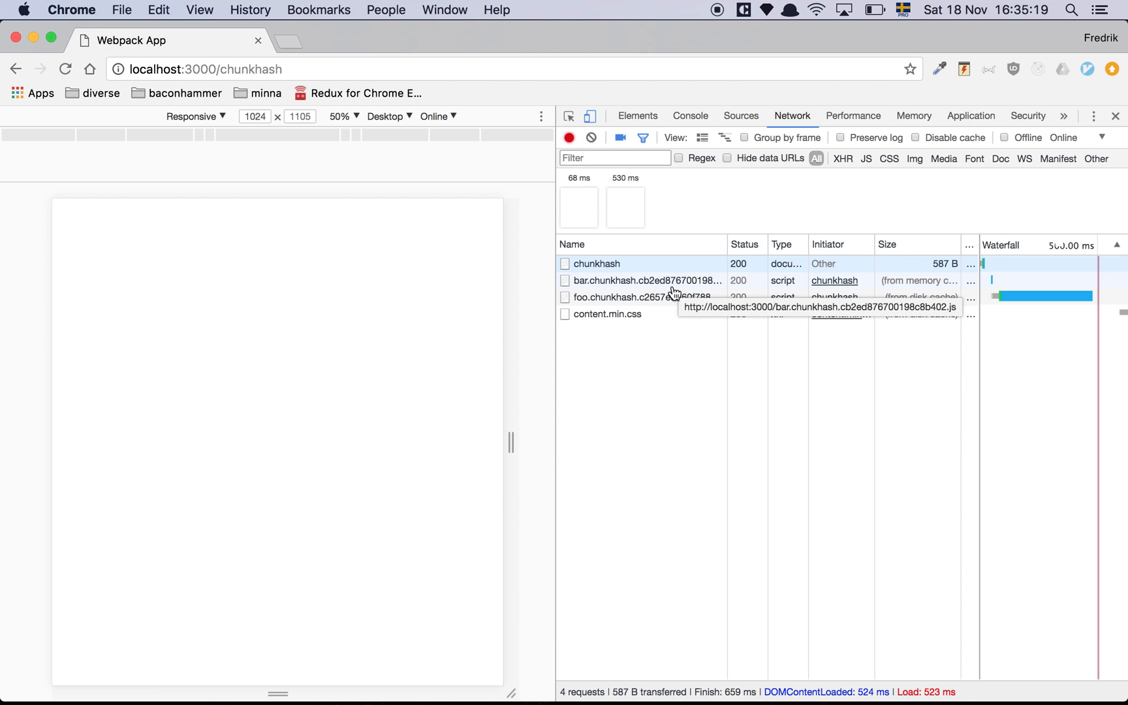
mouse_move(638, 469)
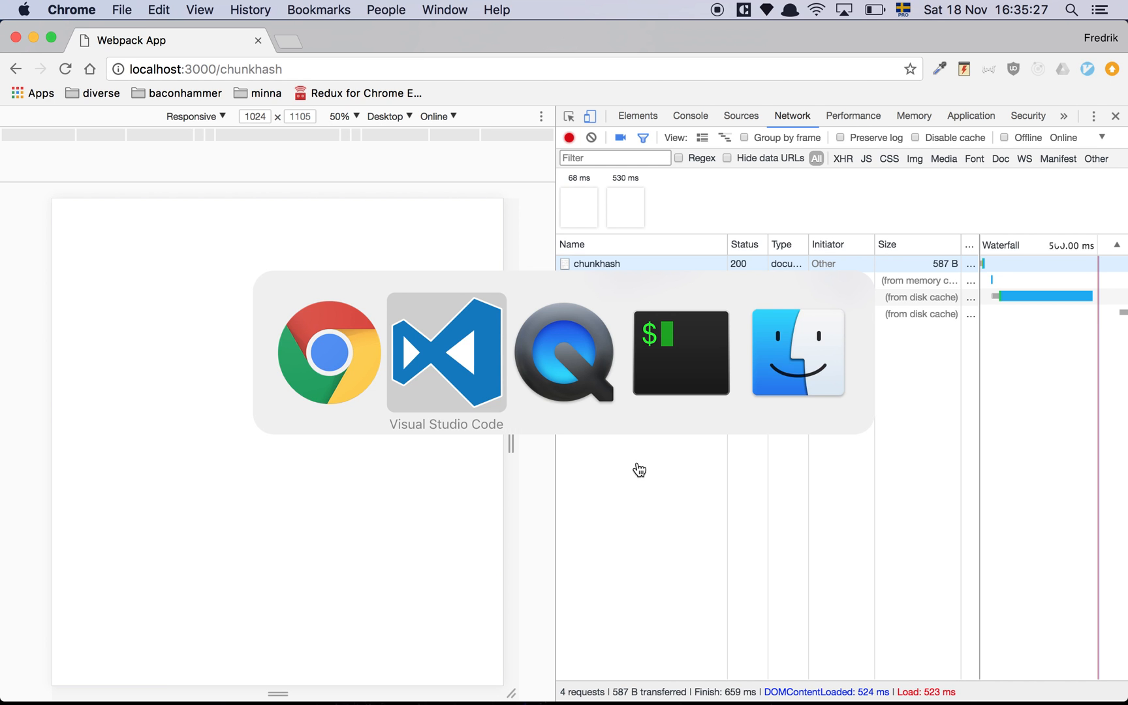
Return to webpack.chunkhash.config.js and review its output filename and bar entry lines.
left_click(445, 352)
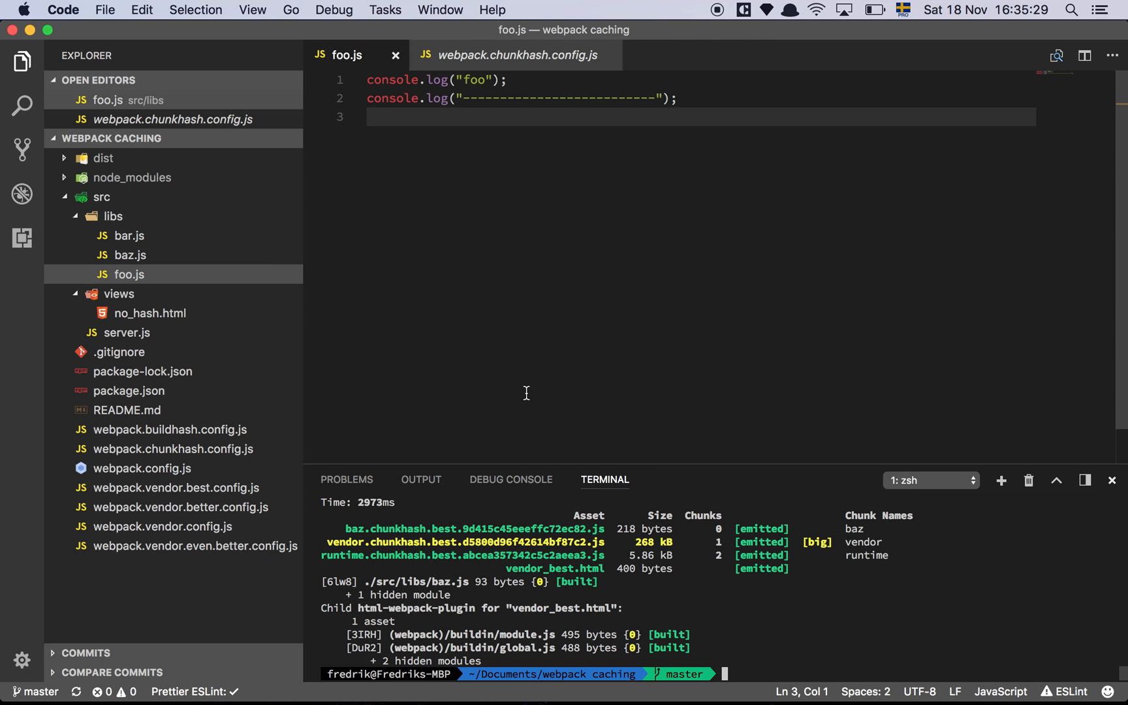
mouse_move(512, 290)
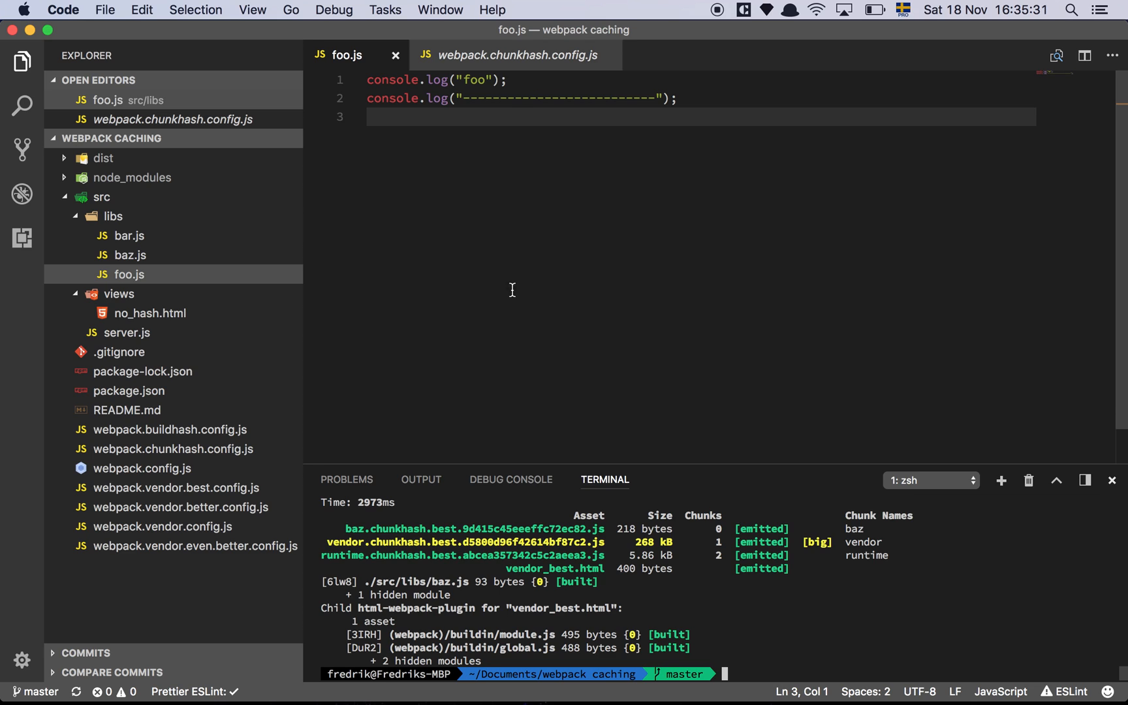
left_click(516, 55)
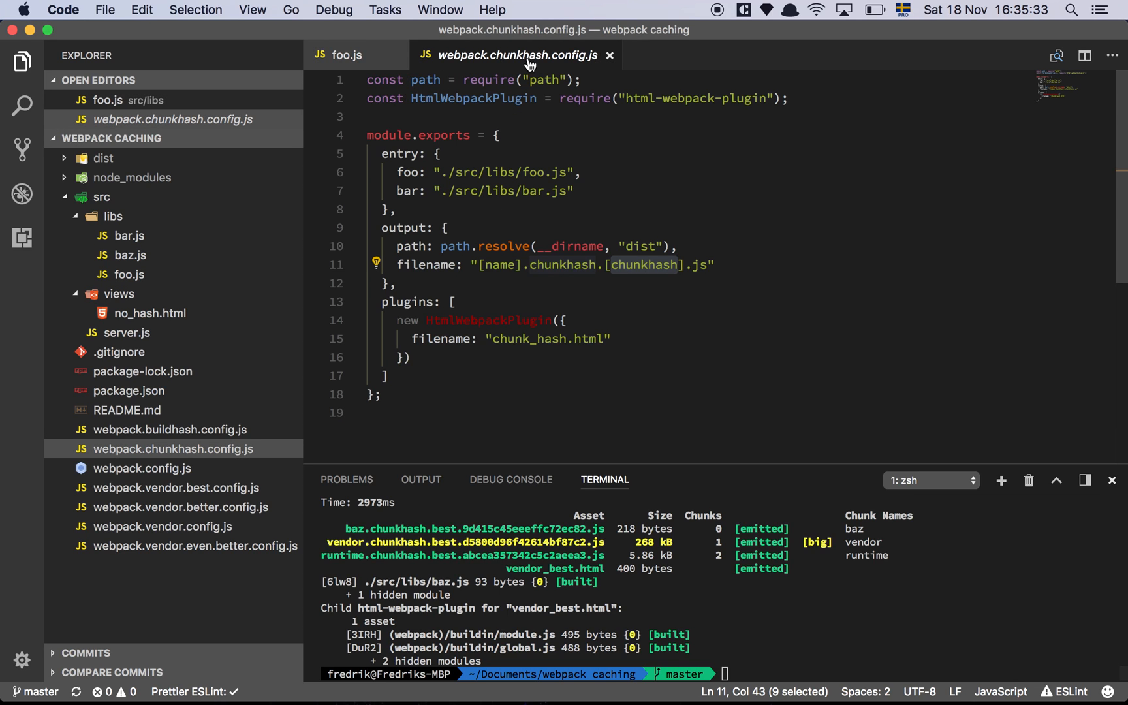
left_click(716, 265)
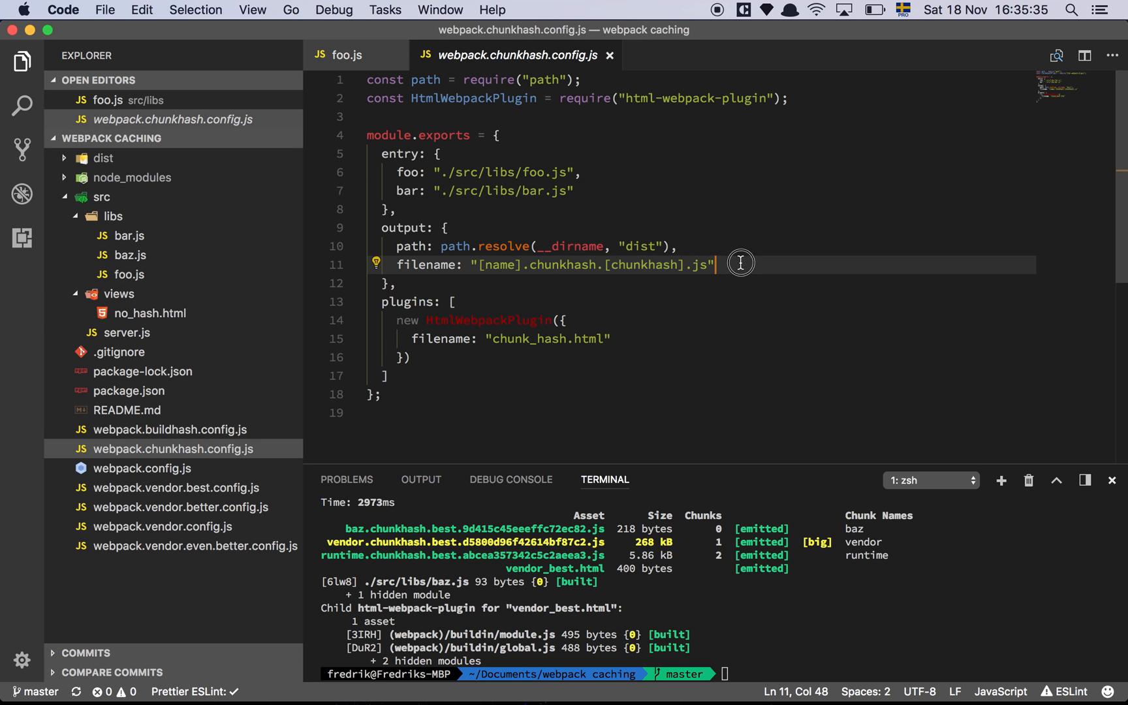
mouse_move(607, 310)
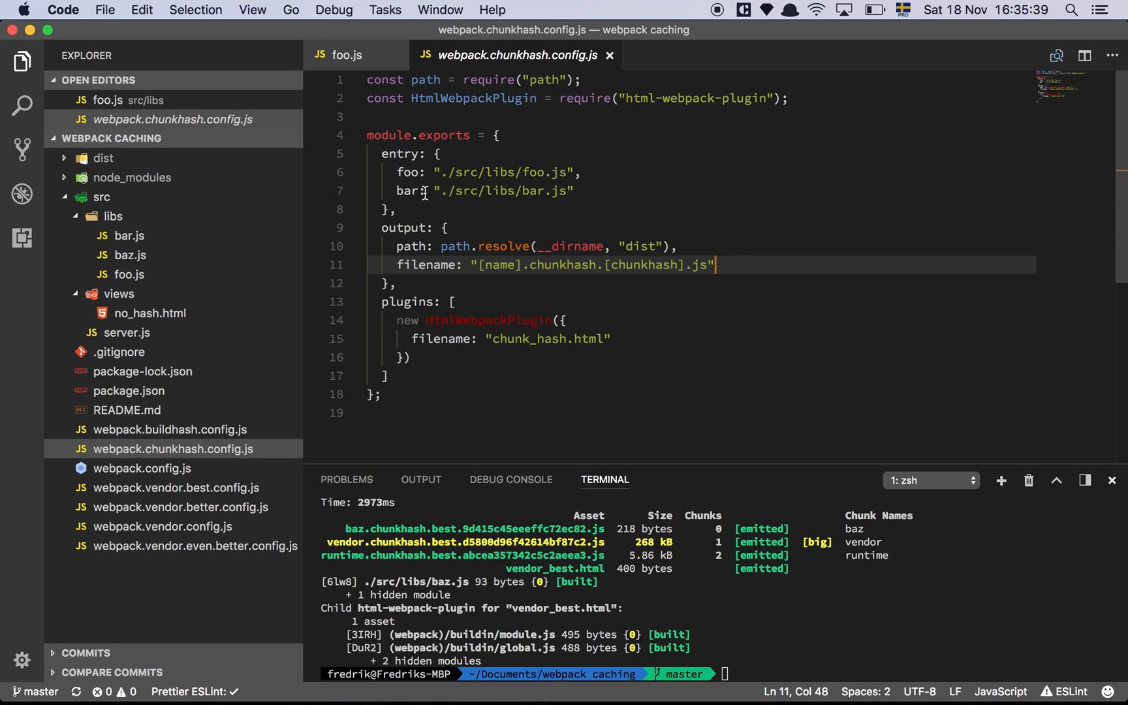
mouse_move(594, 201)
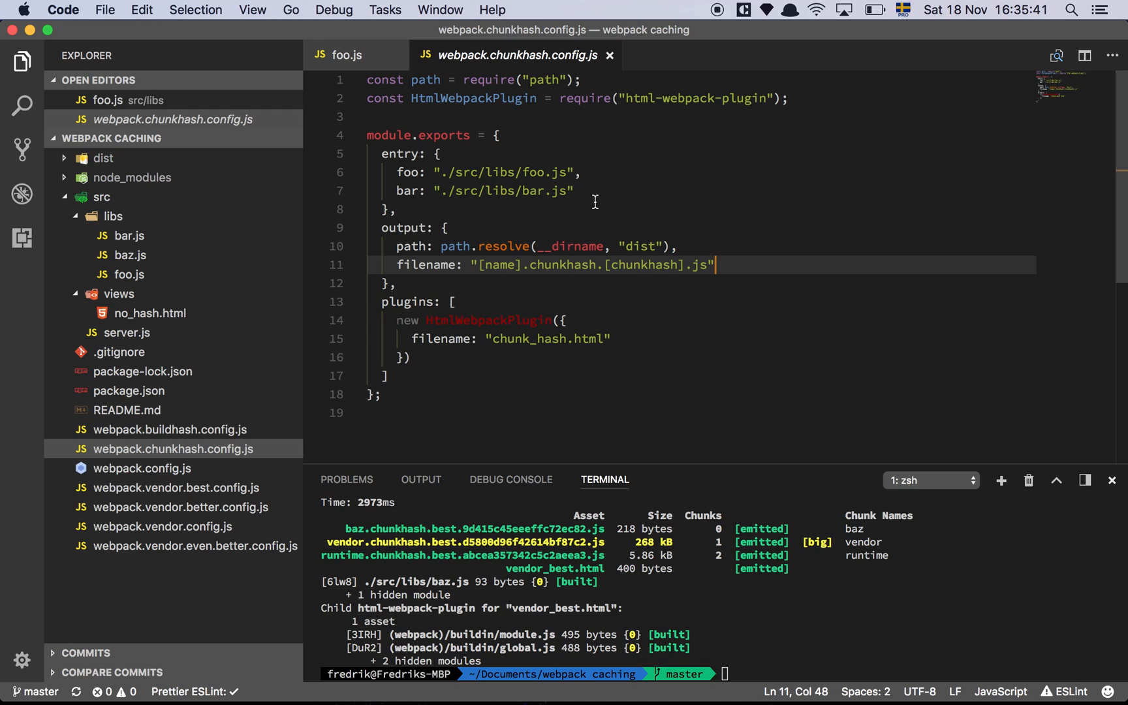
left_click(576, 190)
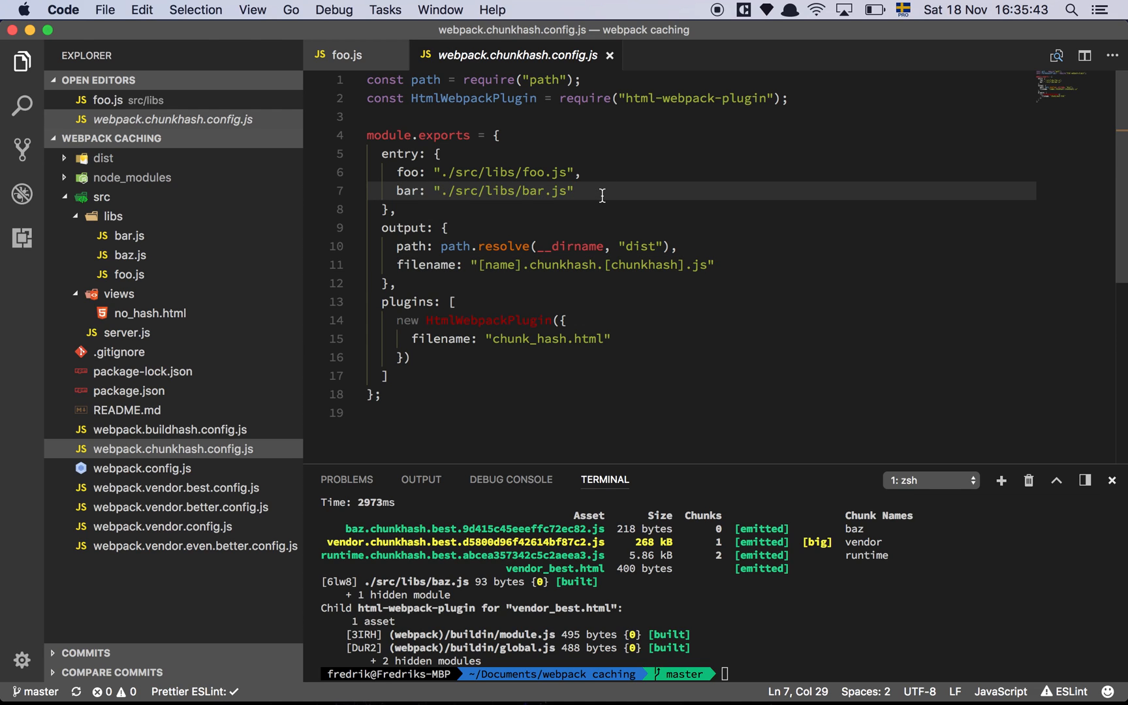